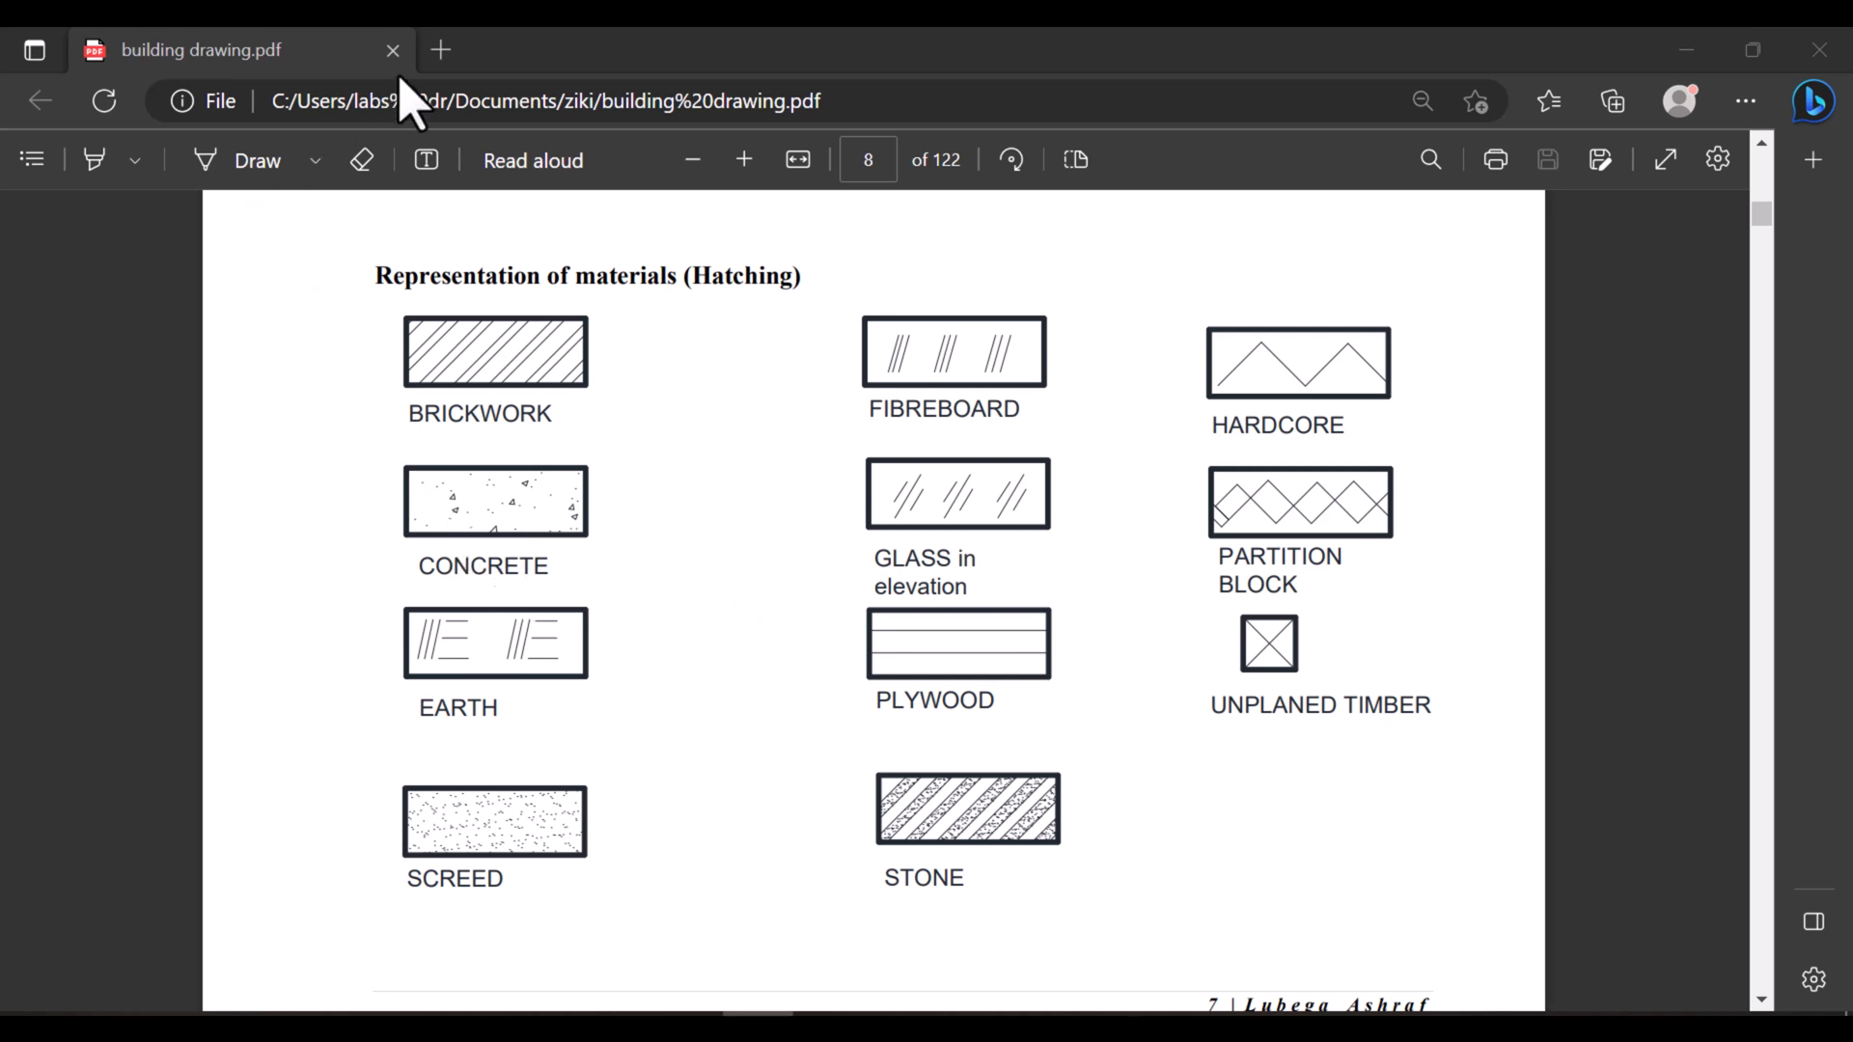
pyautogui.moveTo(820, 691)
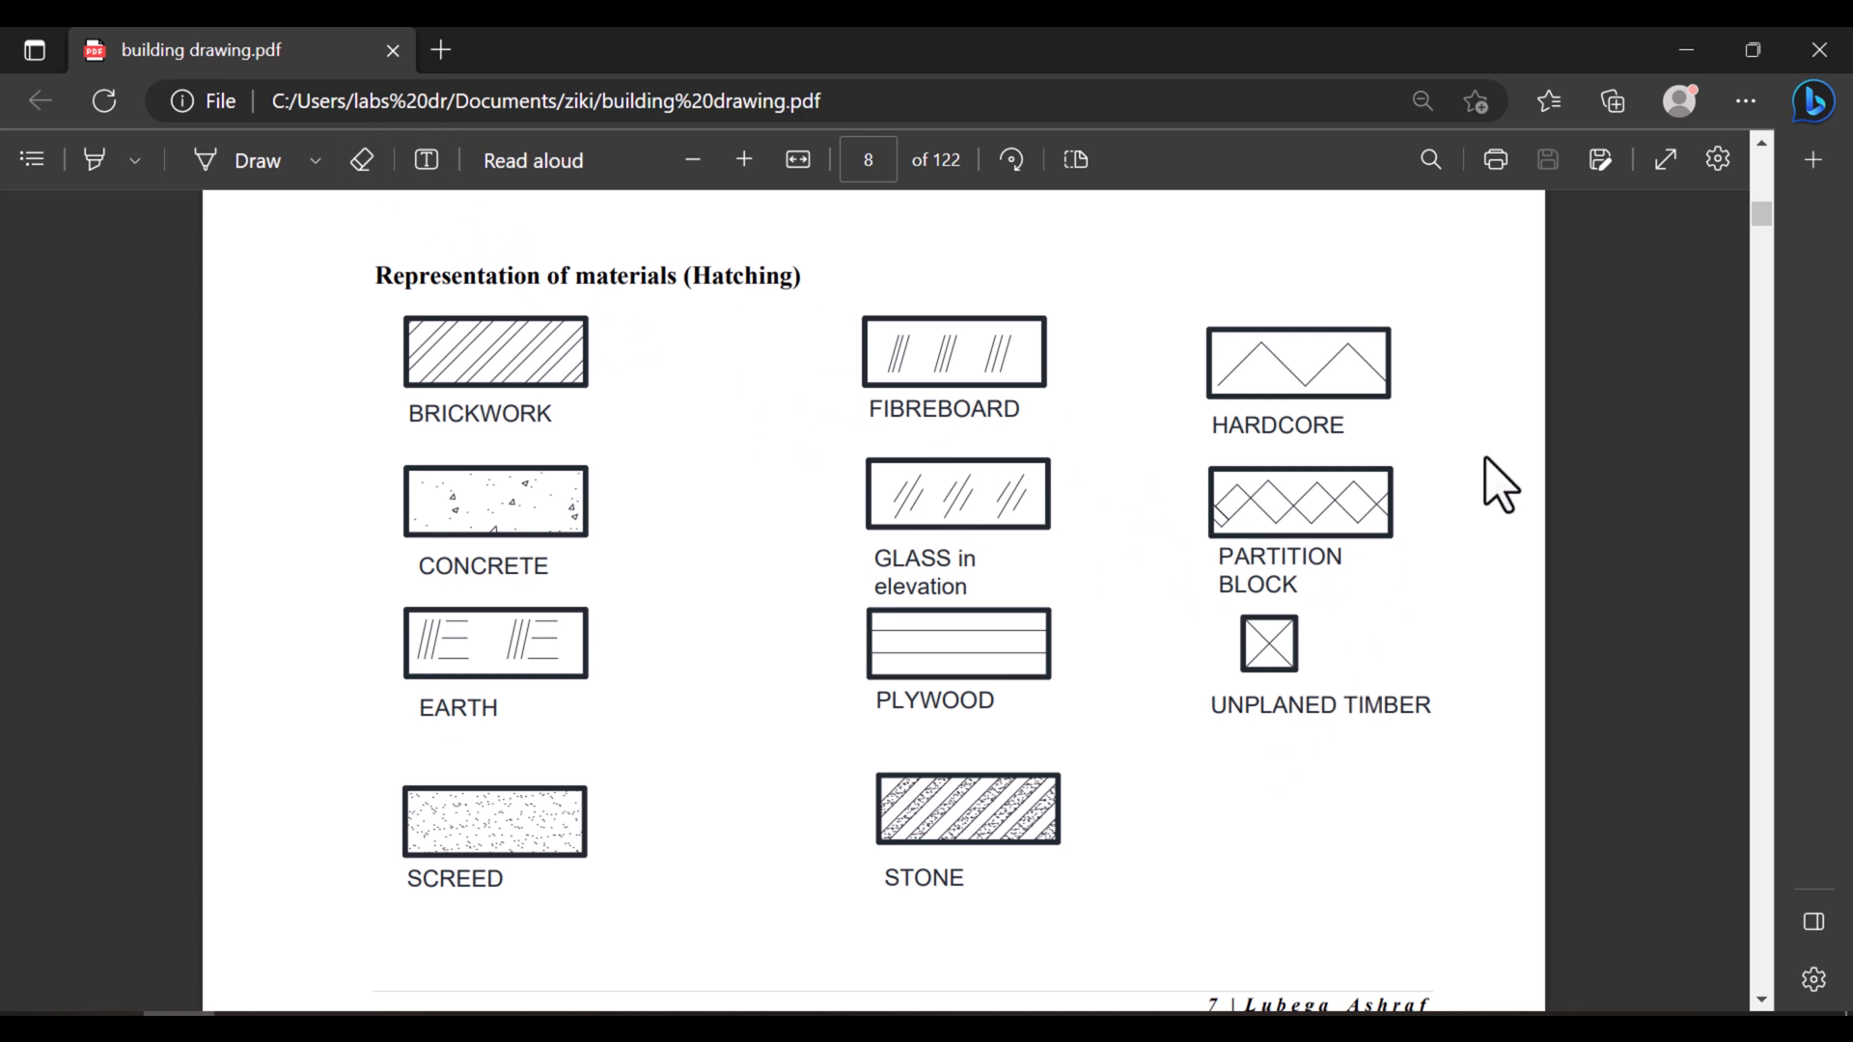
pyautogui.moveTo(1105, 739)
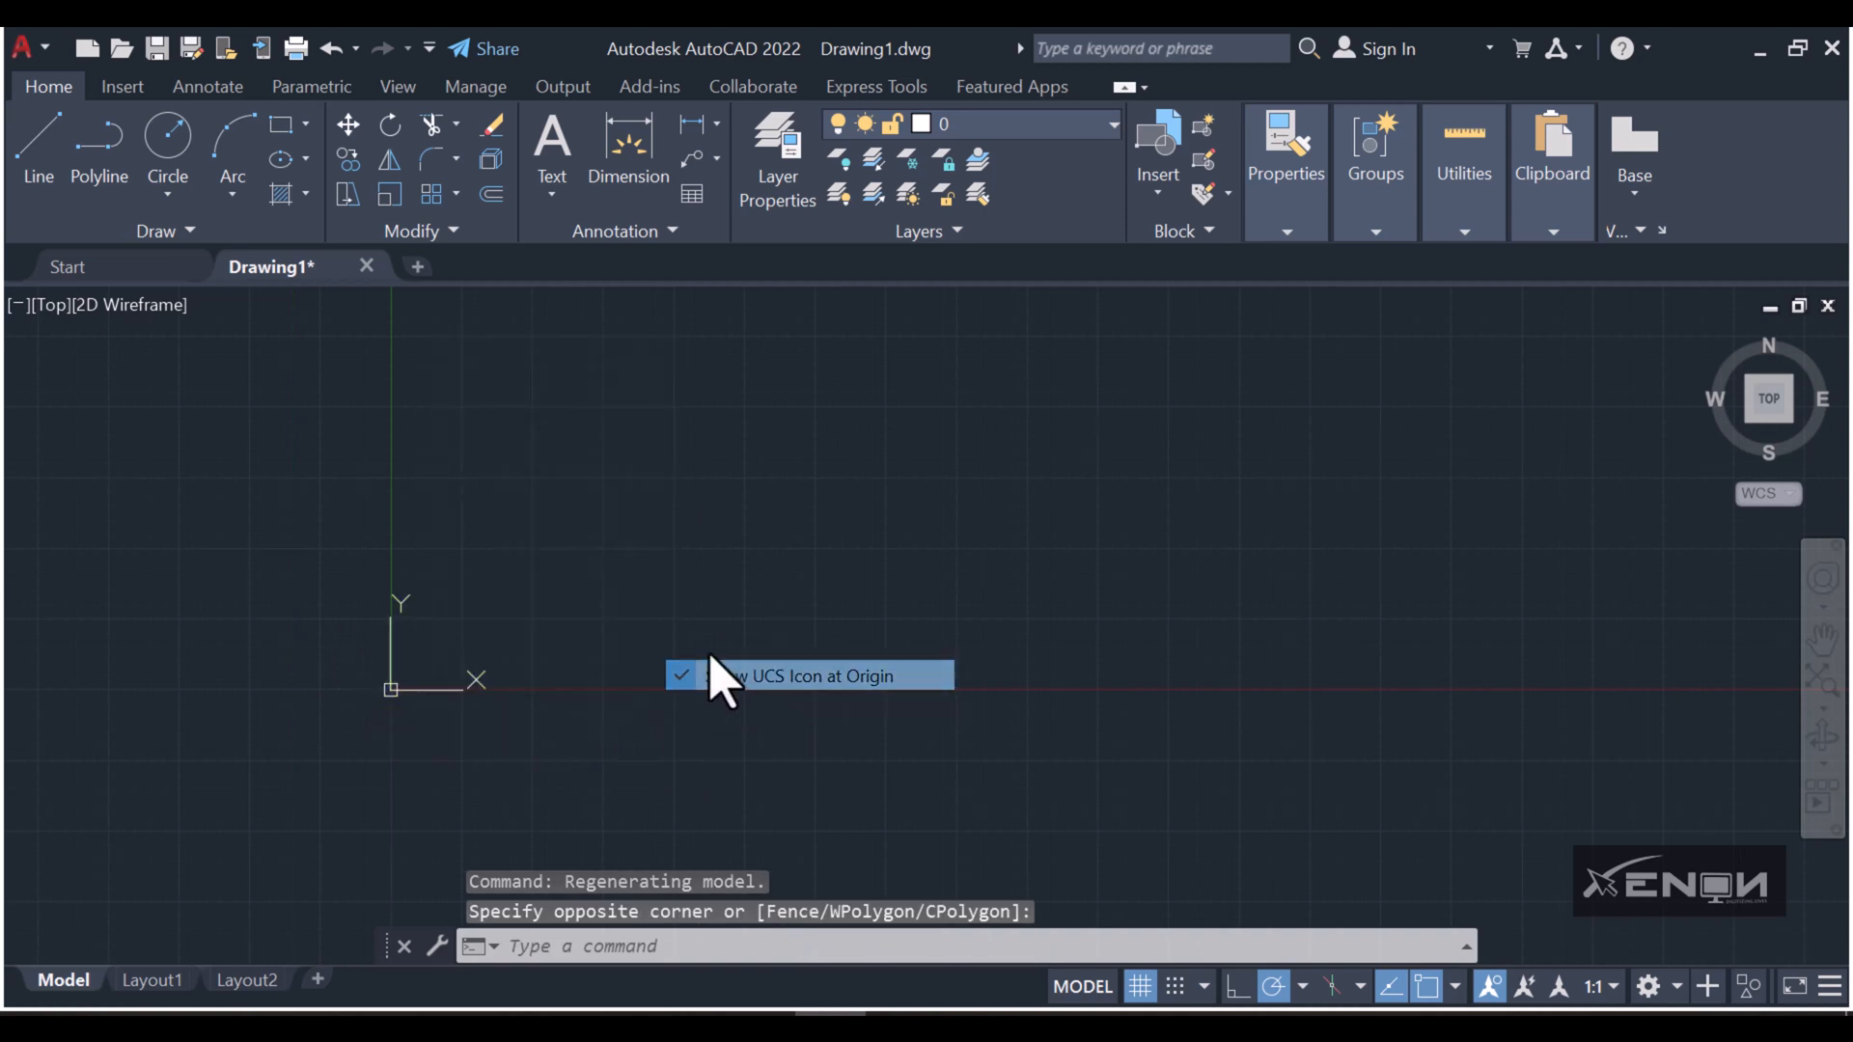
# Draw one rectangle with RECTANG and copy it into six boxes arranged in two rows of three.
pyautogui.click(809, 676)
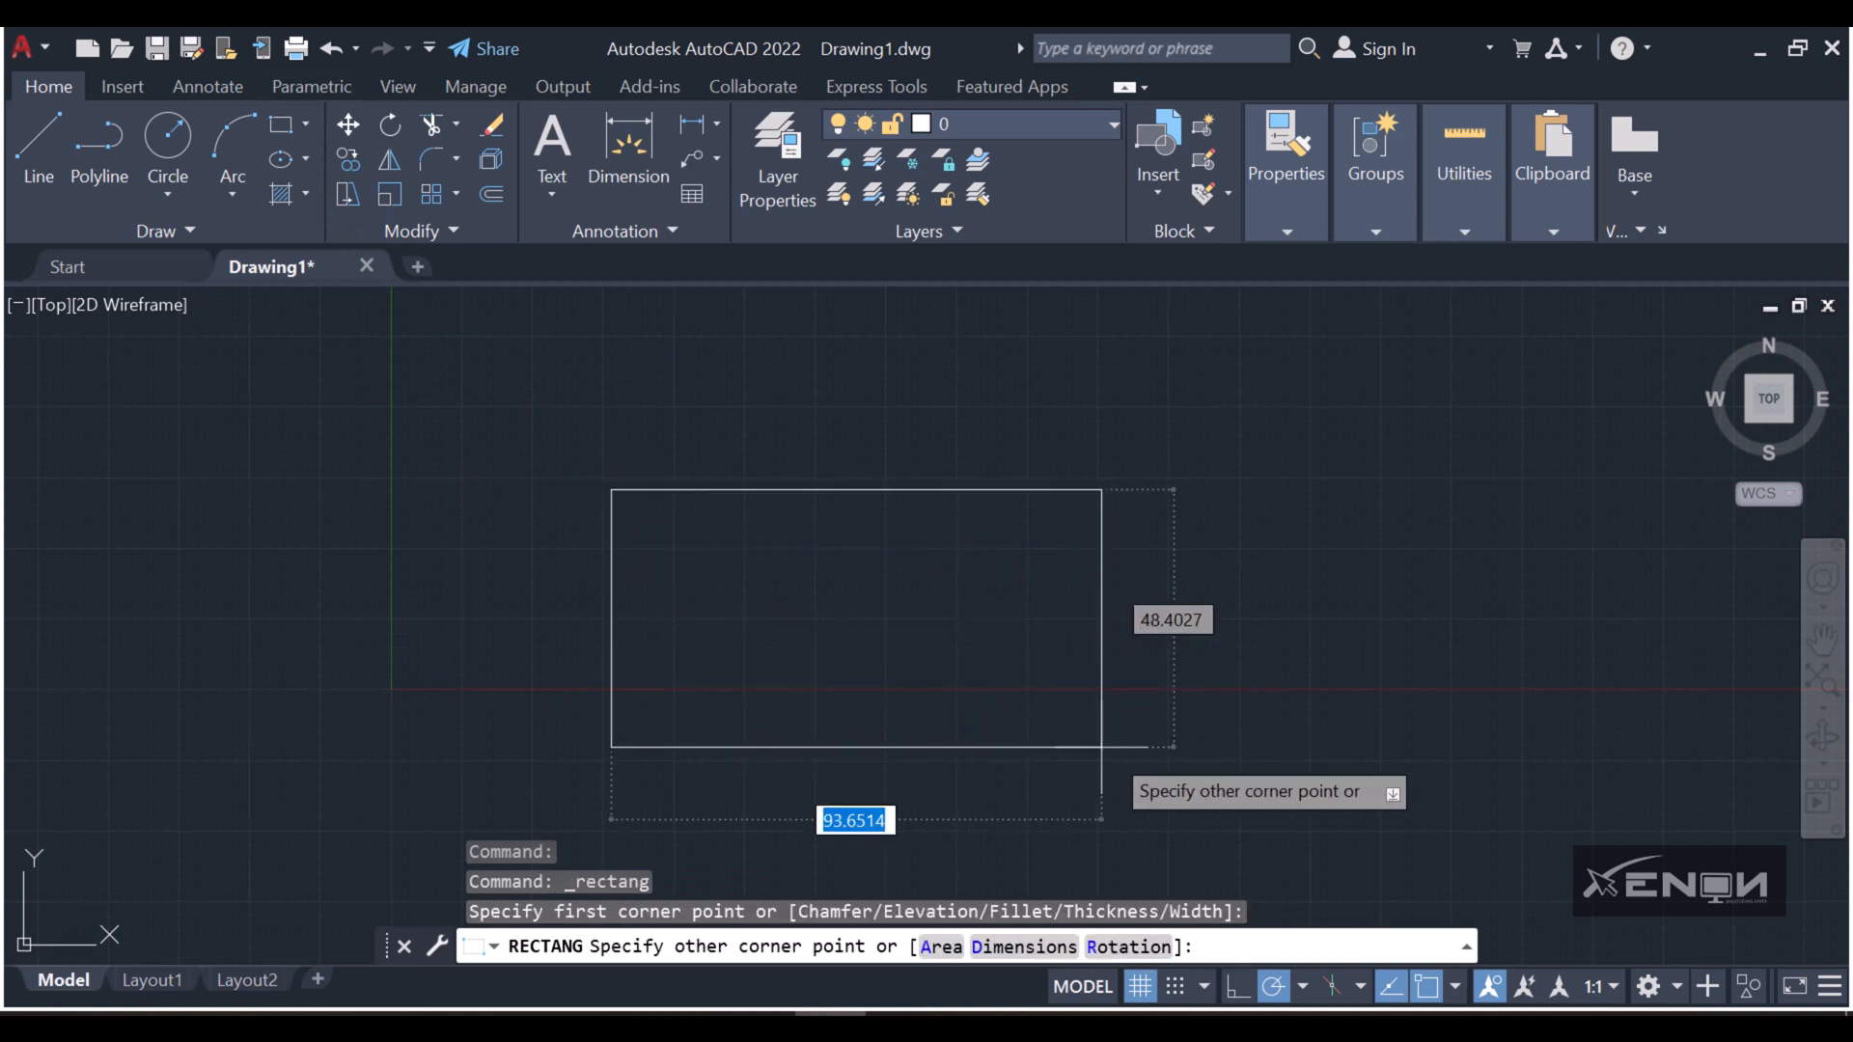
pyautogui.click(1088, 727)
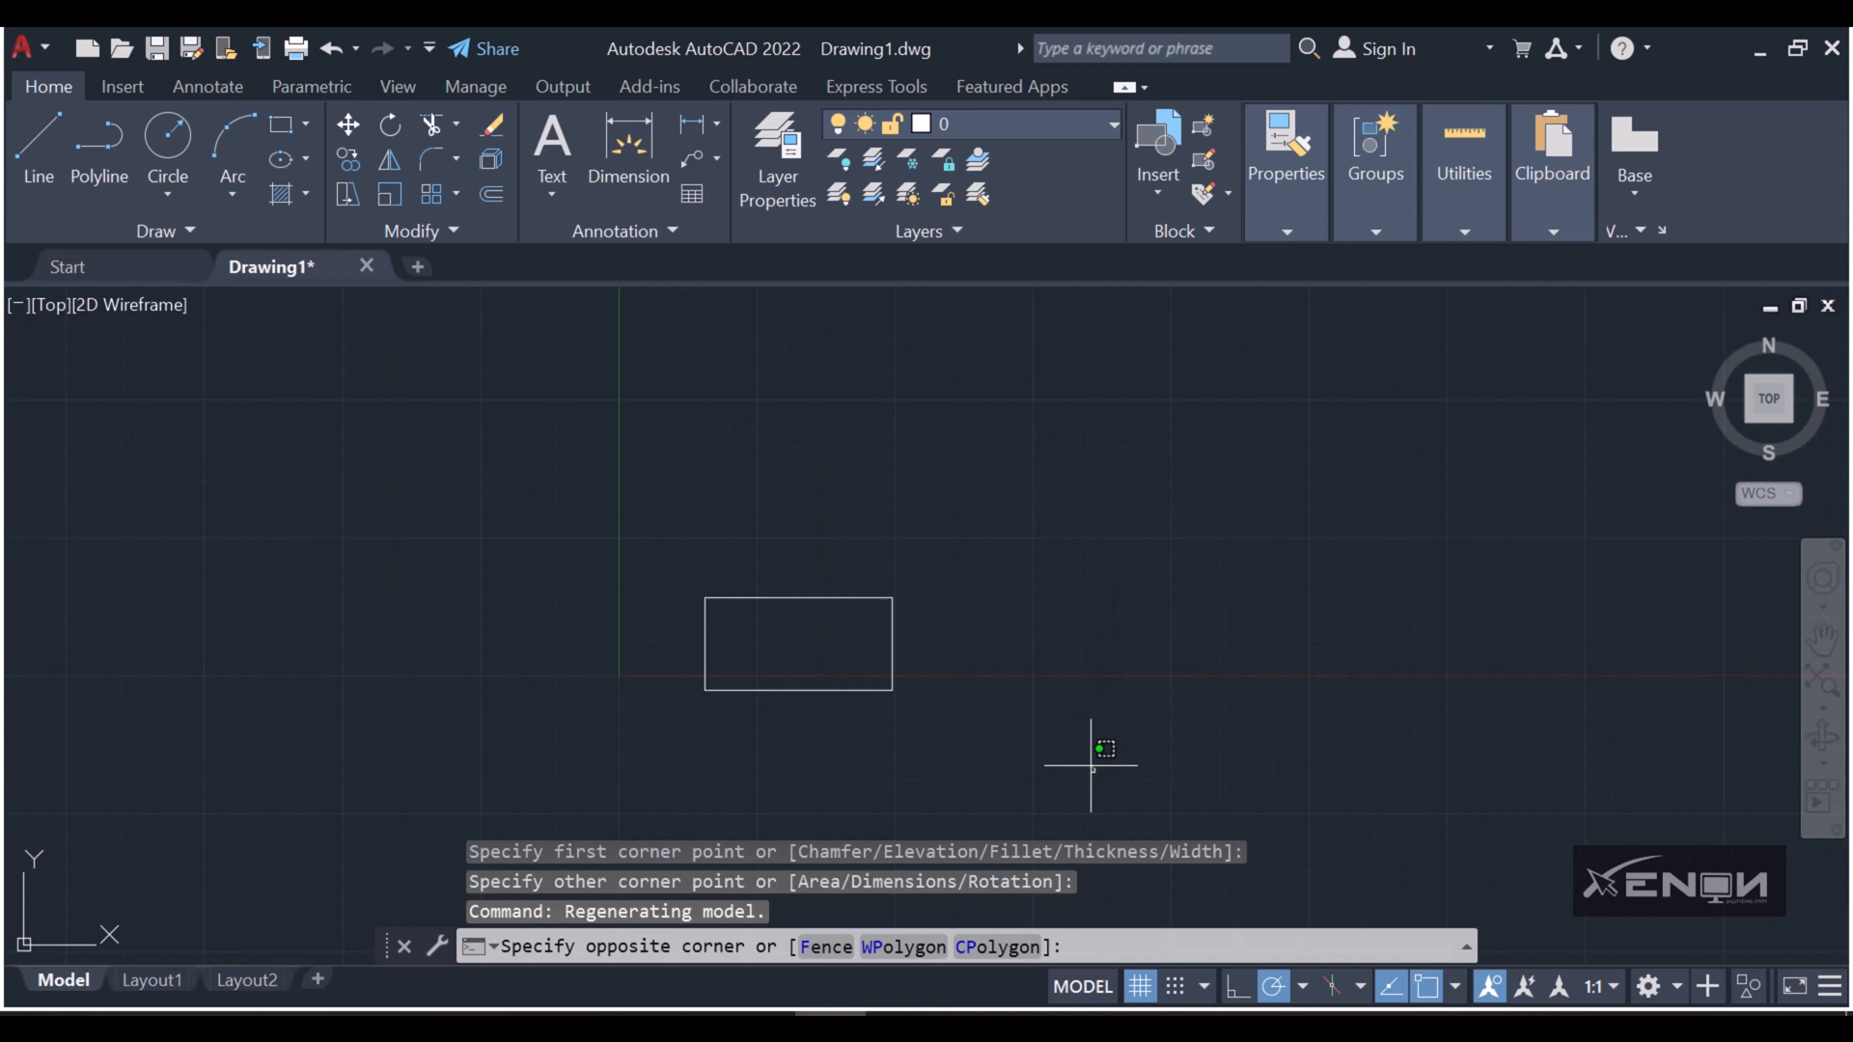
pyautogui.click(799, 641)
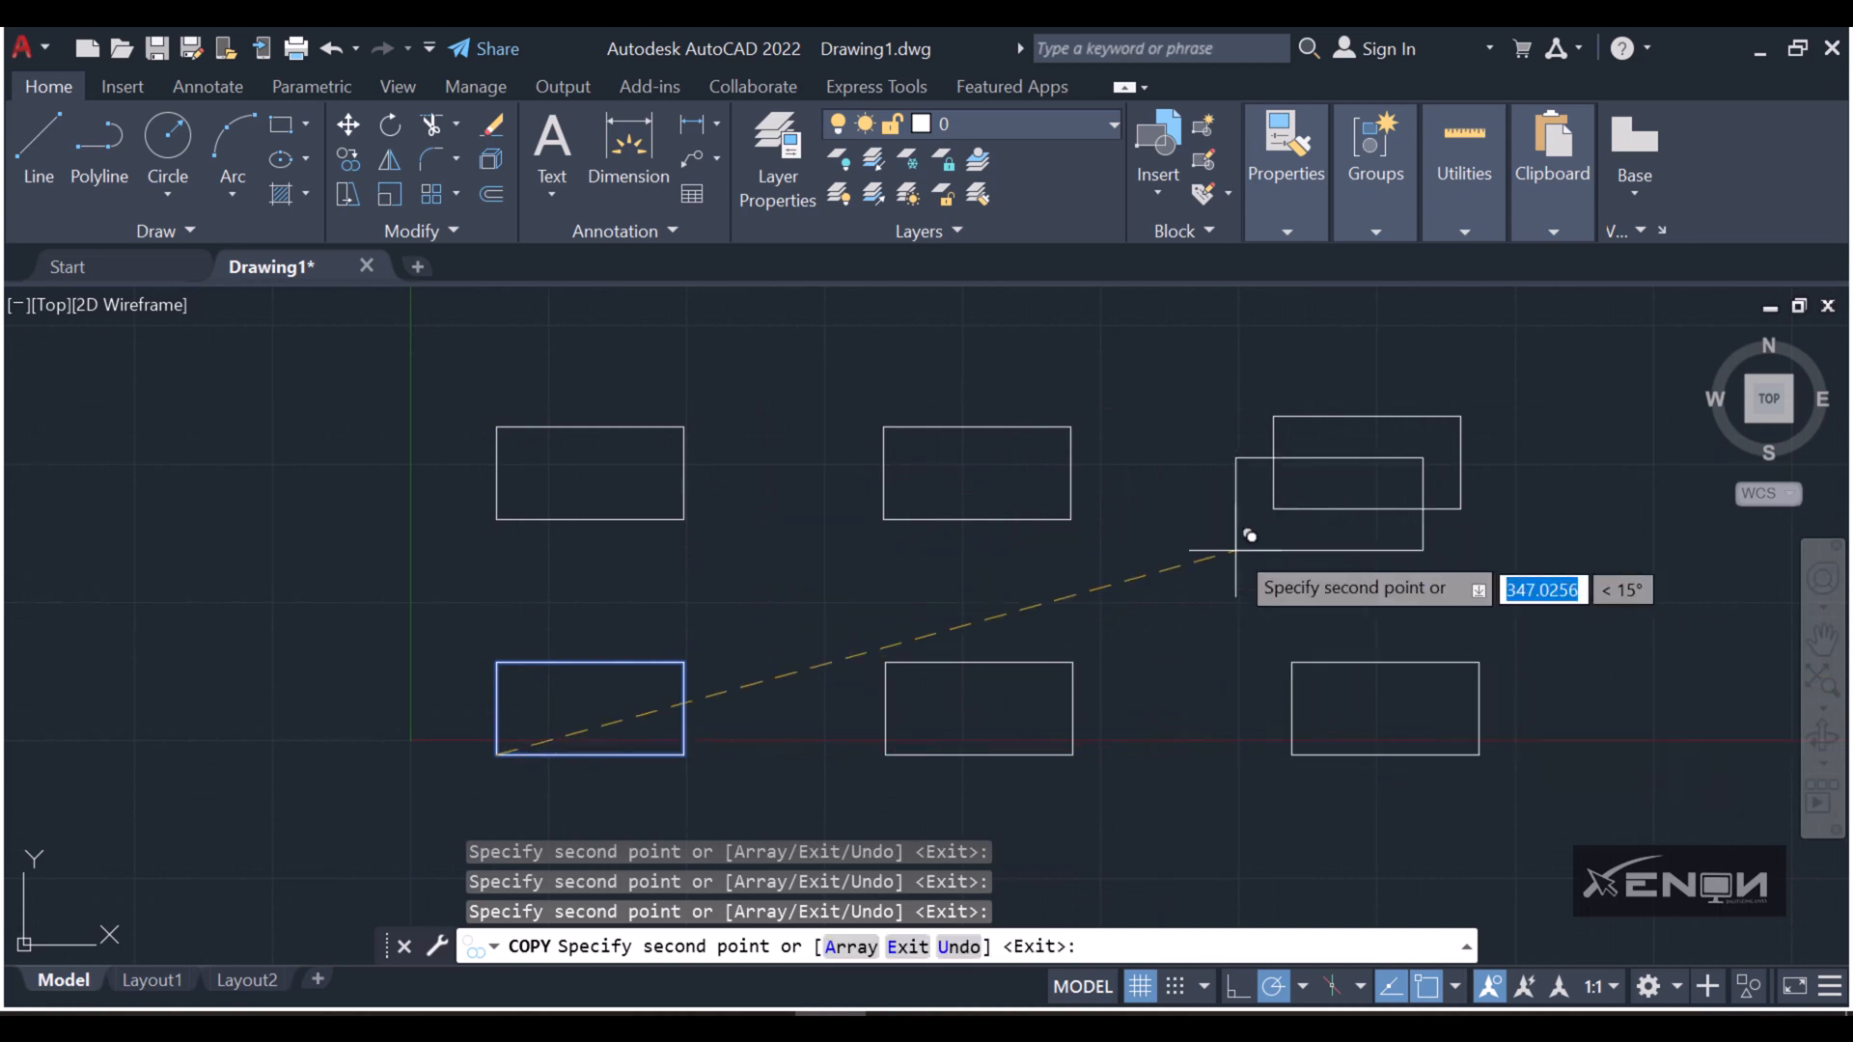
pyautogui.press('Escape')
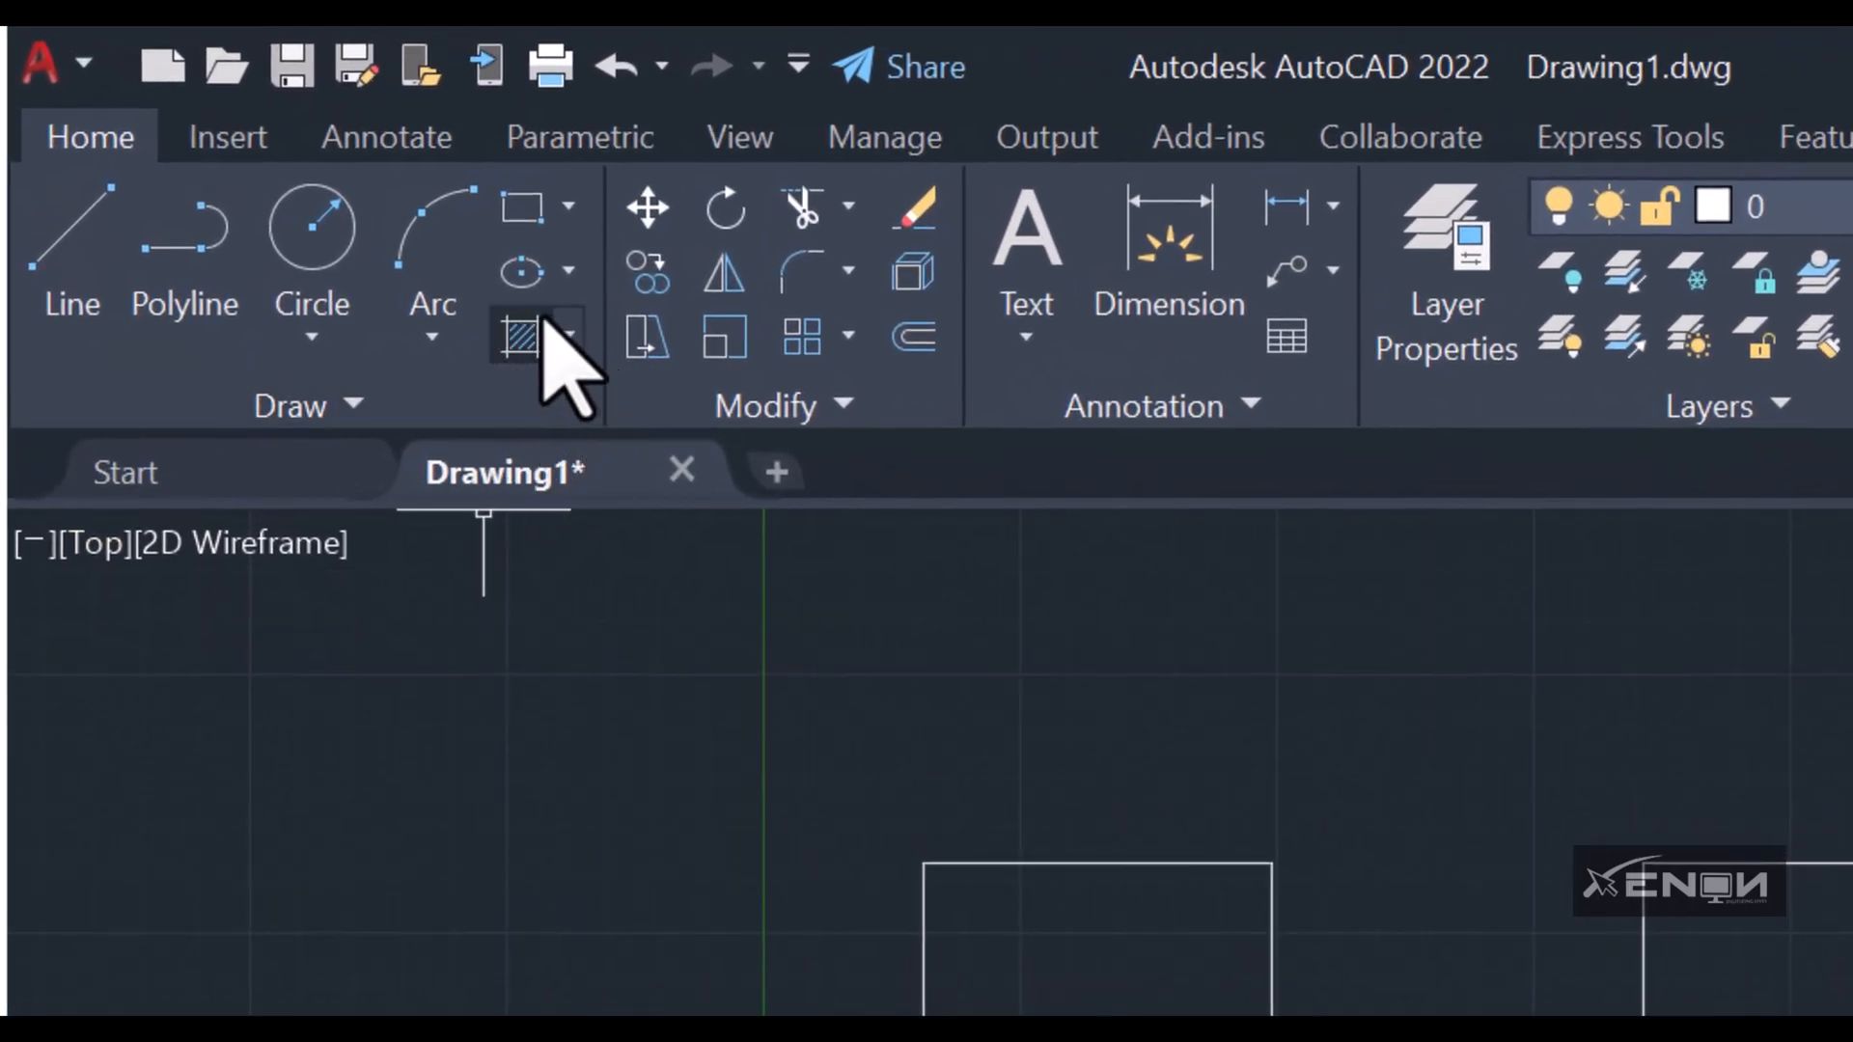
pyautogui.moveTo(519, 334)
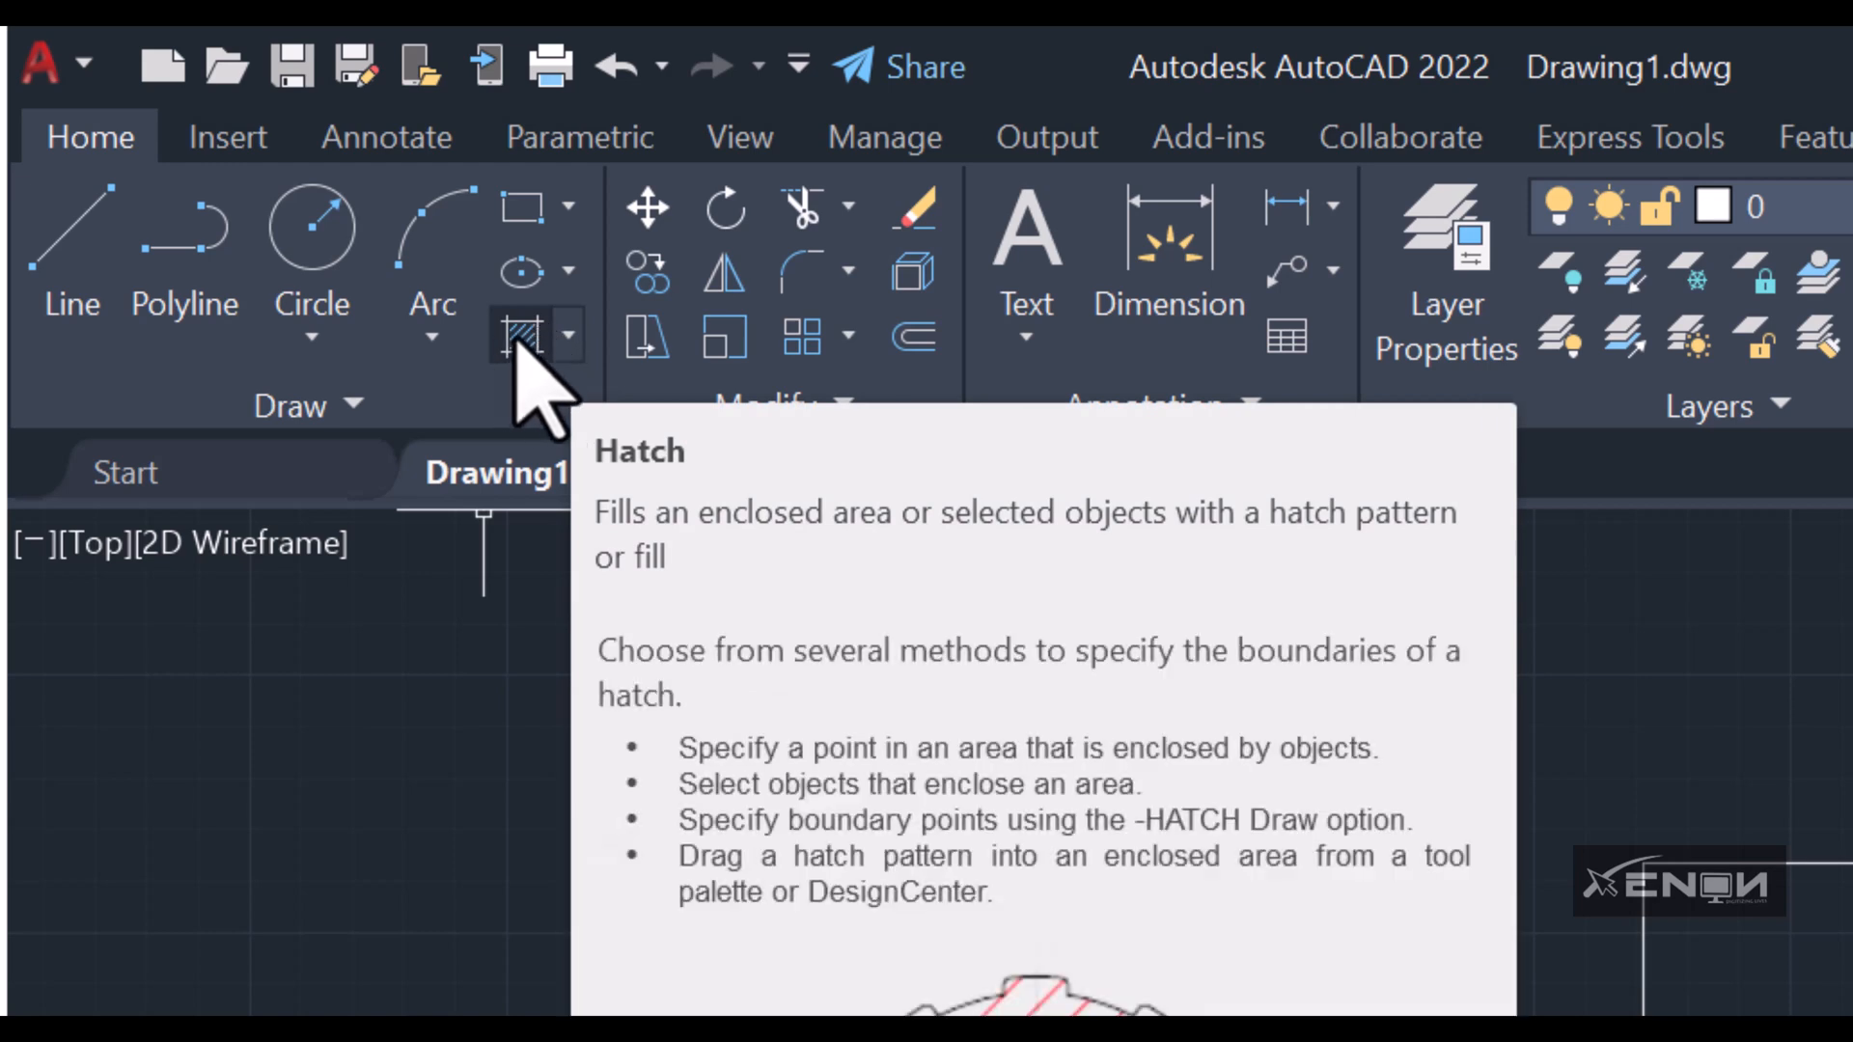
# Start the Hatch tool from the Draw panel so it waits for an internal point.
pyautogui.click(527, 336)
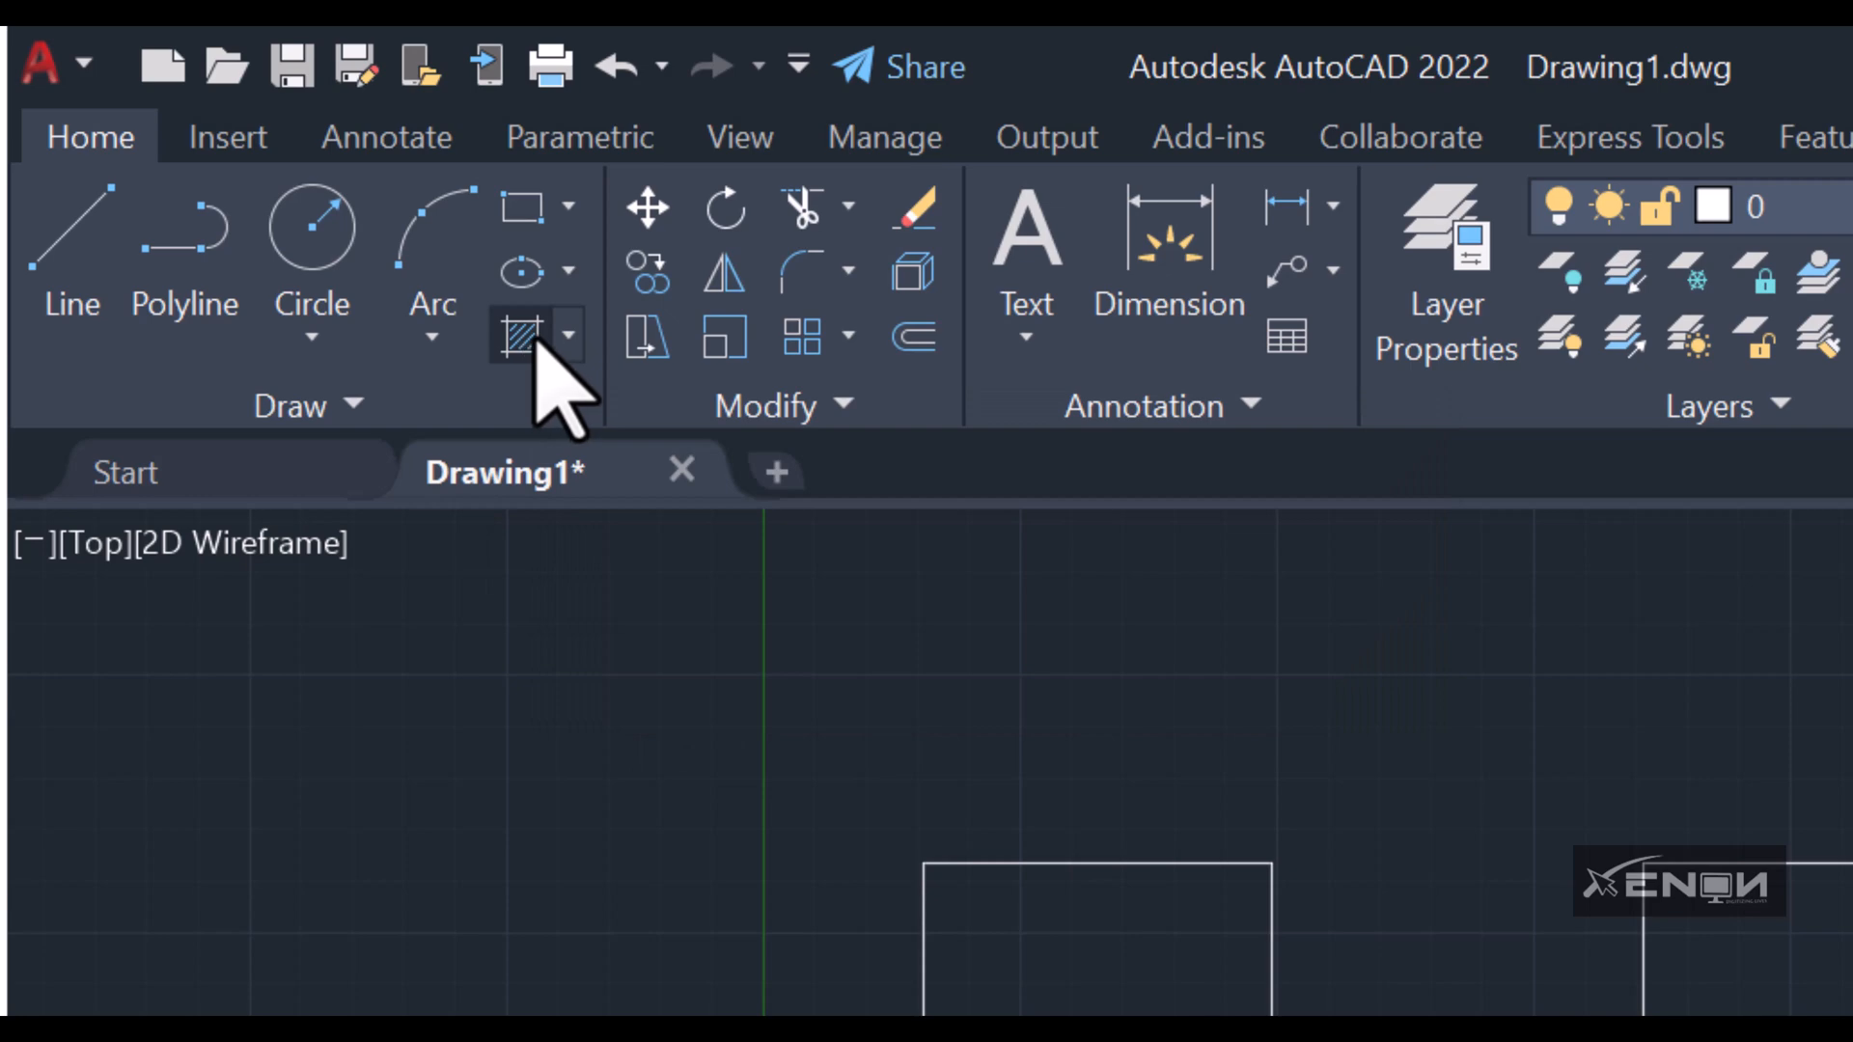
pyautogui.click(524, 336)
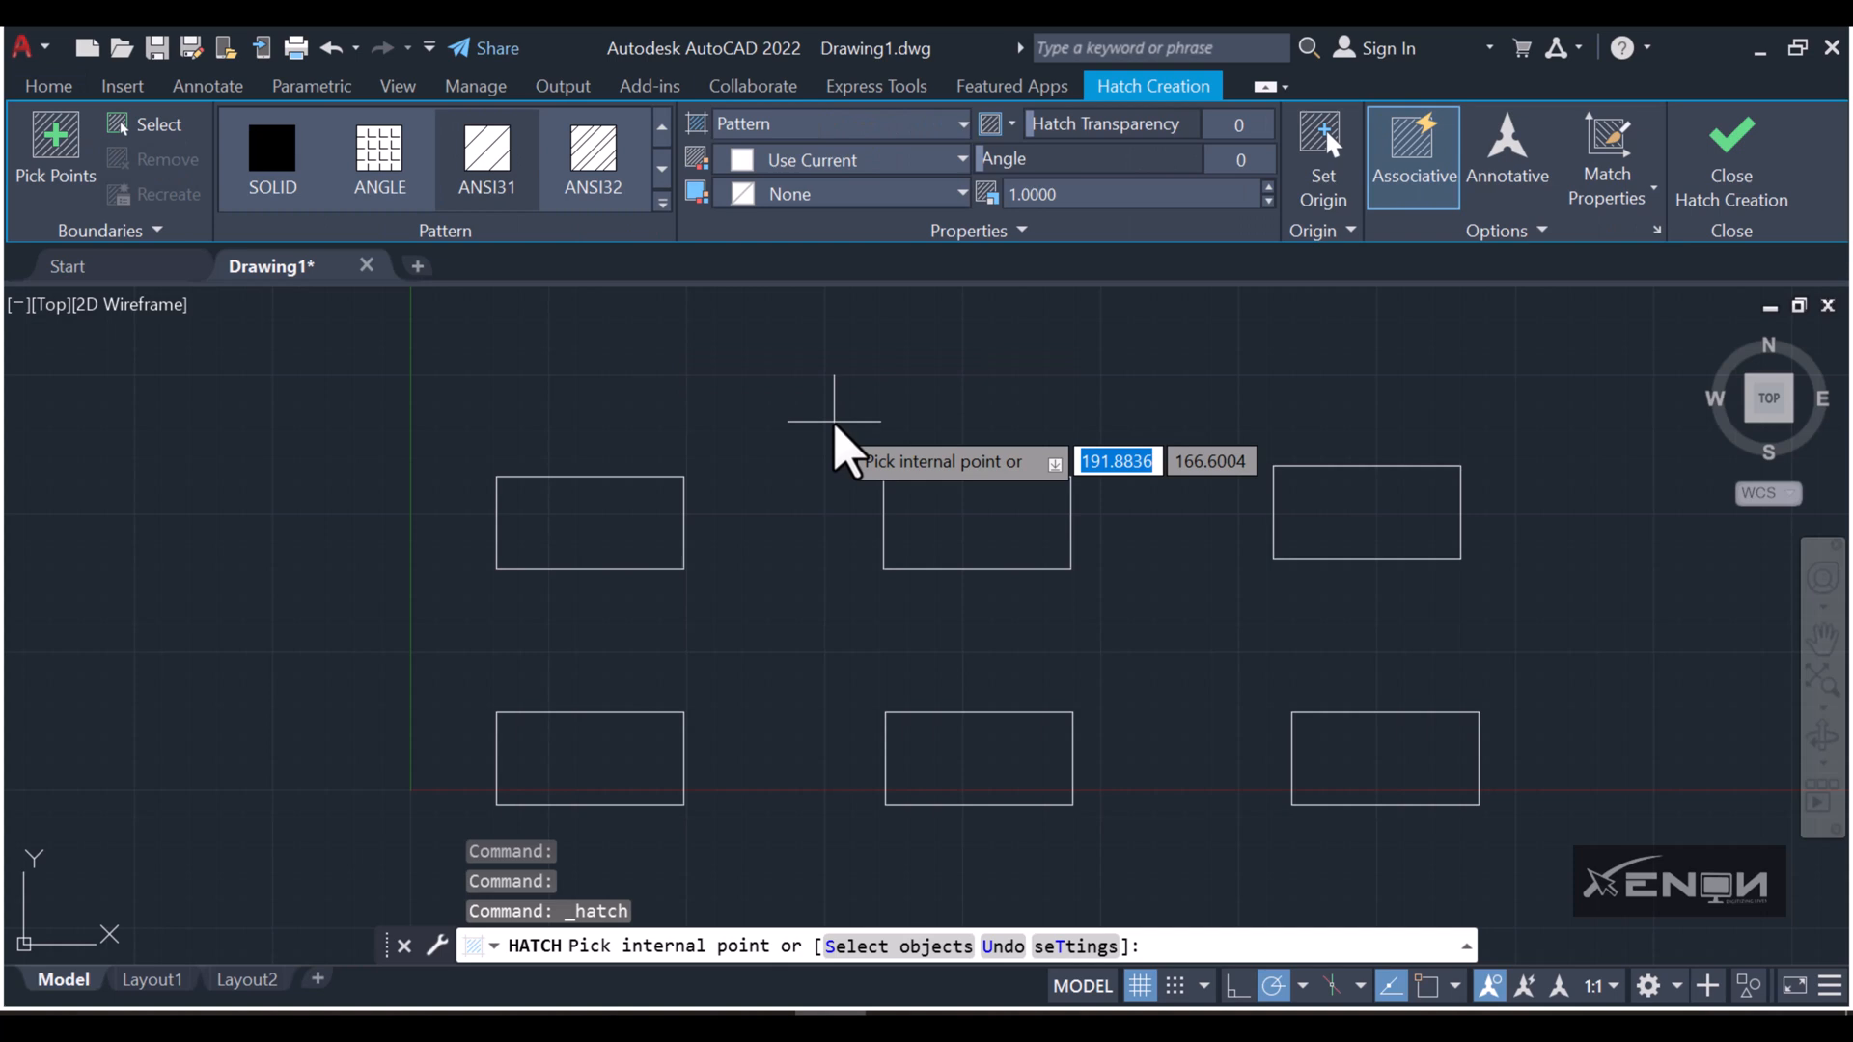
pyautogui.moveTo(481, 317)
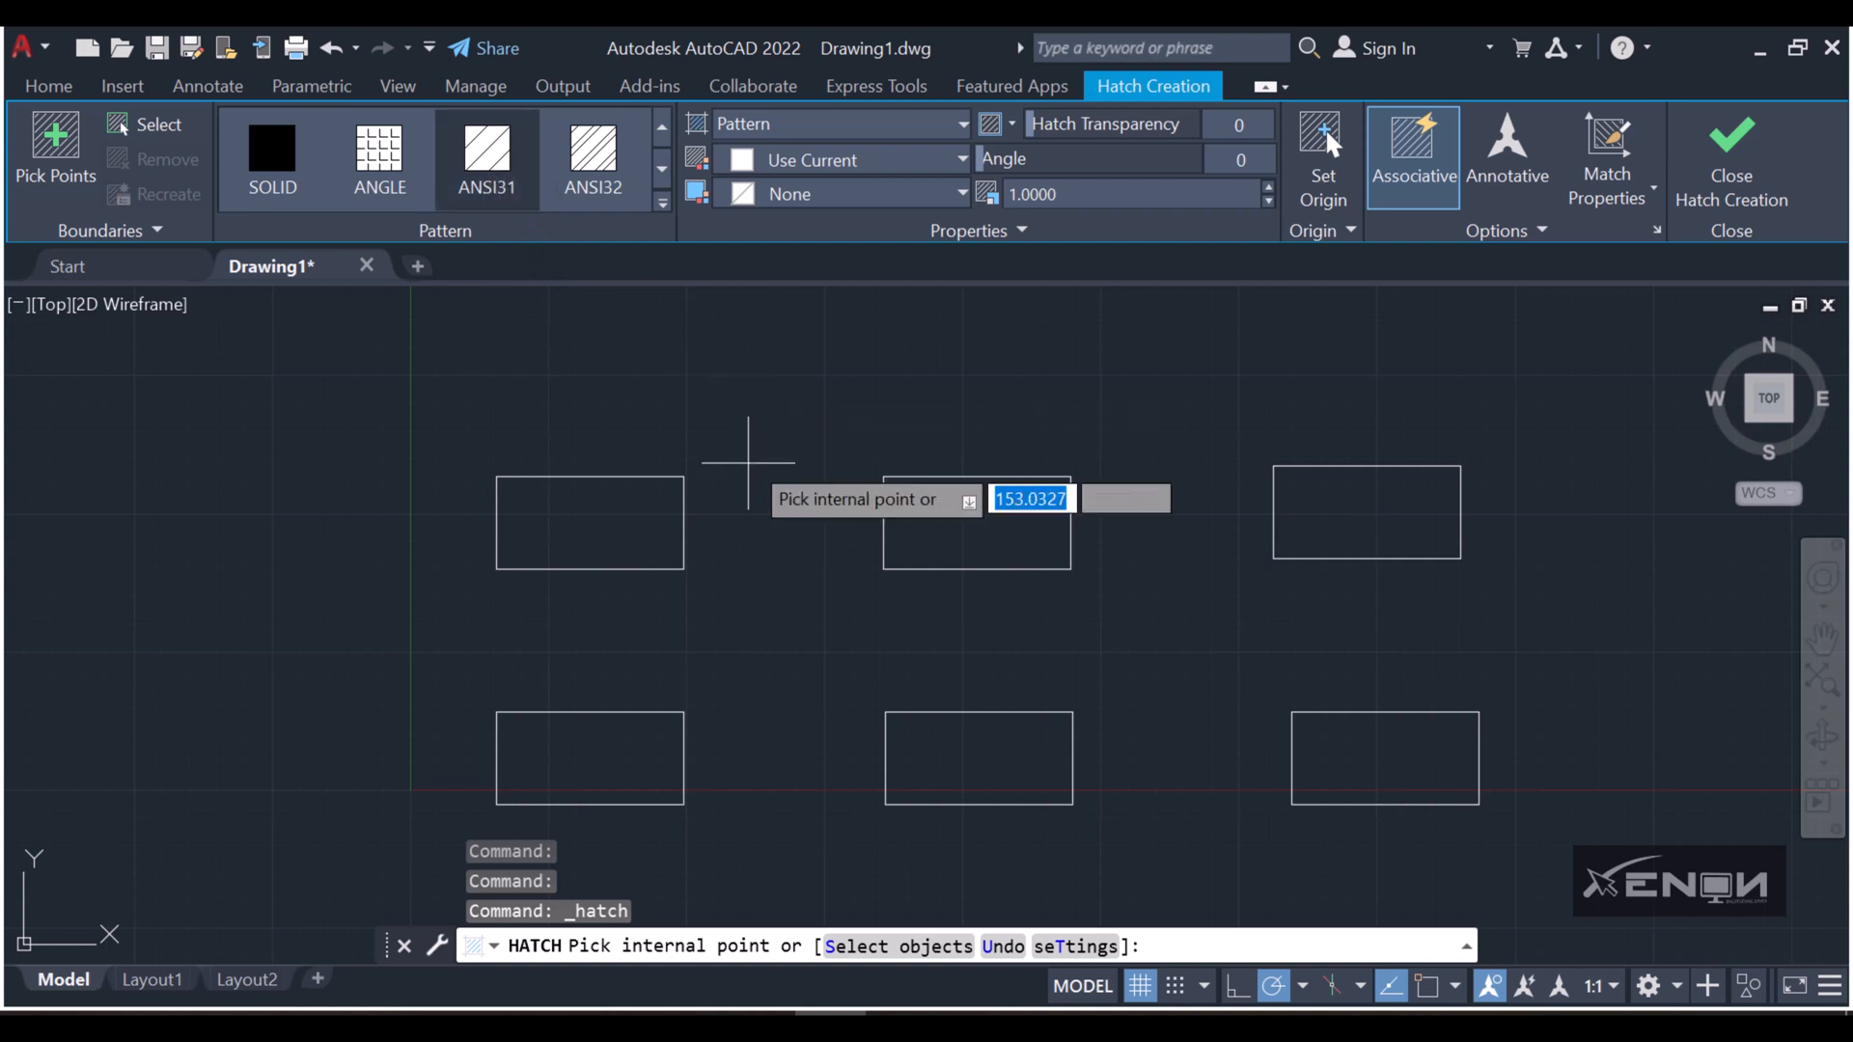
pyautogui.moveTo(581, 380)
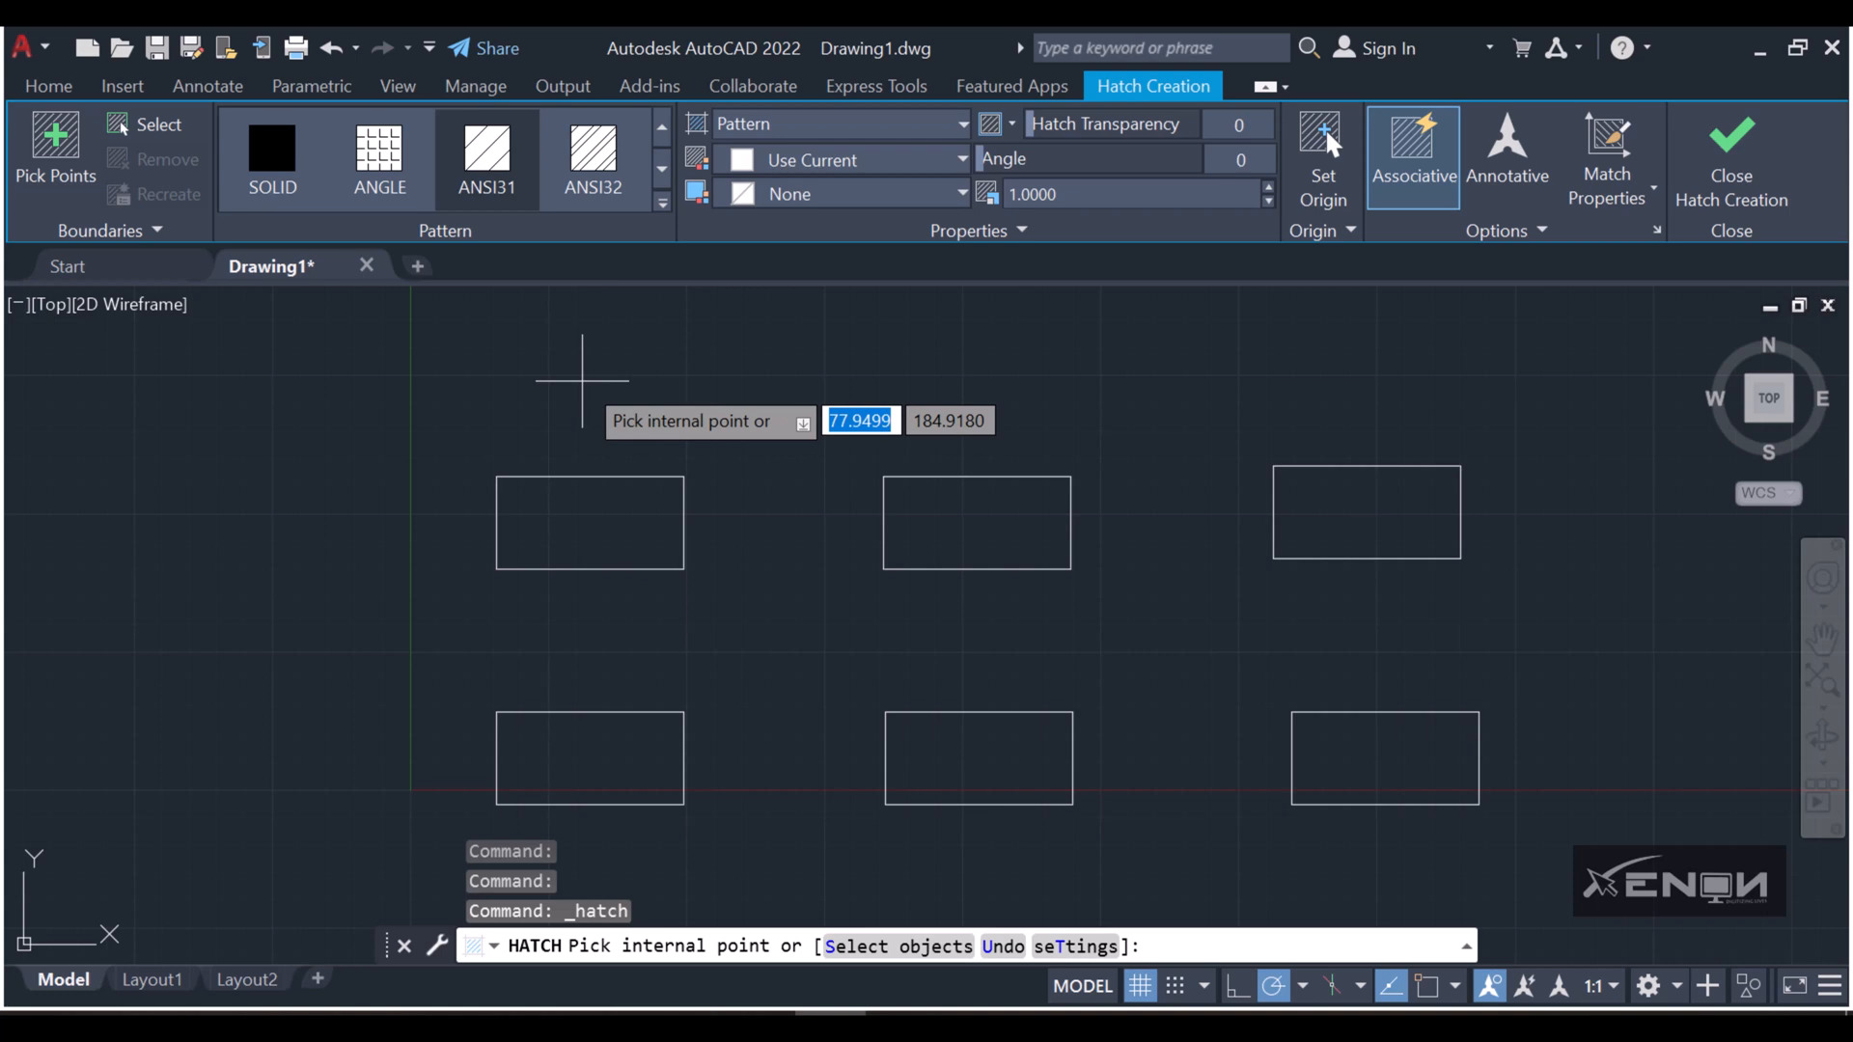
pyautogui.moveTo(612, 392)
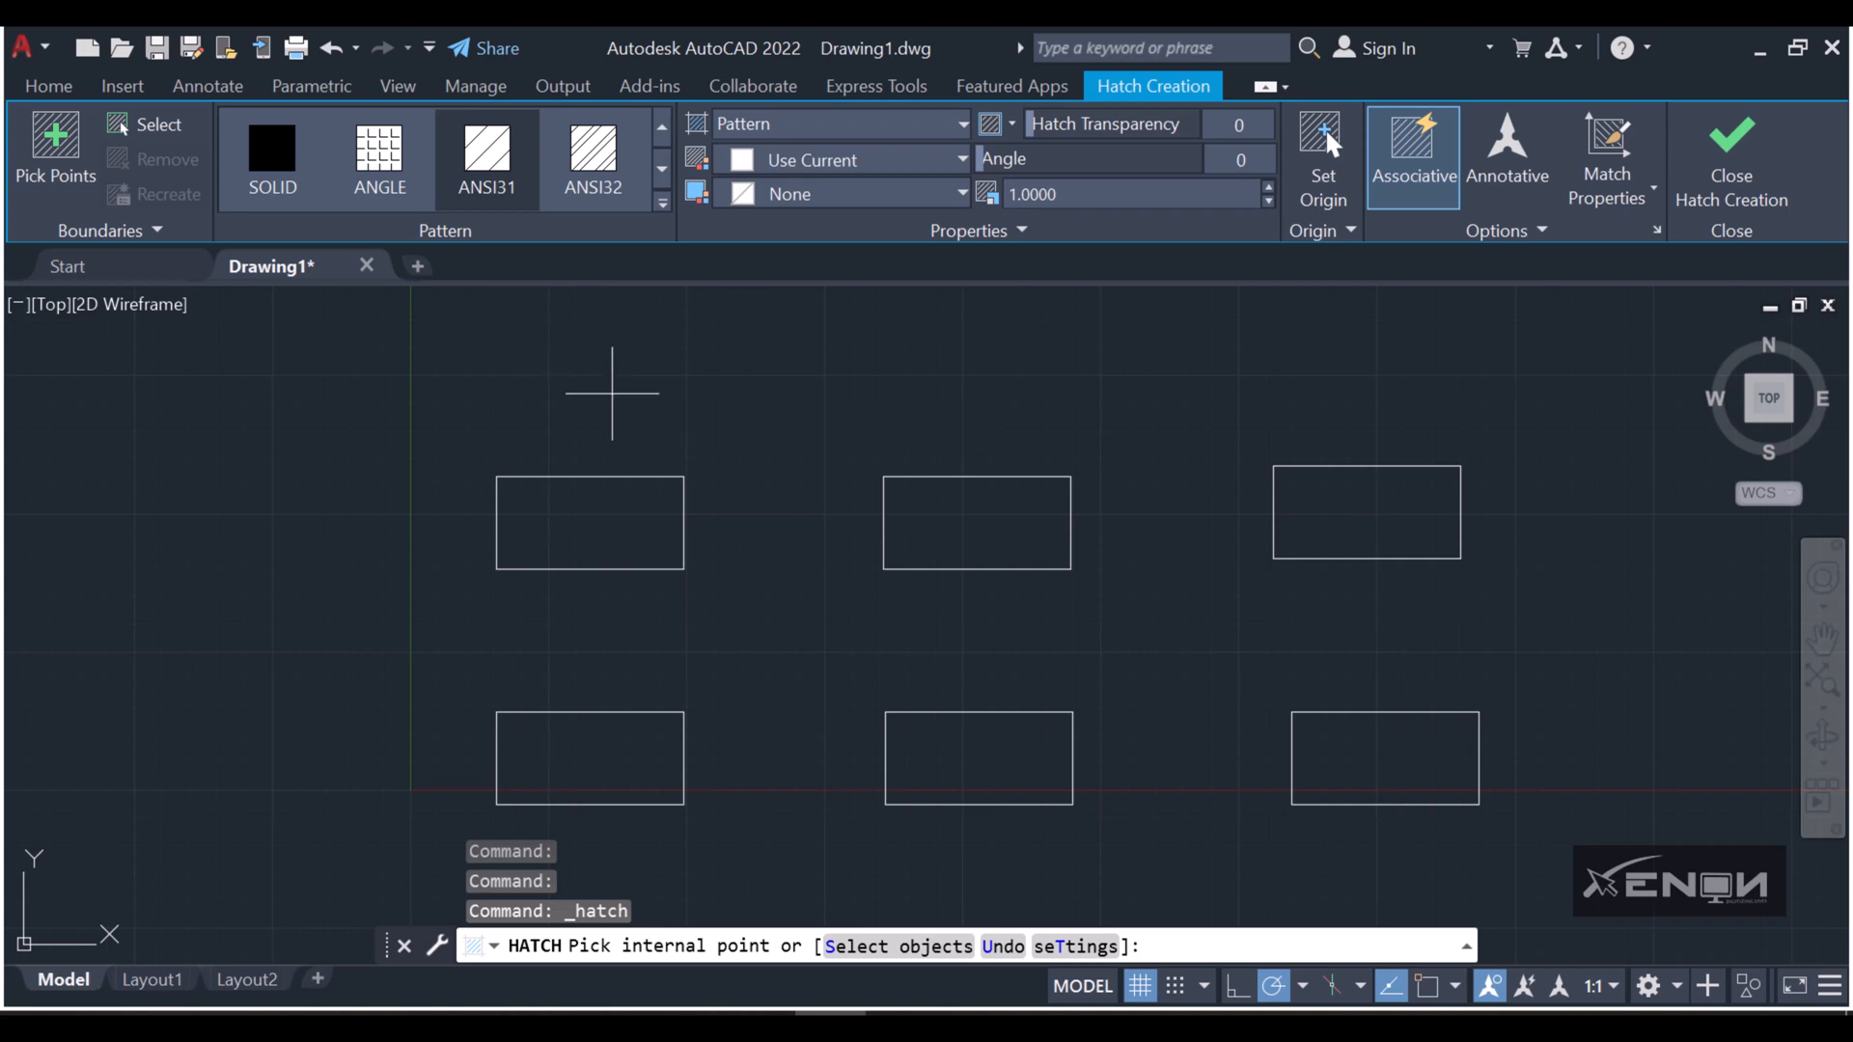
pyautogui.moveTo(648, 586)
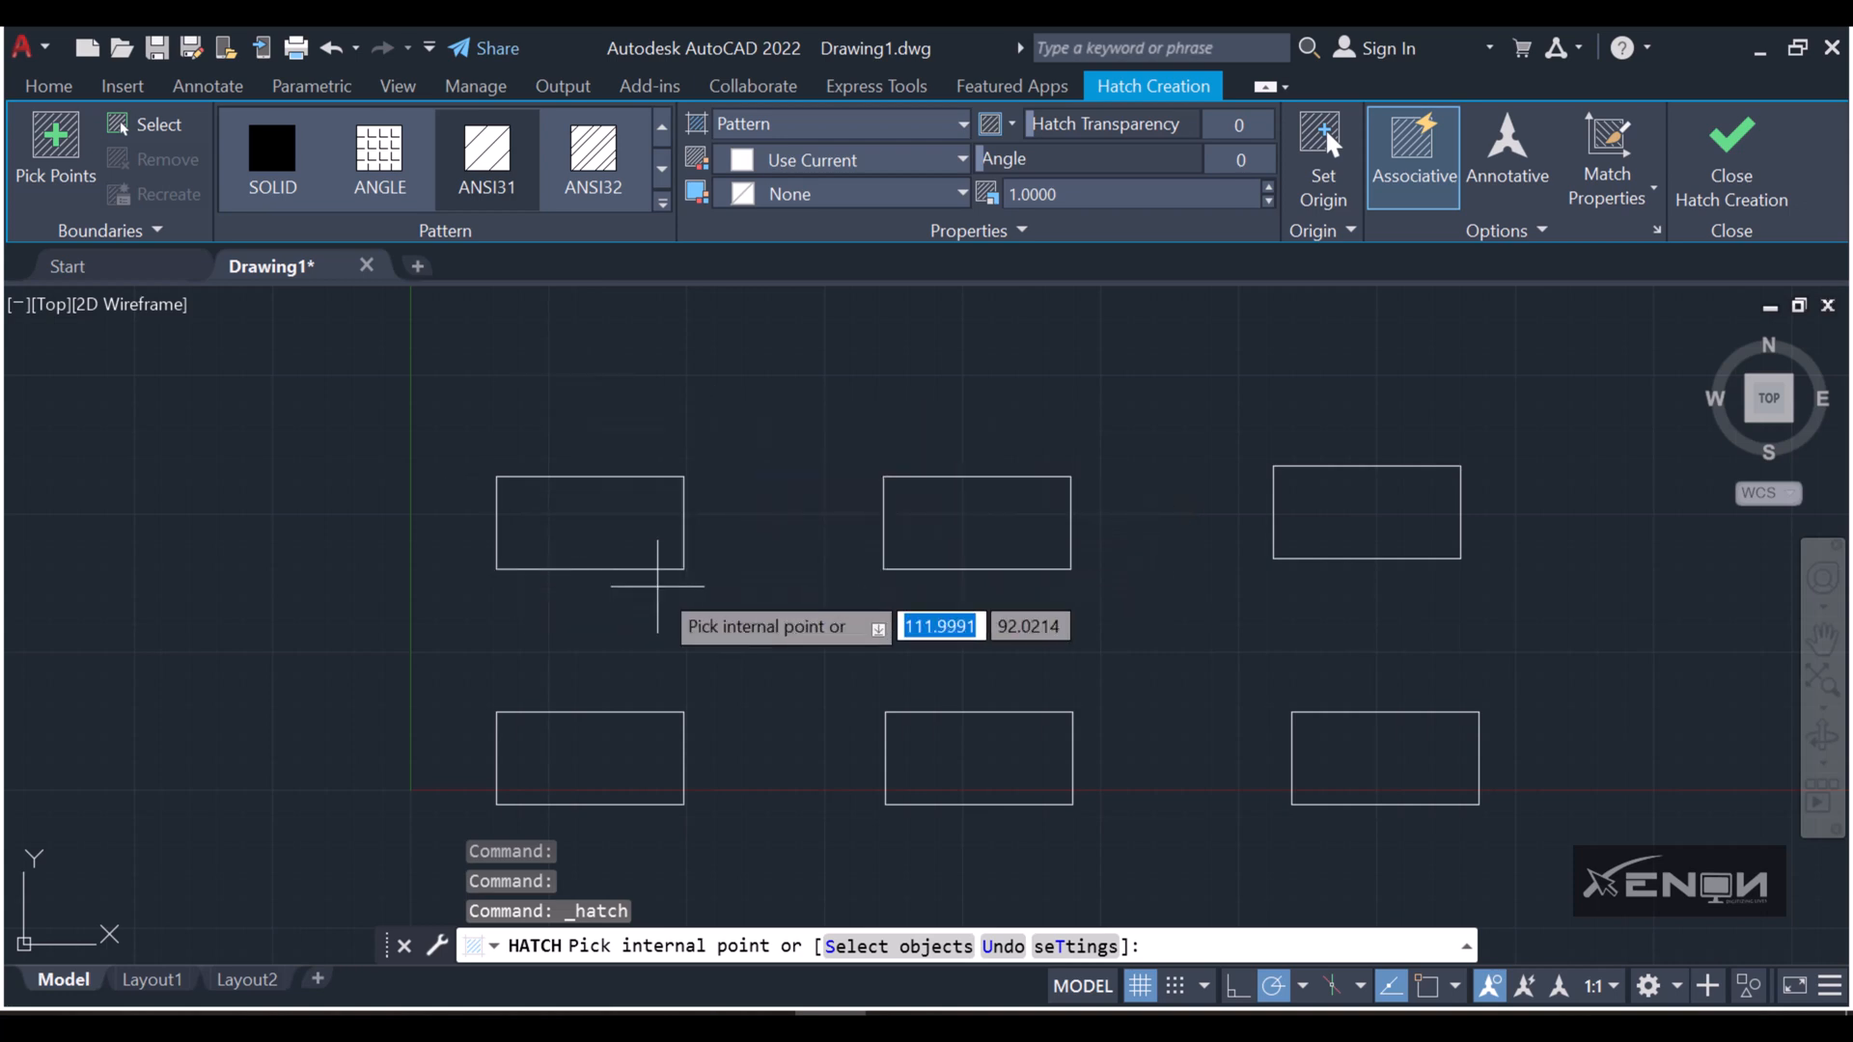
pyautogui.moveTo(673, 556)
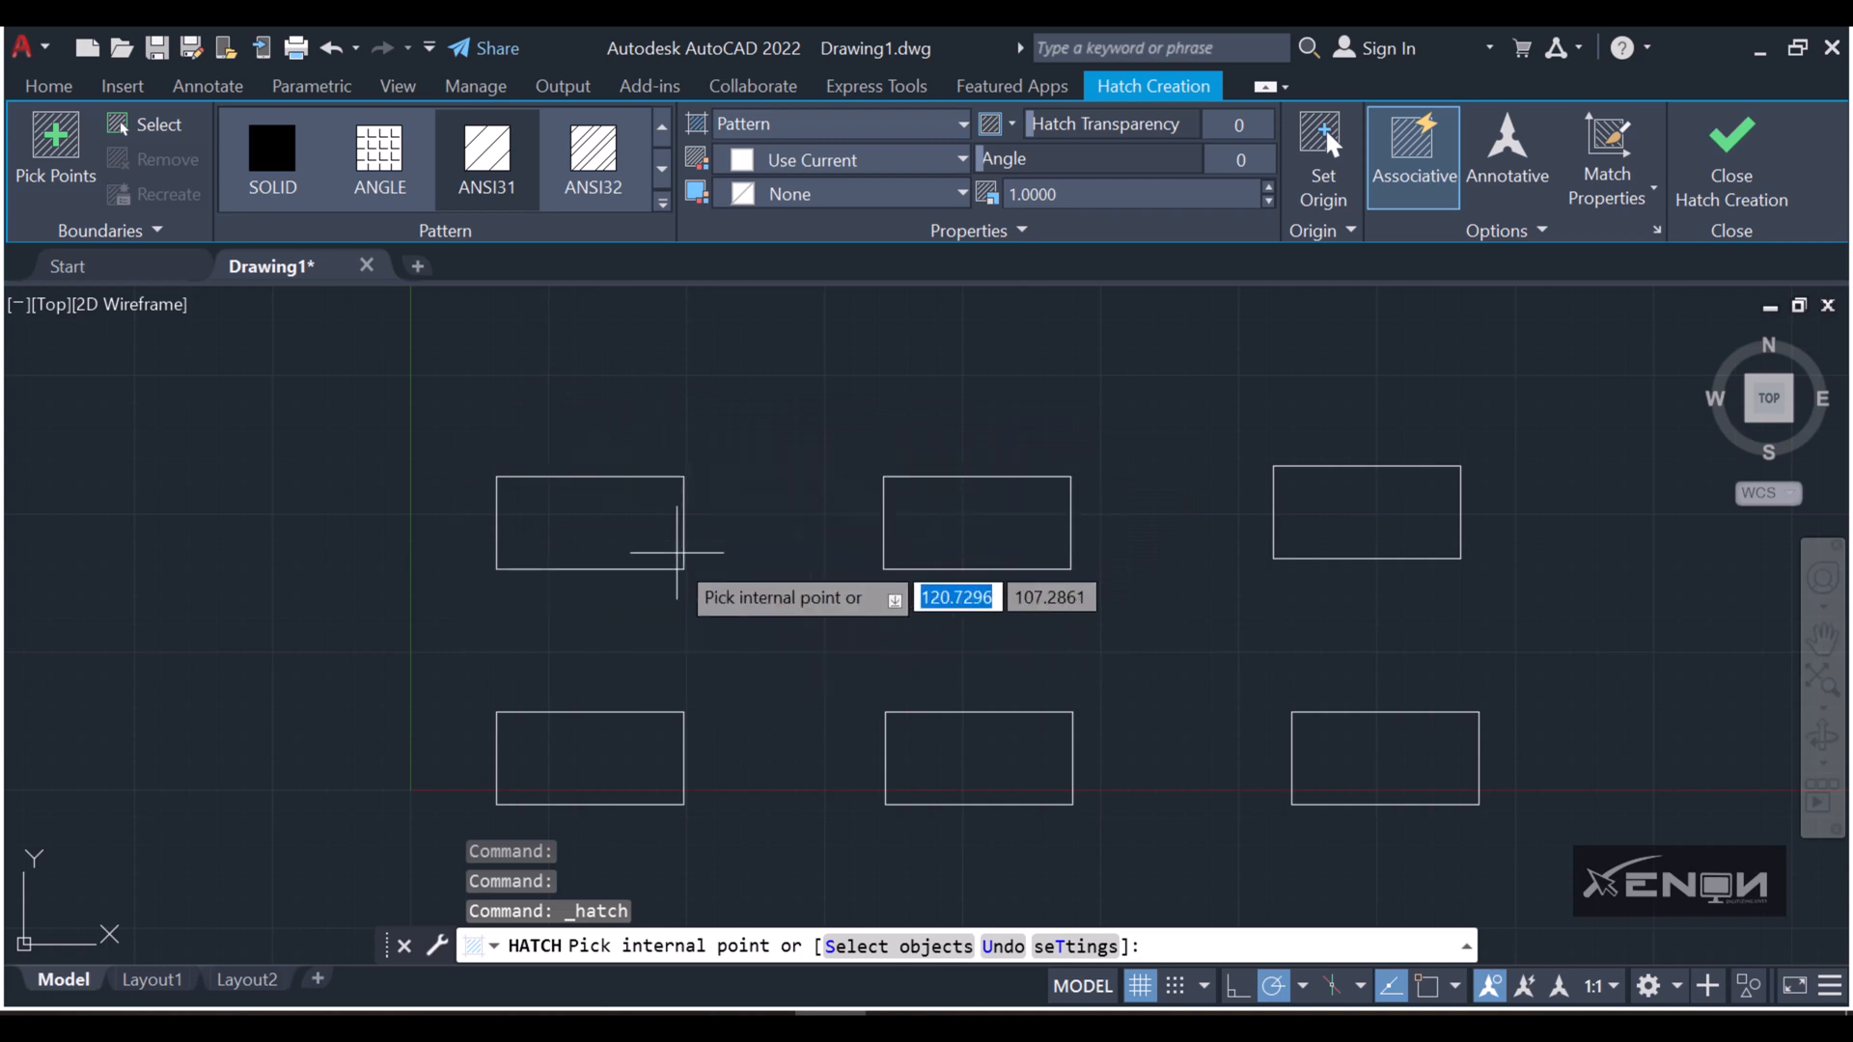
pyautogui.moveTo(572, 411)
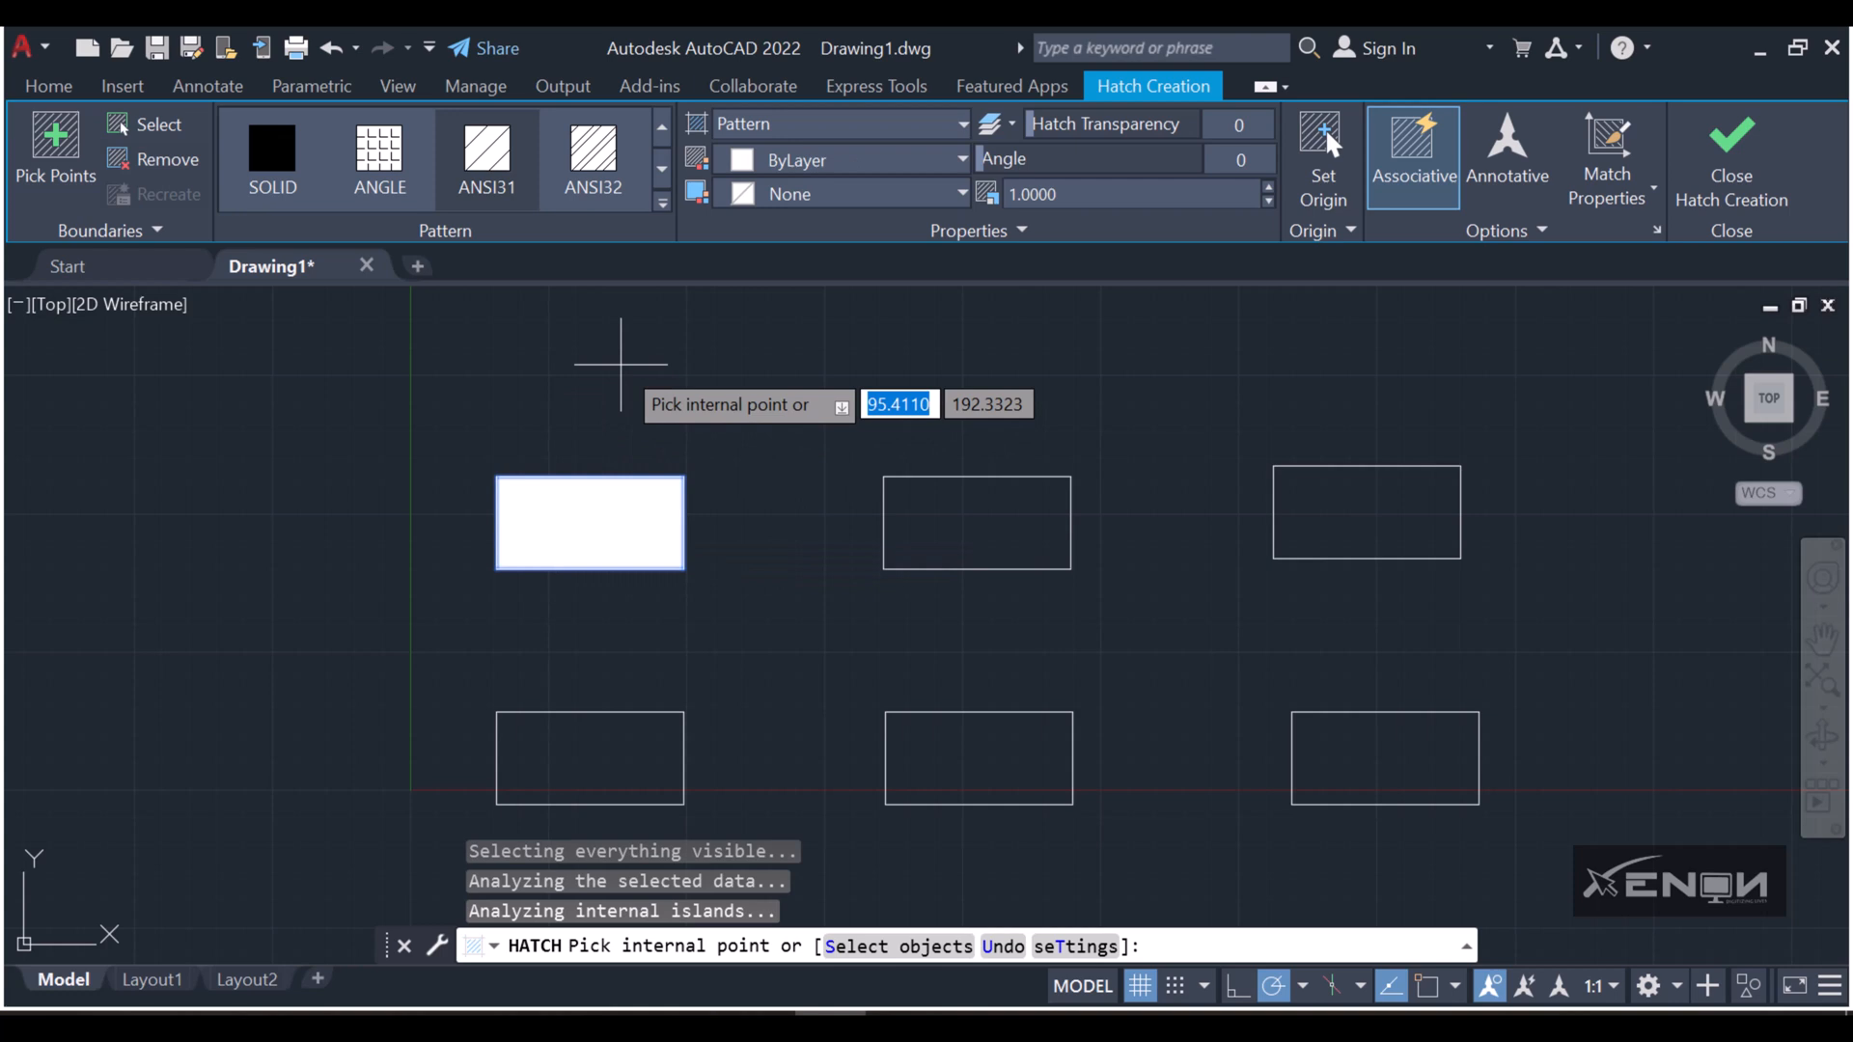
pyautogui.moveTo(836, 556)
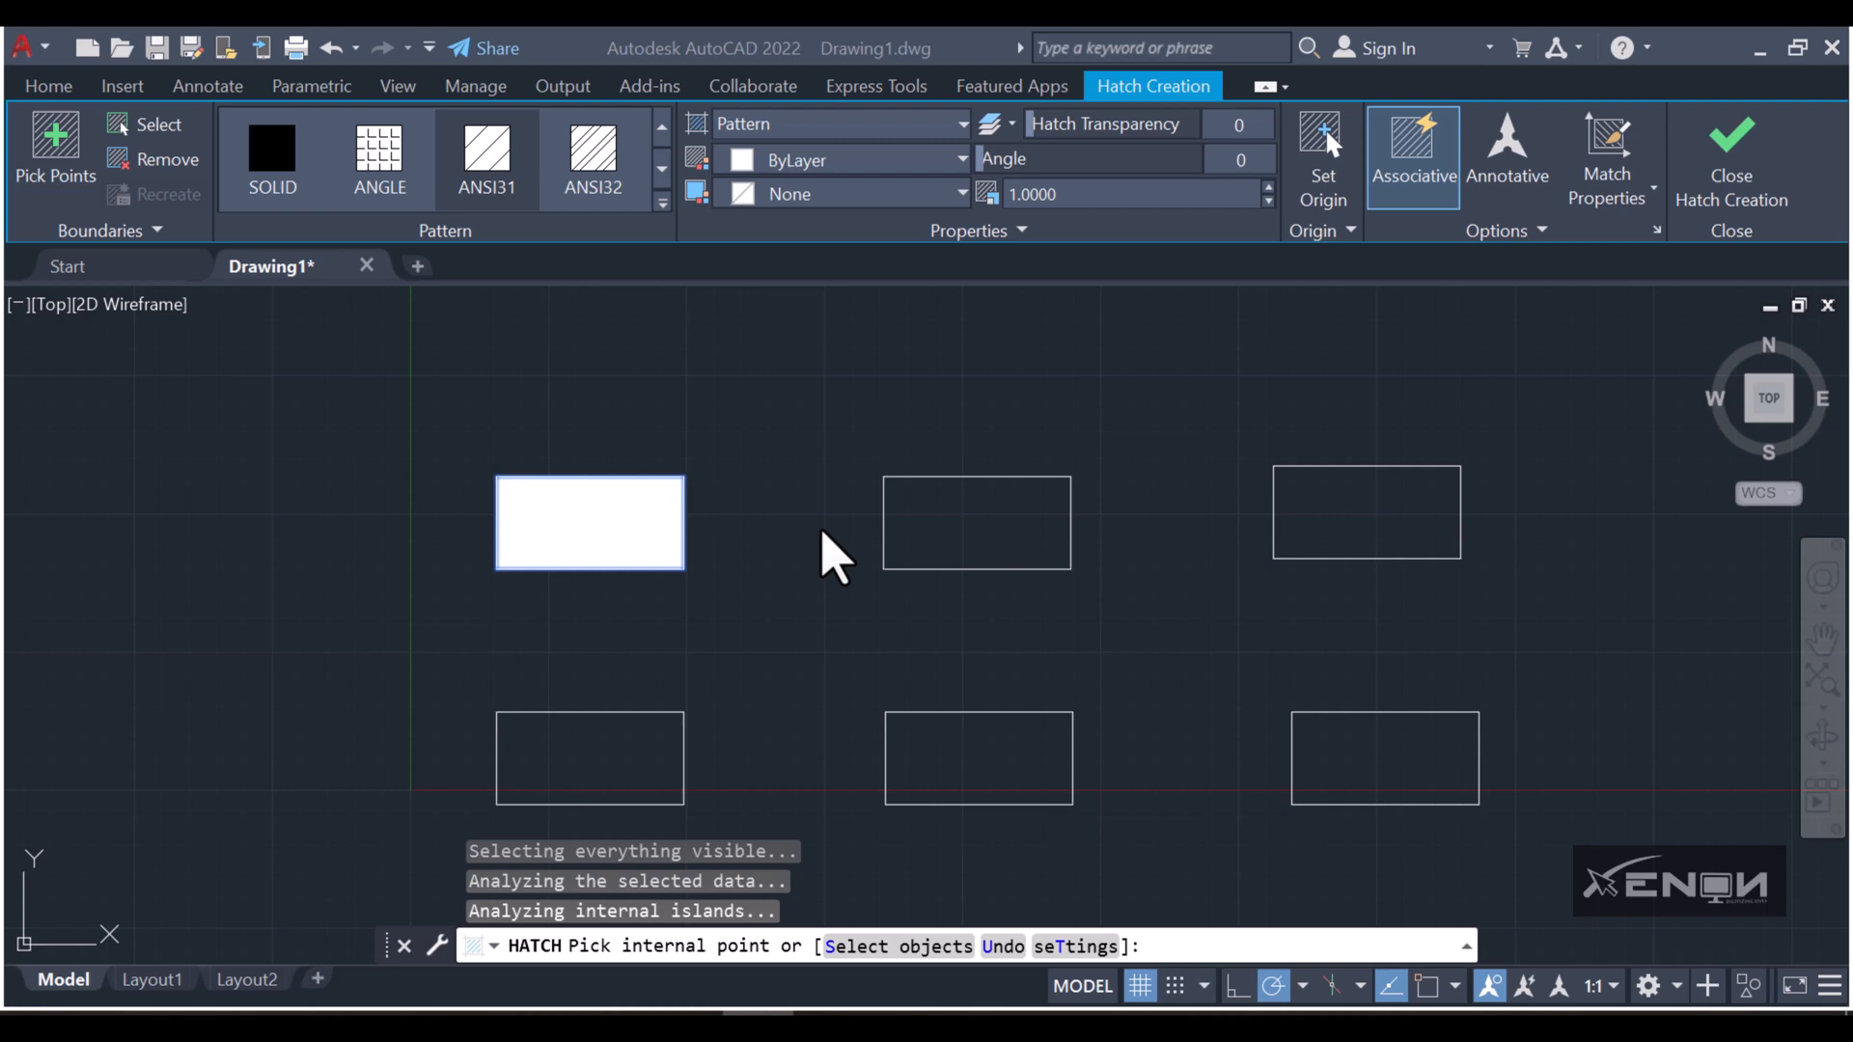
pyautogui.moveTo(907, 425)
pyautogui.write('60.0000')
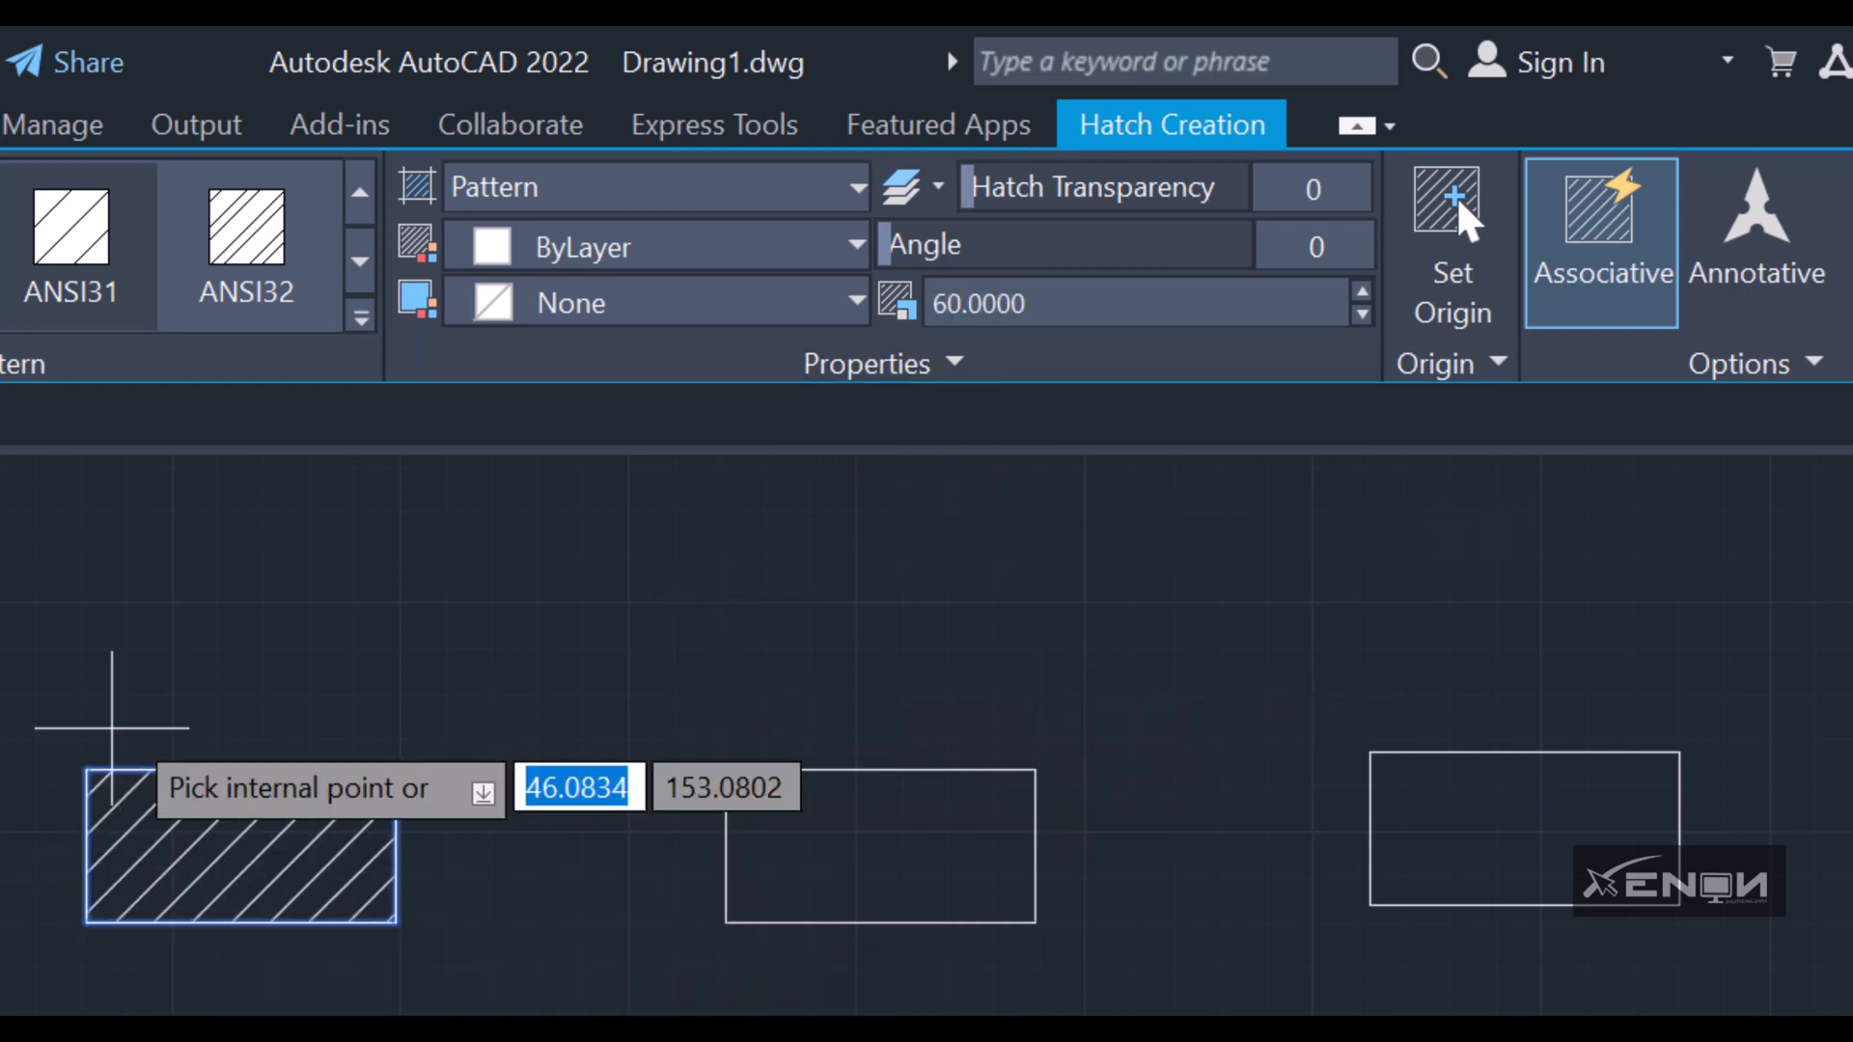
pyautogui.moveTo(198, 708)
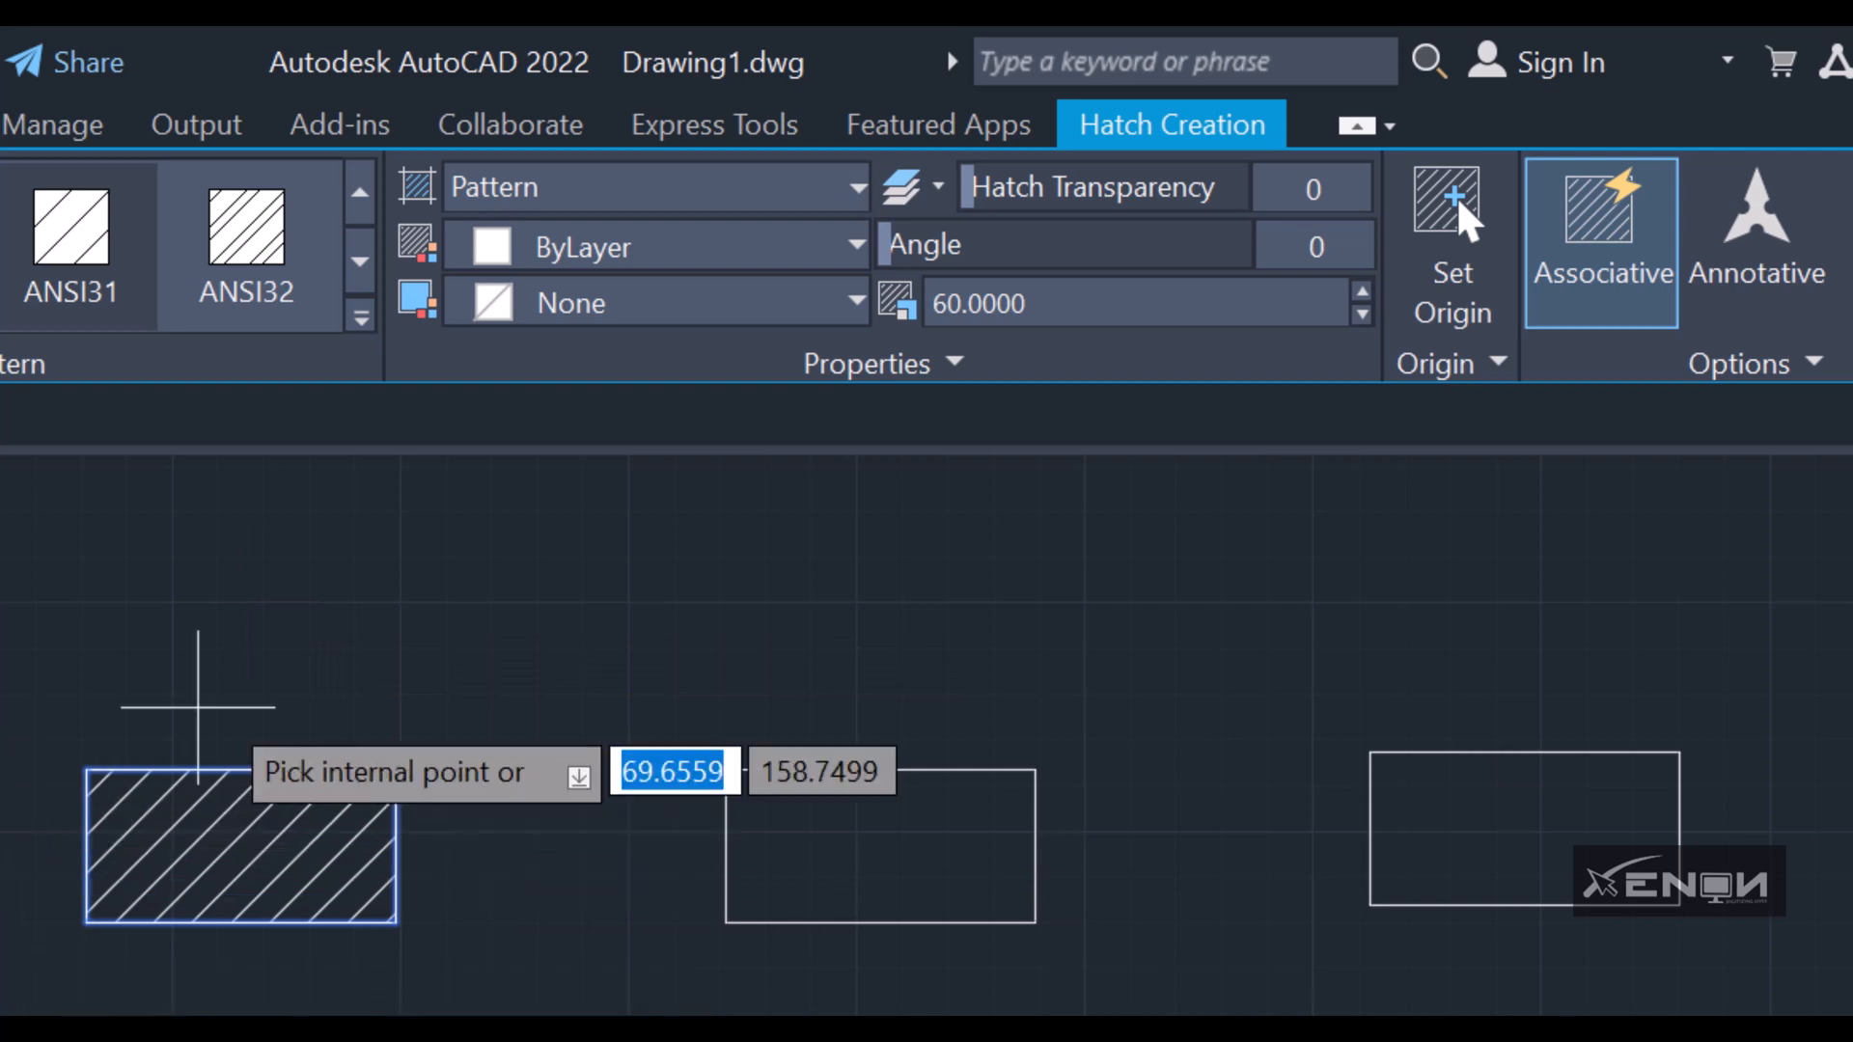
pyautogui.moveTo(54, 720)
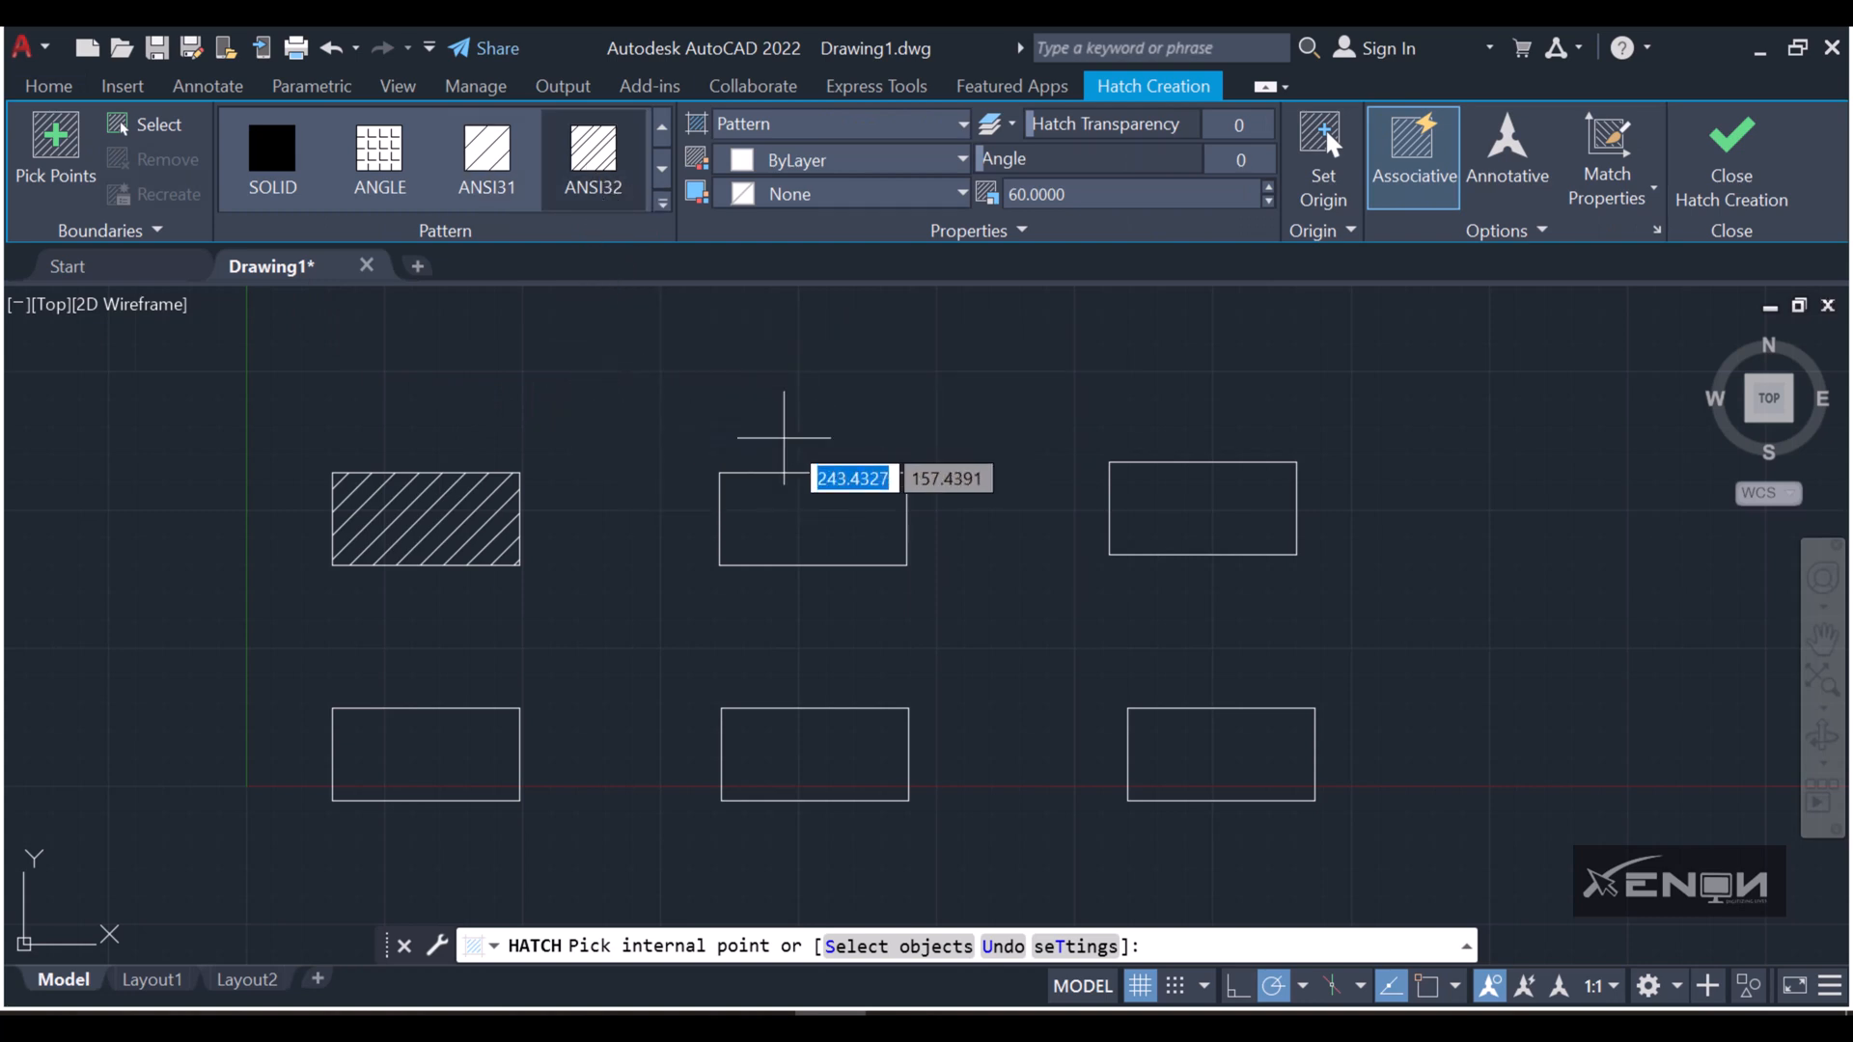
# Apply the ANSI31 diagonal hatch to the top-middle rectangle and nudge its angle slider.
pyautogui.click(813, 519)
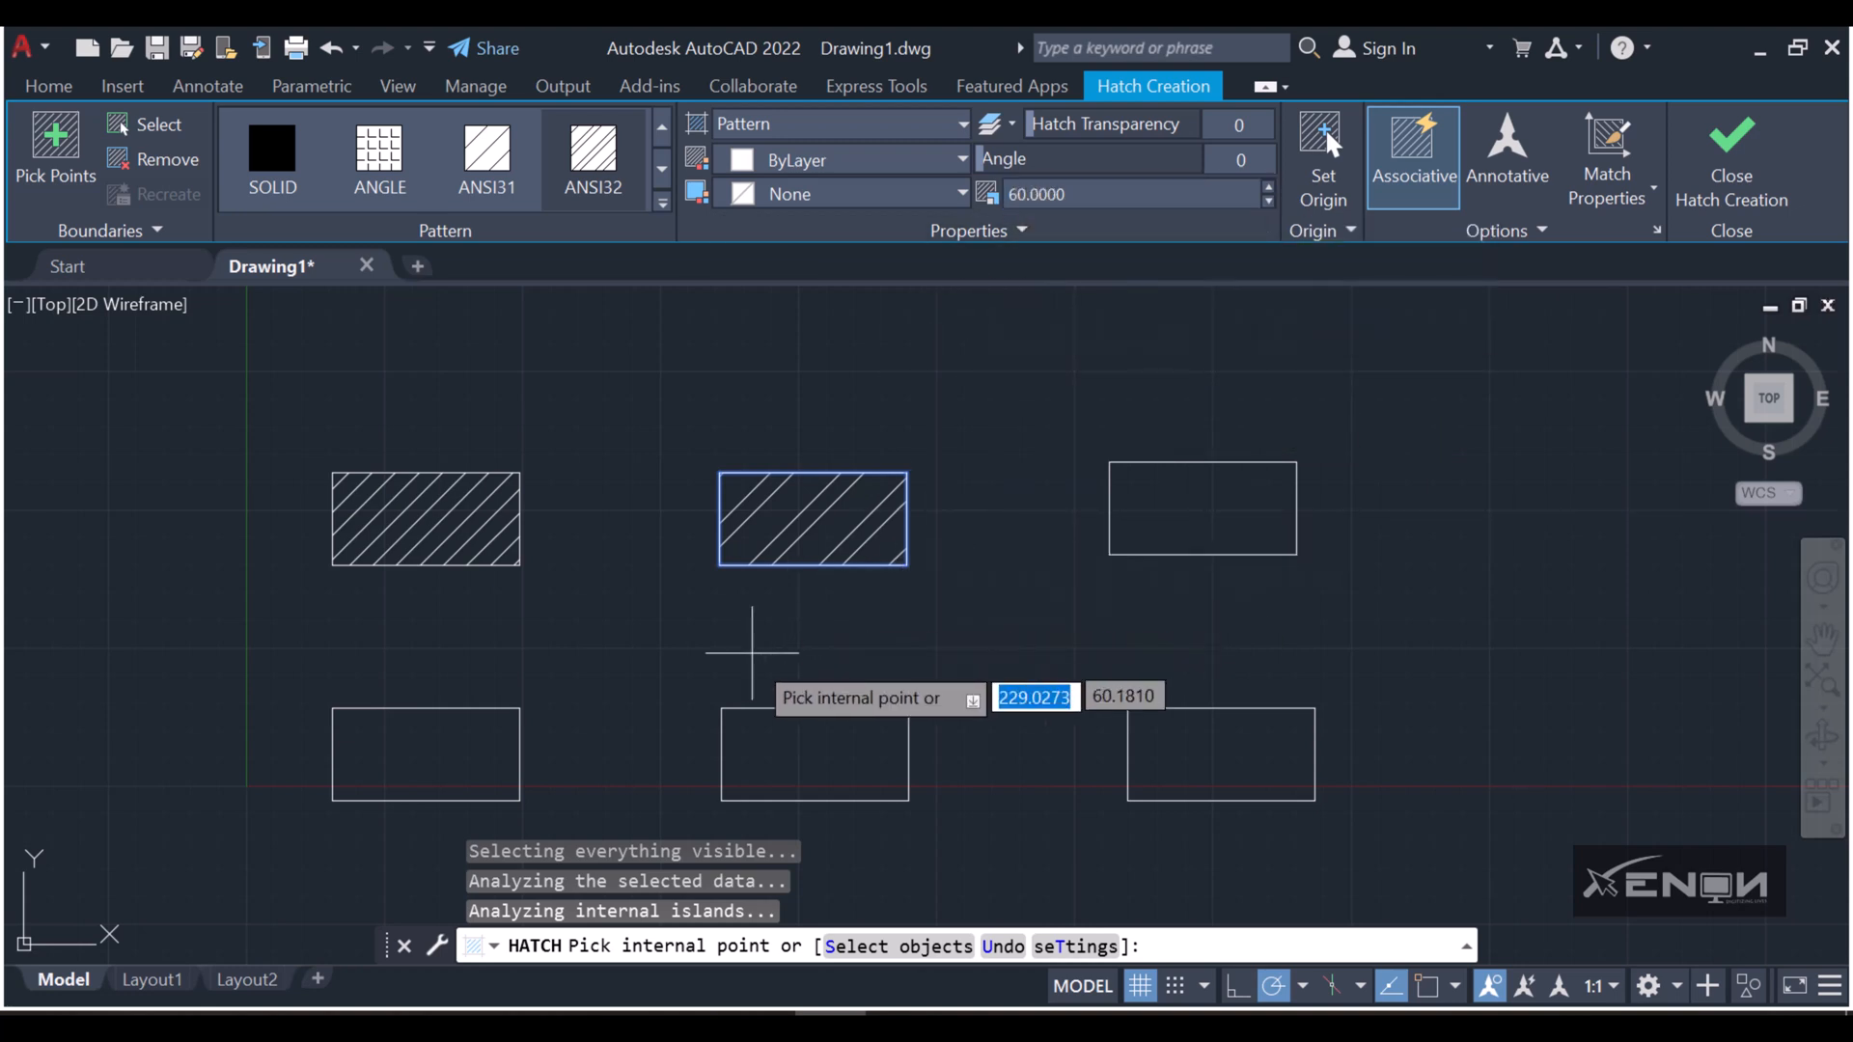
pyautogui.moveTo(929, 517)
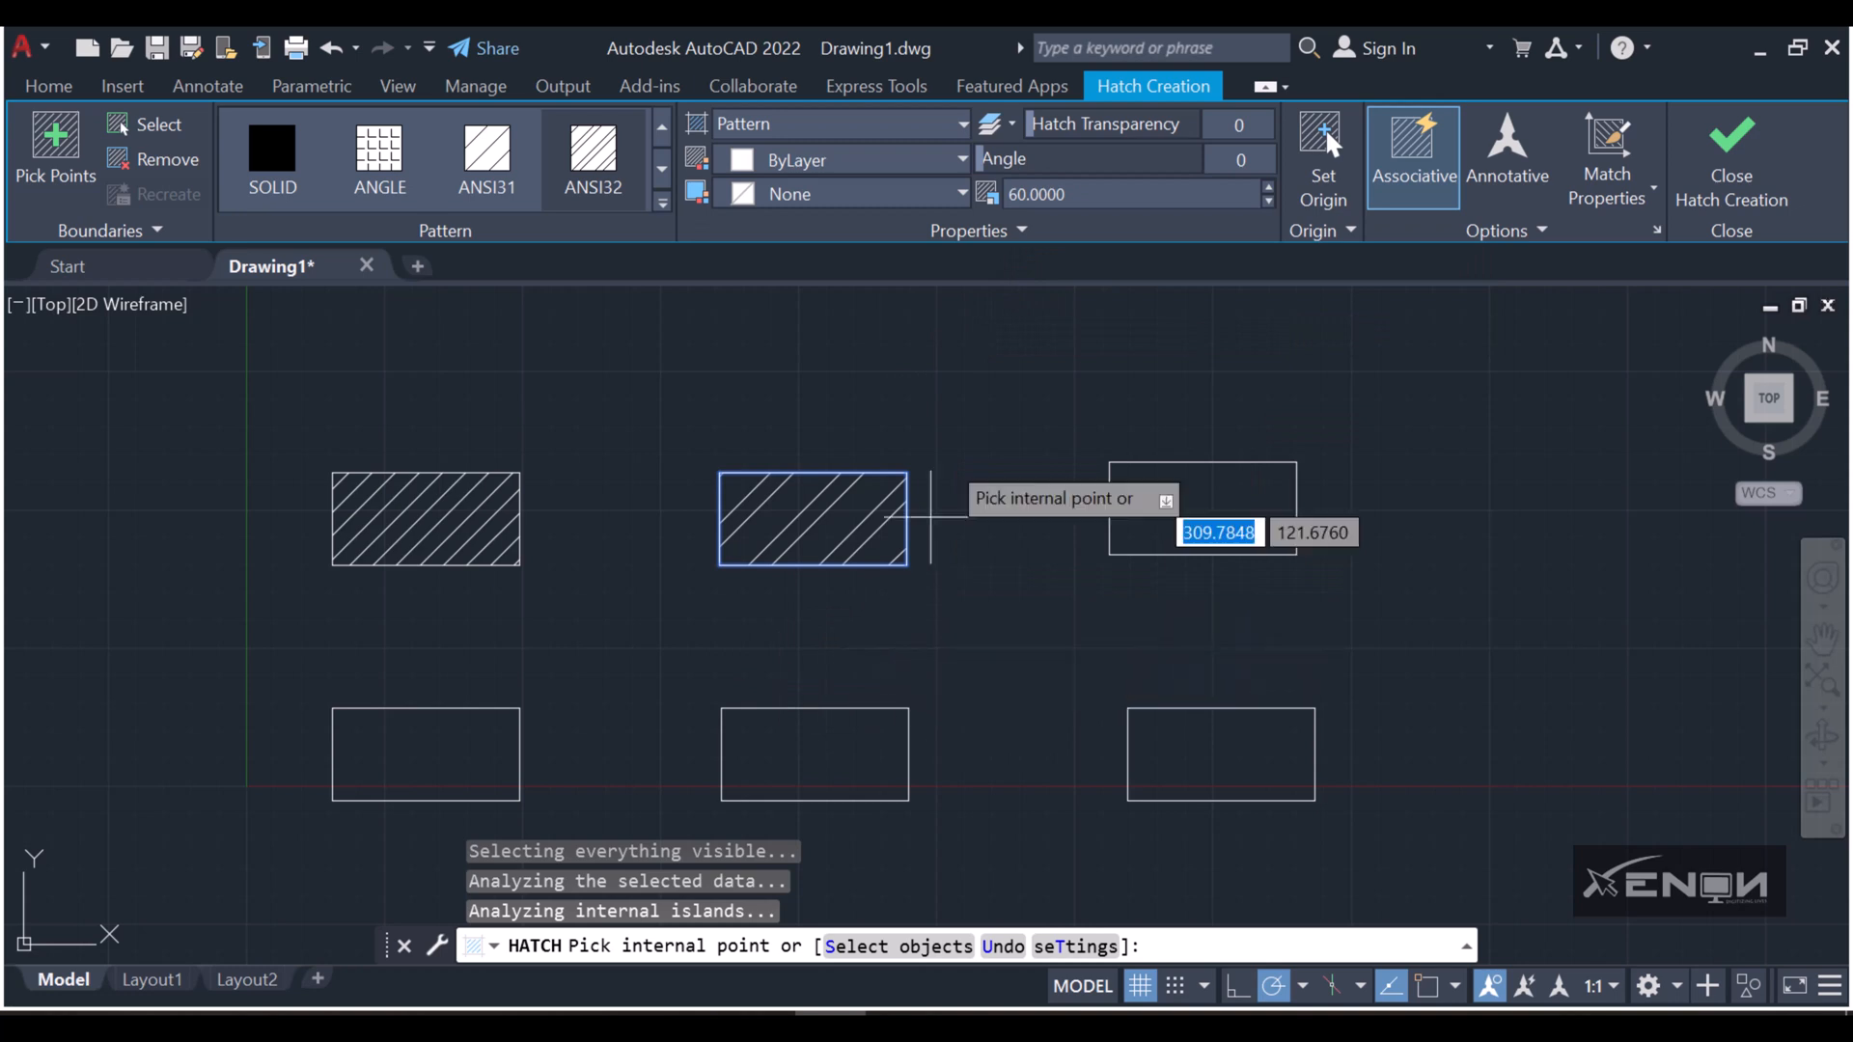
pyautogui.moveTo(1050, 160)
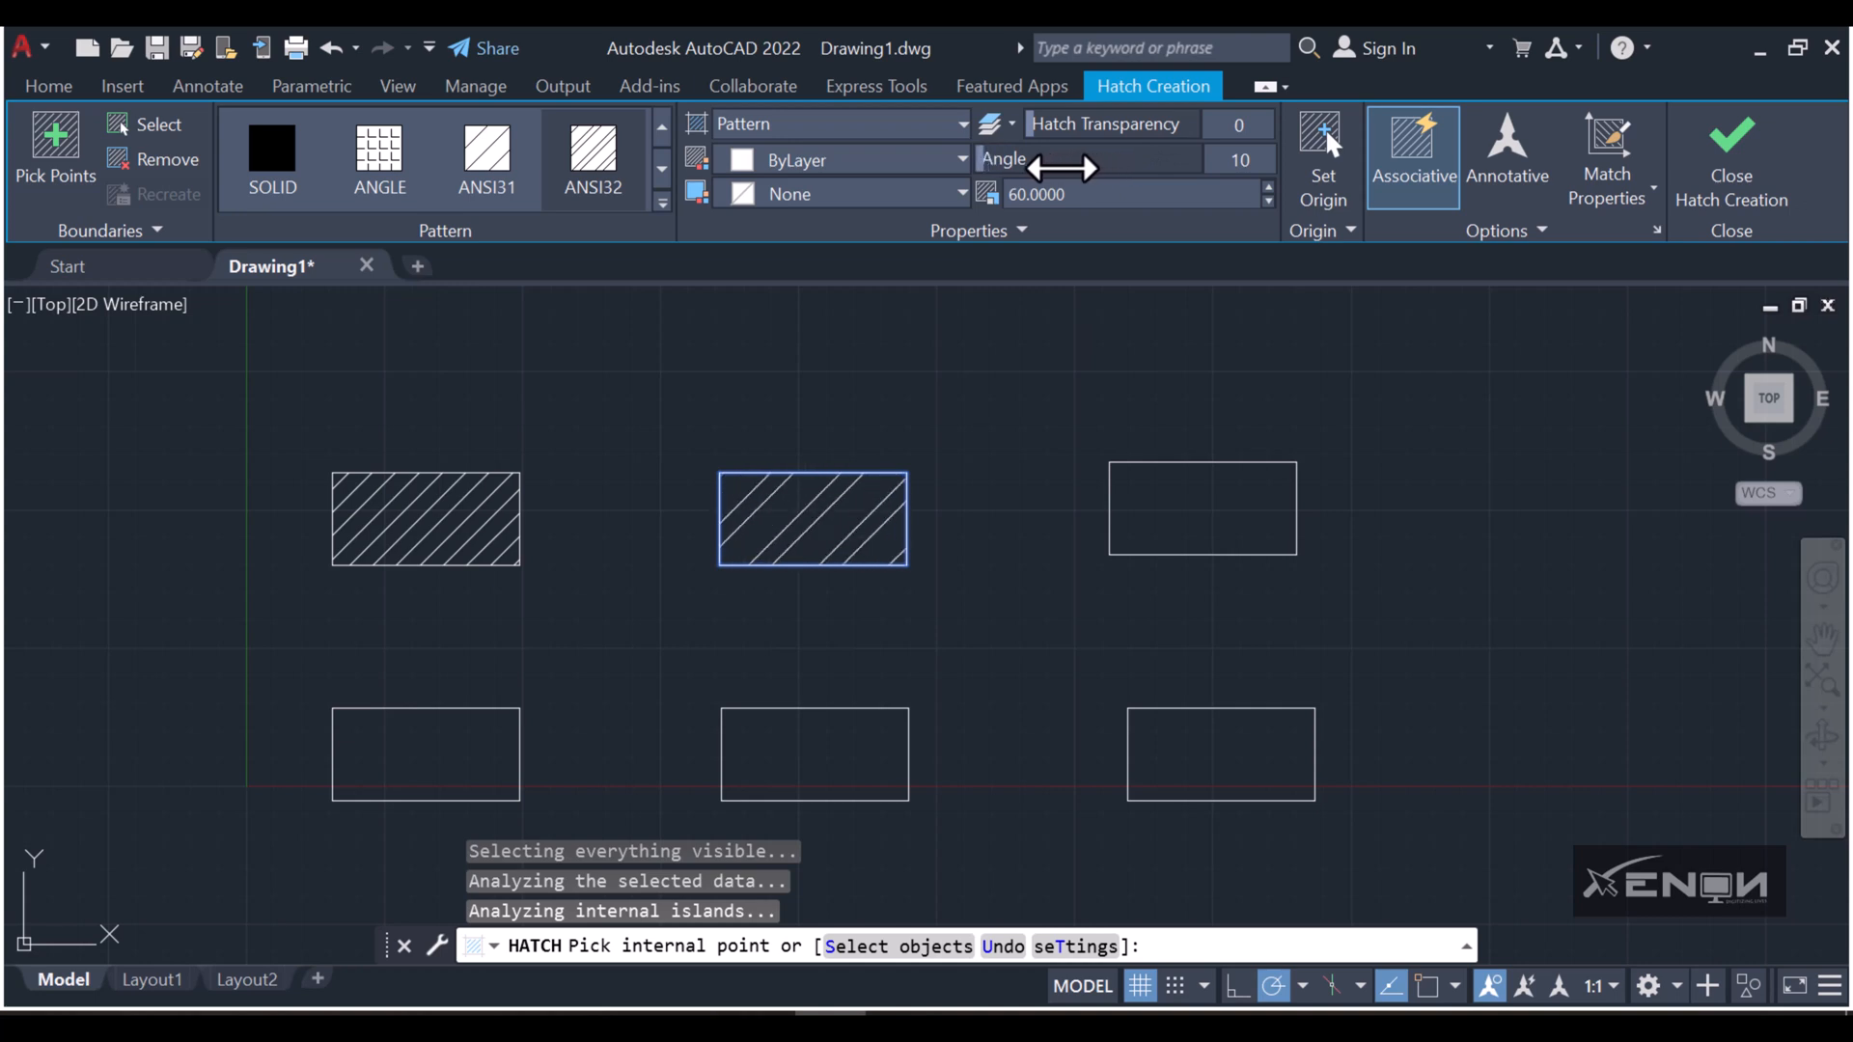
pyautogui.moveTo(1061, 168); pyautogui.dragTo(1120, 167)
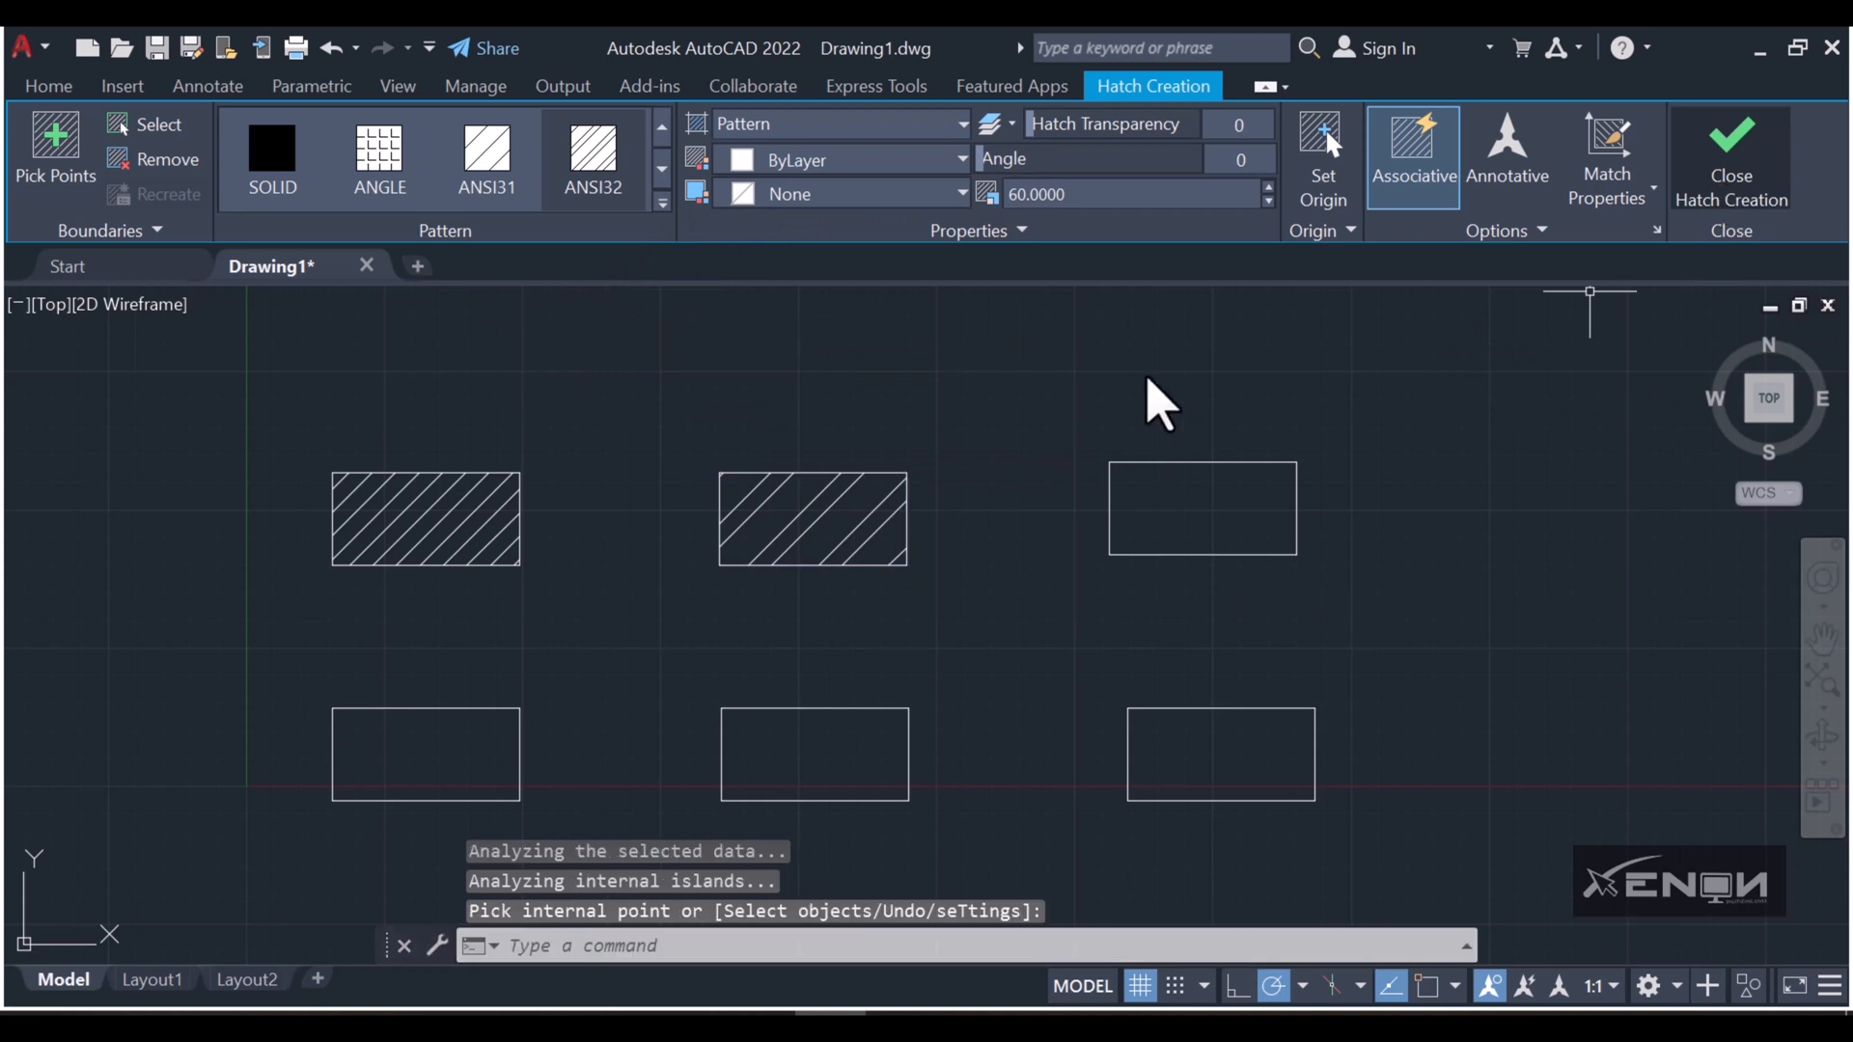
pyautogui.click(46, 85)
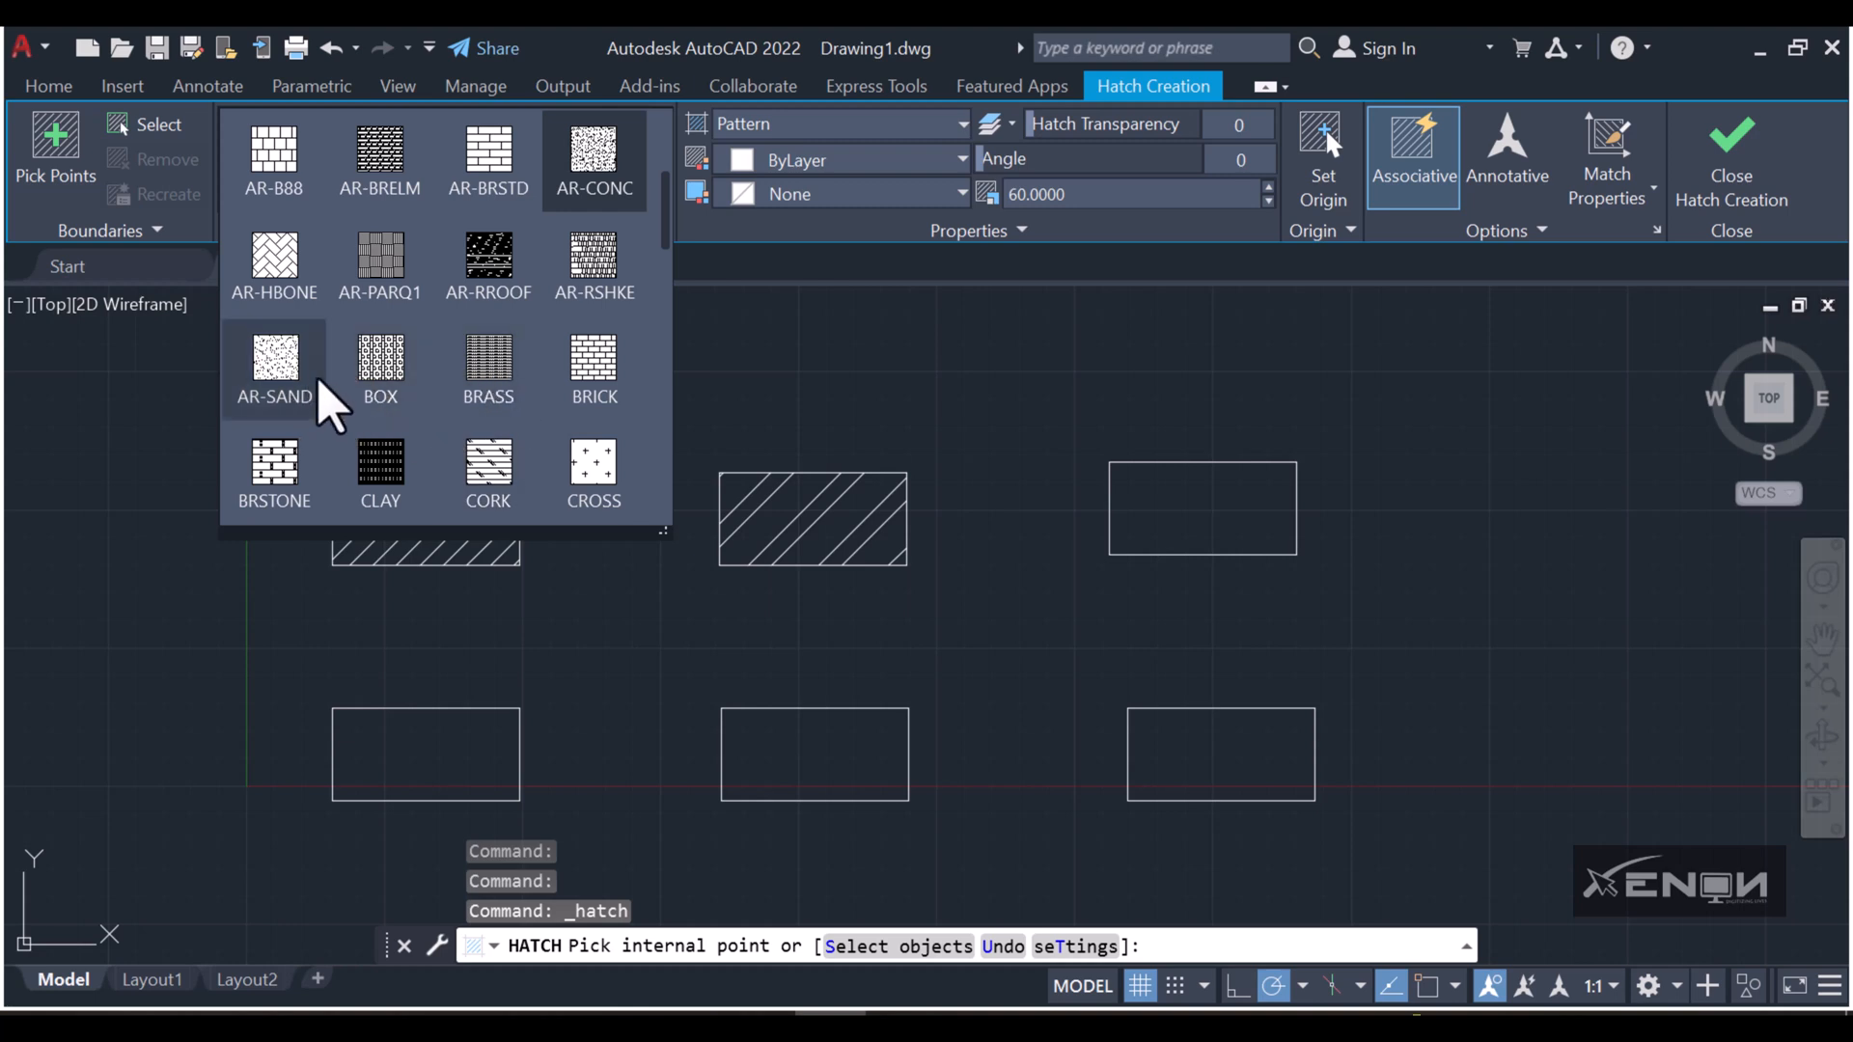
# Try BRICK, then settle on the EARTH pattern for the top-right rectangle's hatch.
pyautogui.scroll(-3)
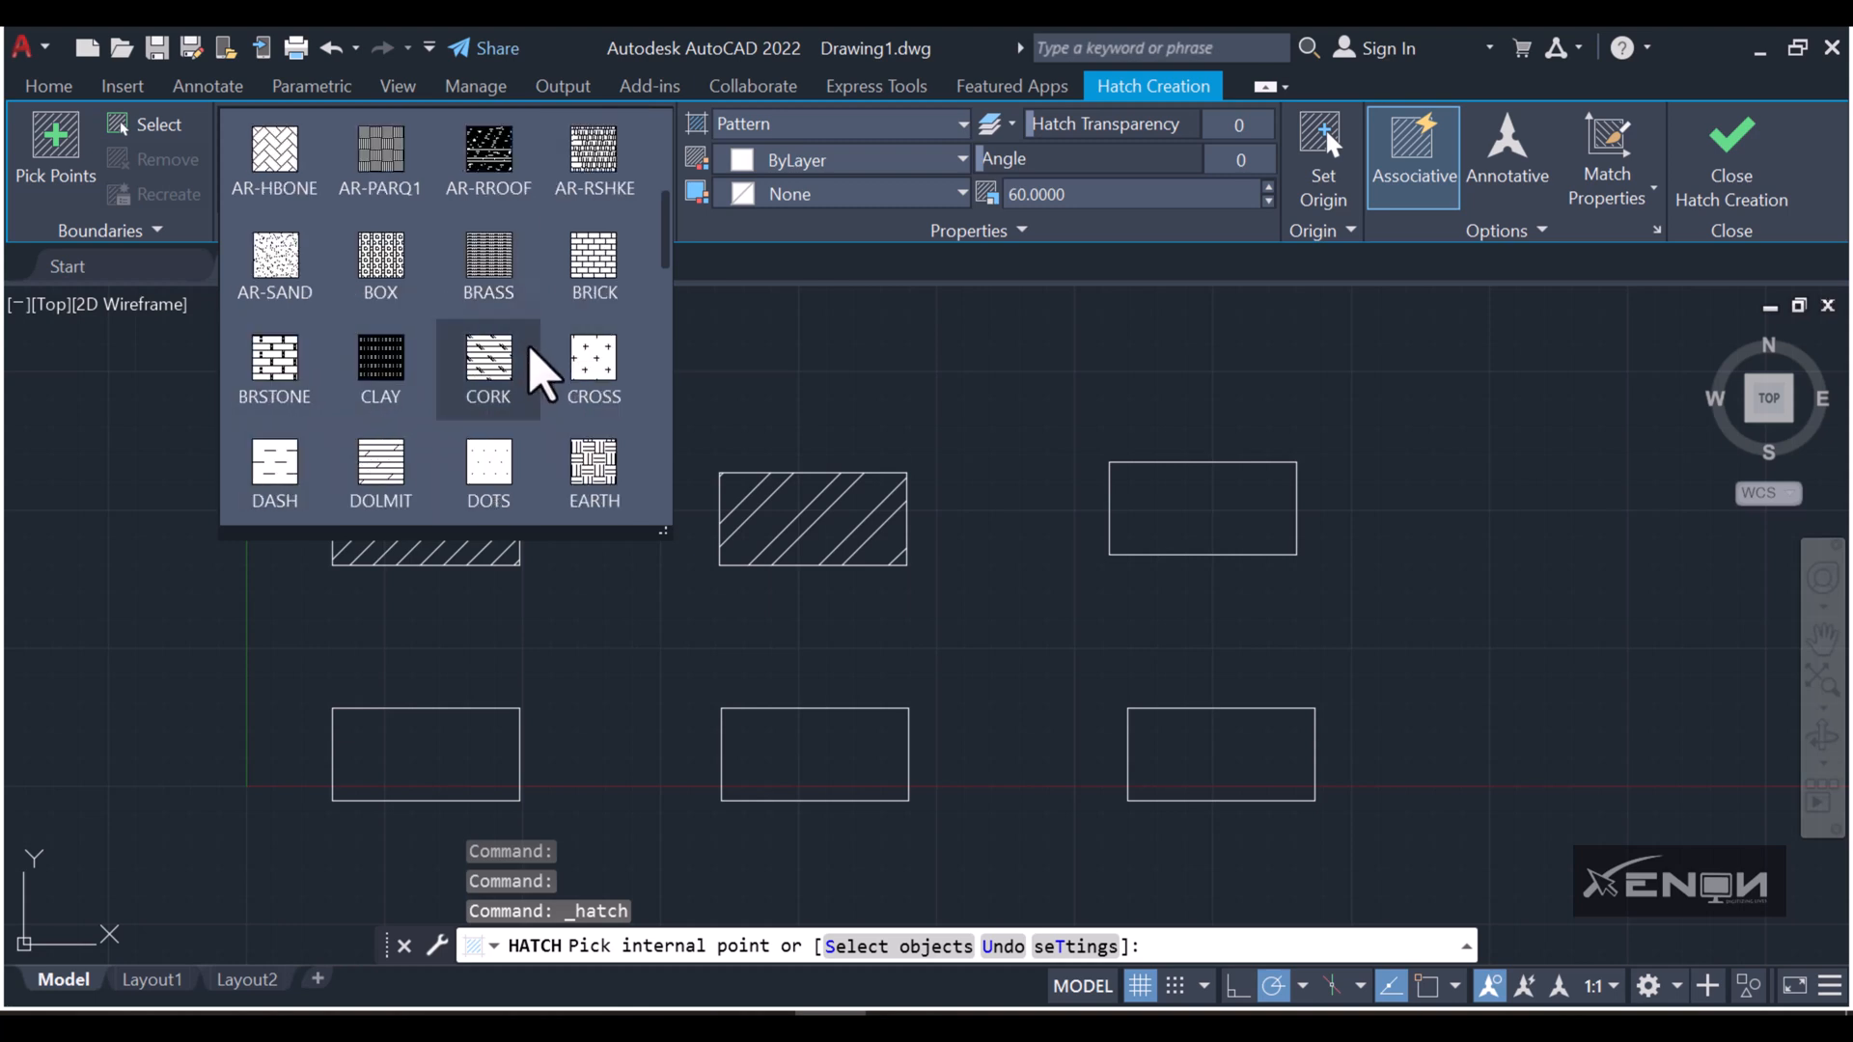
pyautogui.moveTo(595, 263)
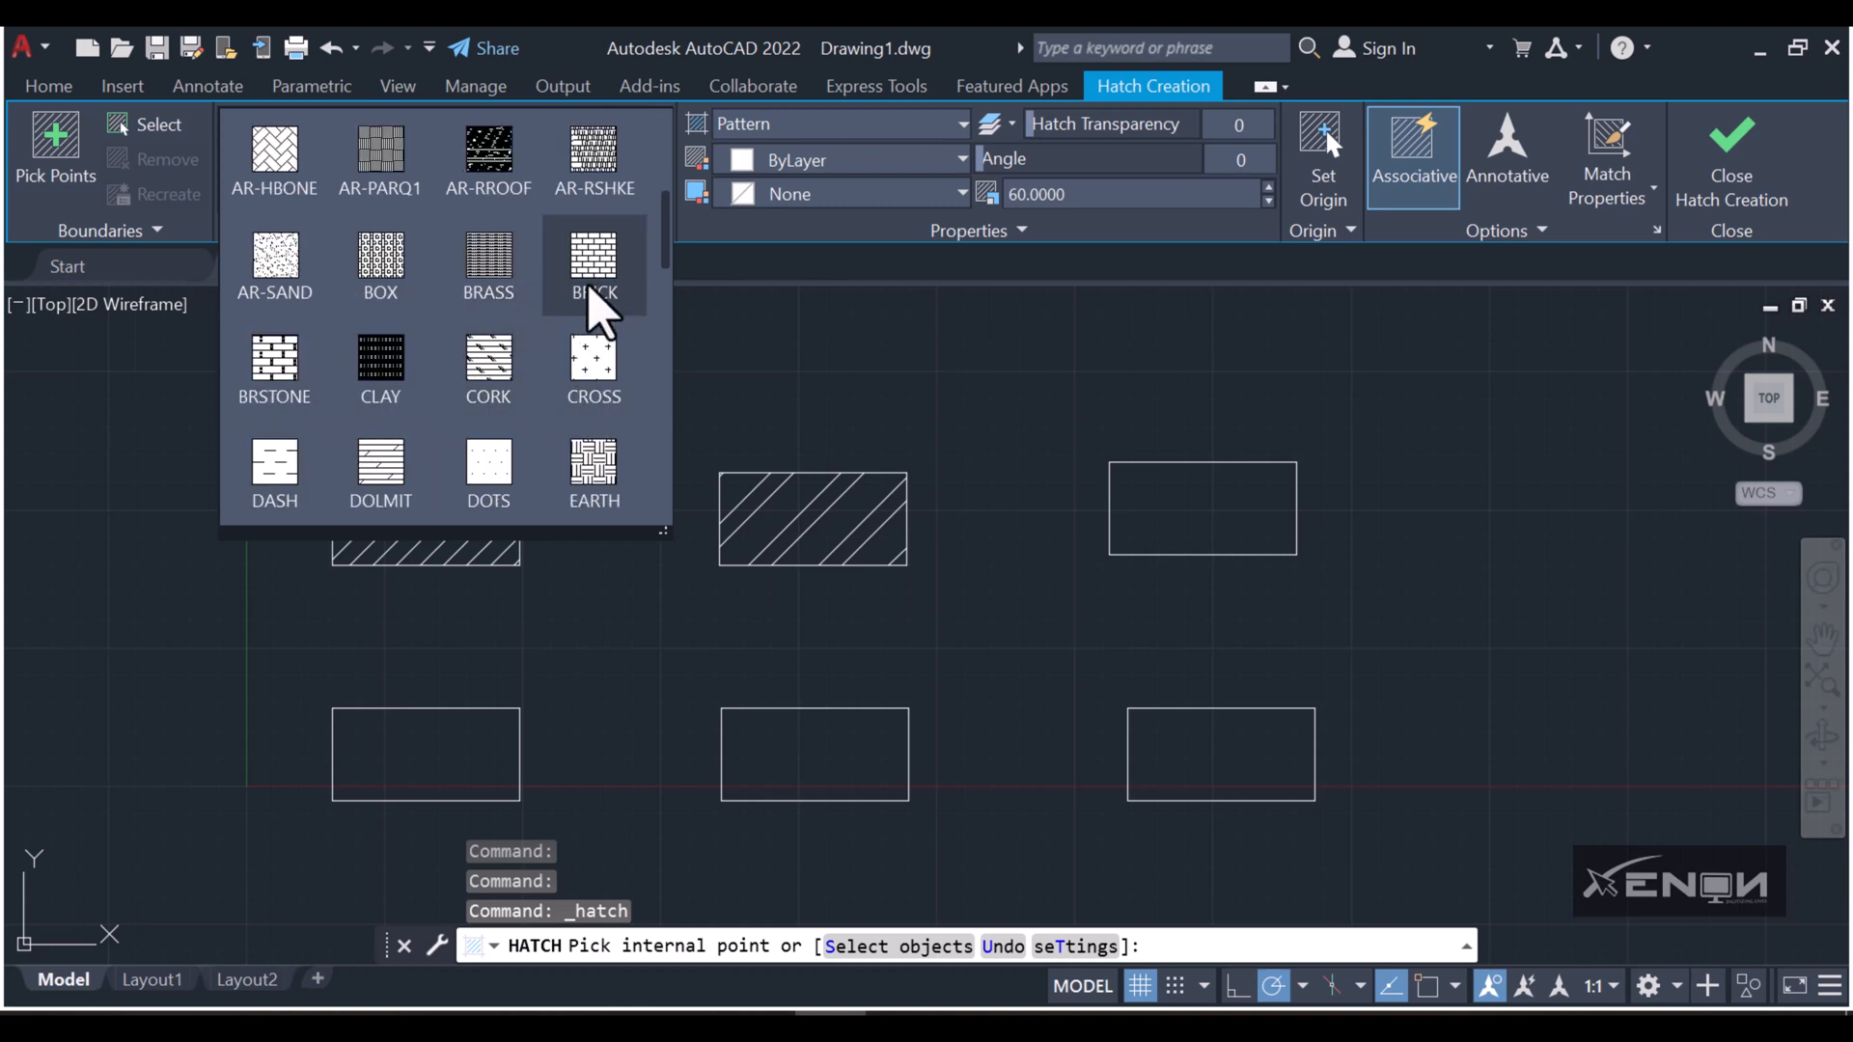
pyautogui.click(594, 264)
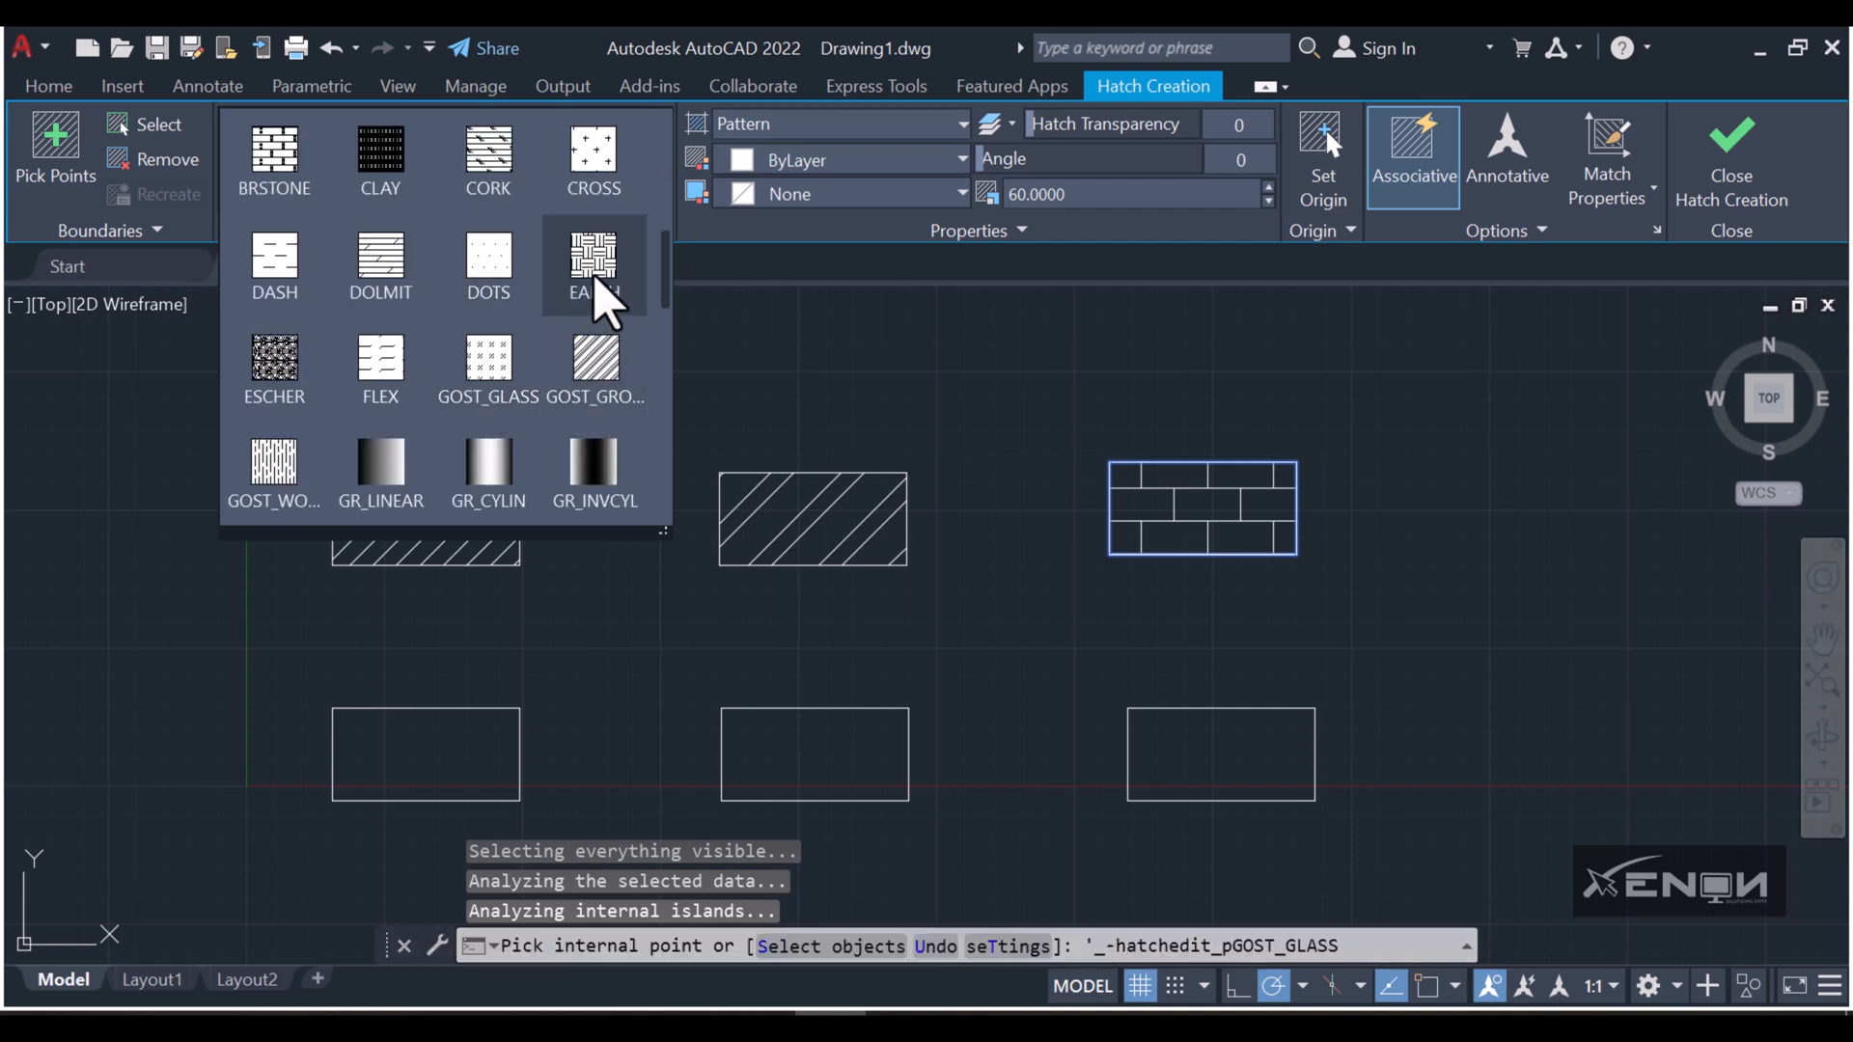
pyautogui.click(593, 266)
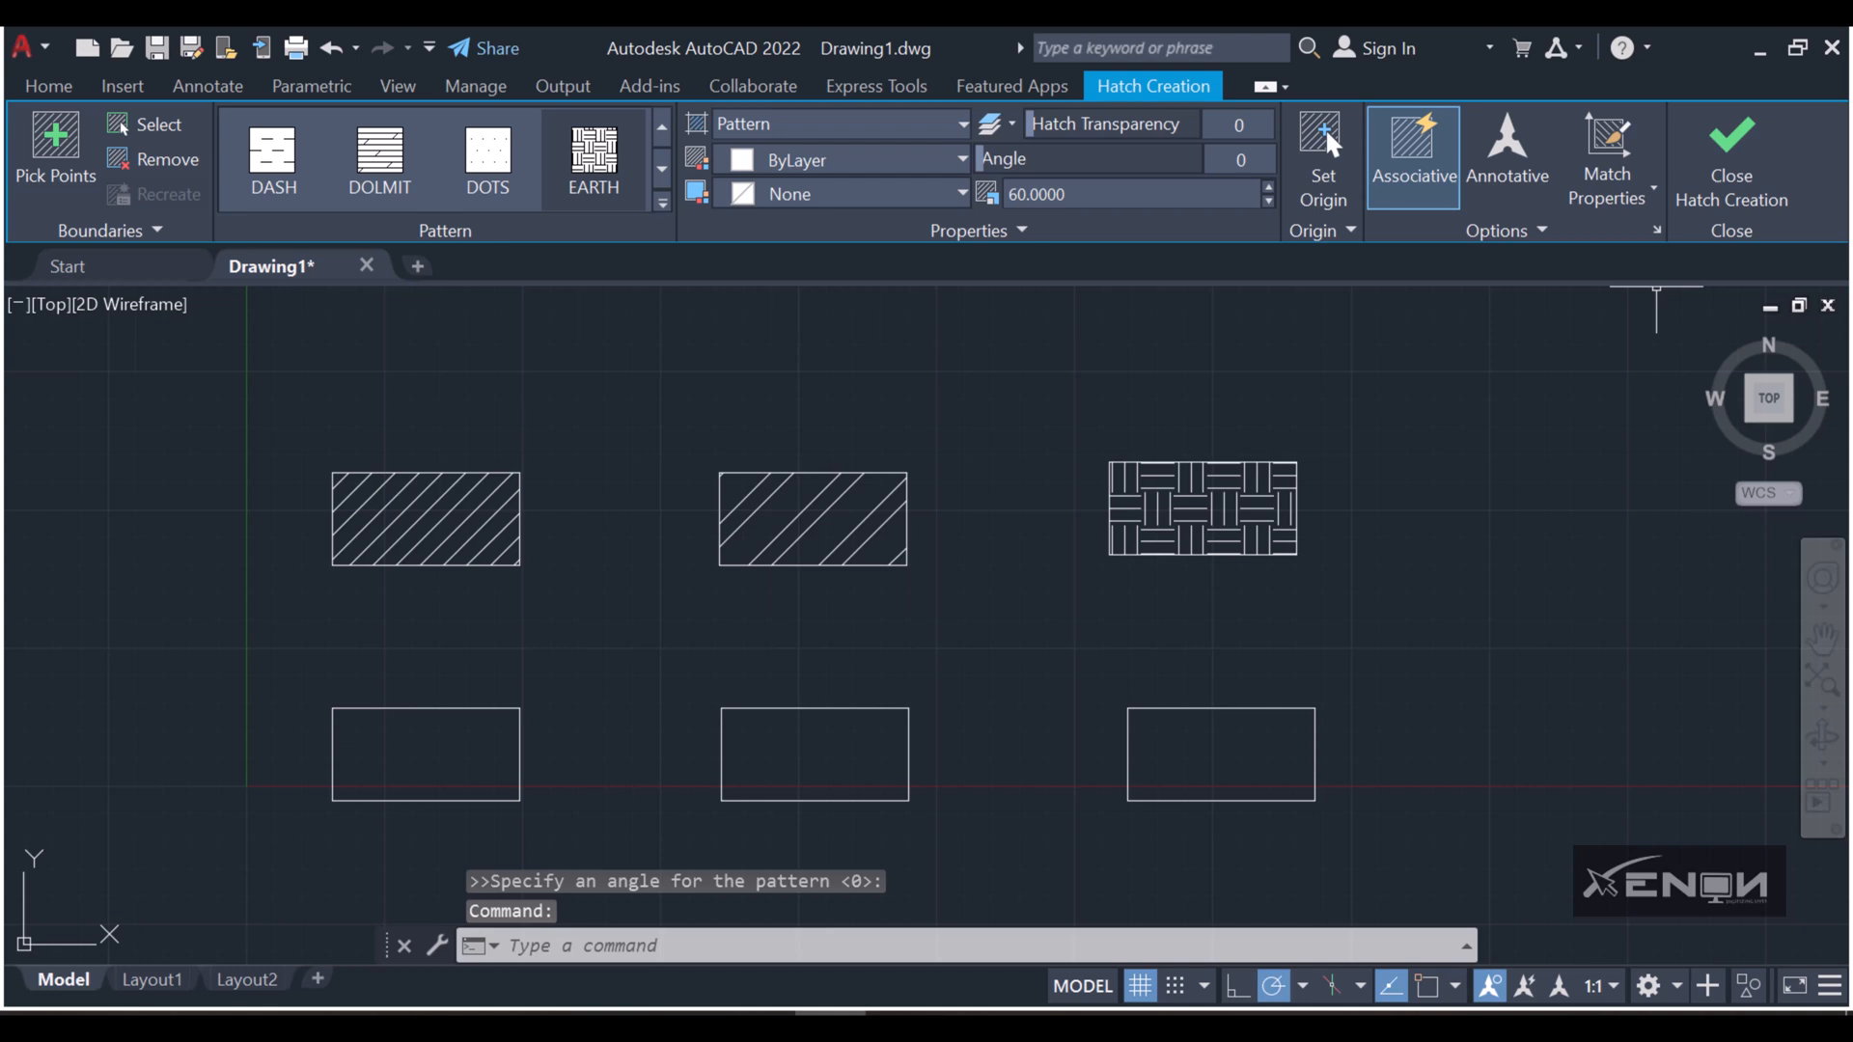
pyautogui.click(48, 85)
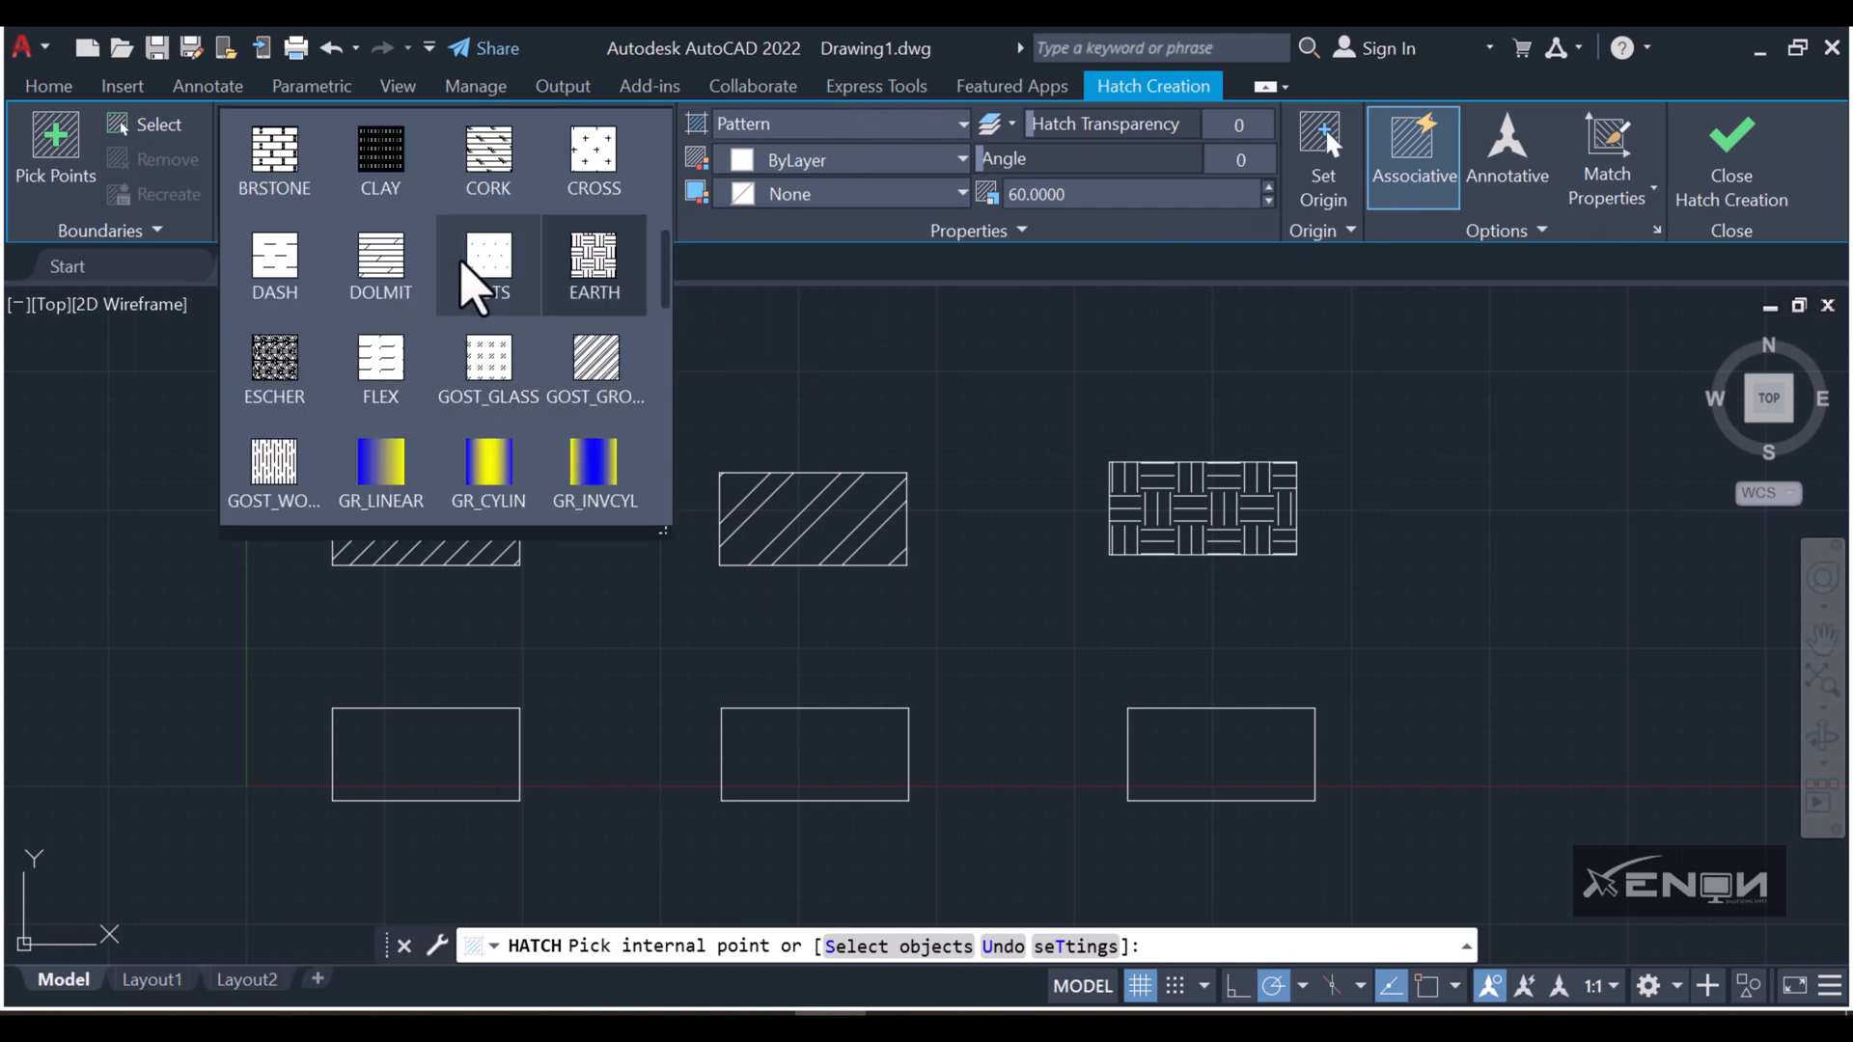
# Fill the bottom-left rectangle with the GRAVEL pattern and browse the pattern gallery again.
pyautogui.scroll(-3)
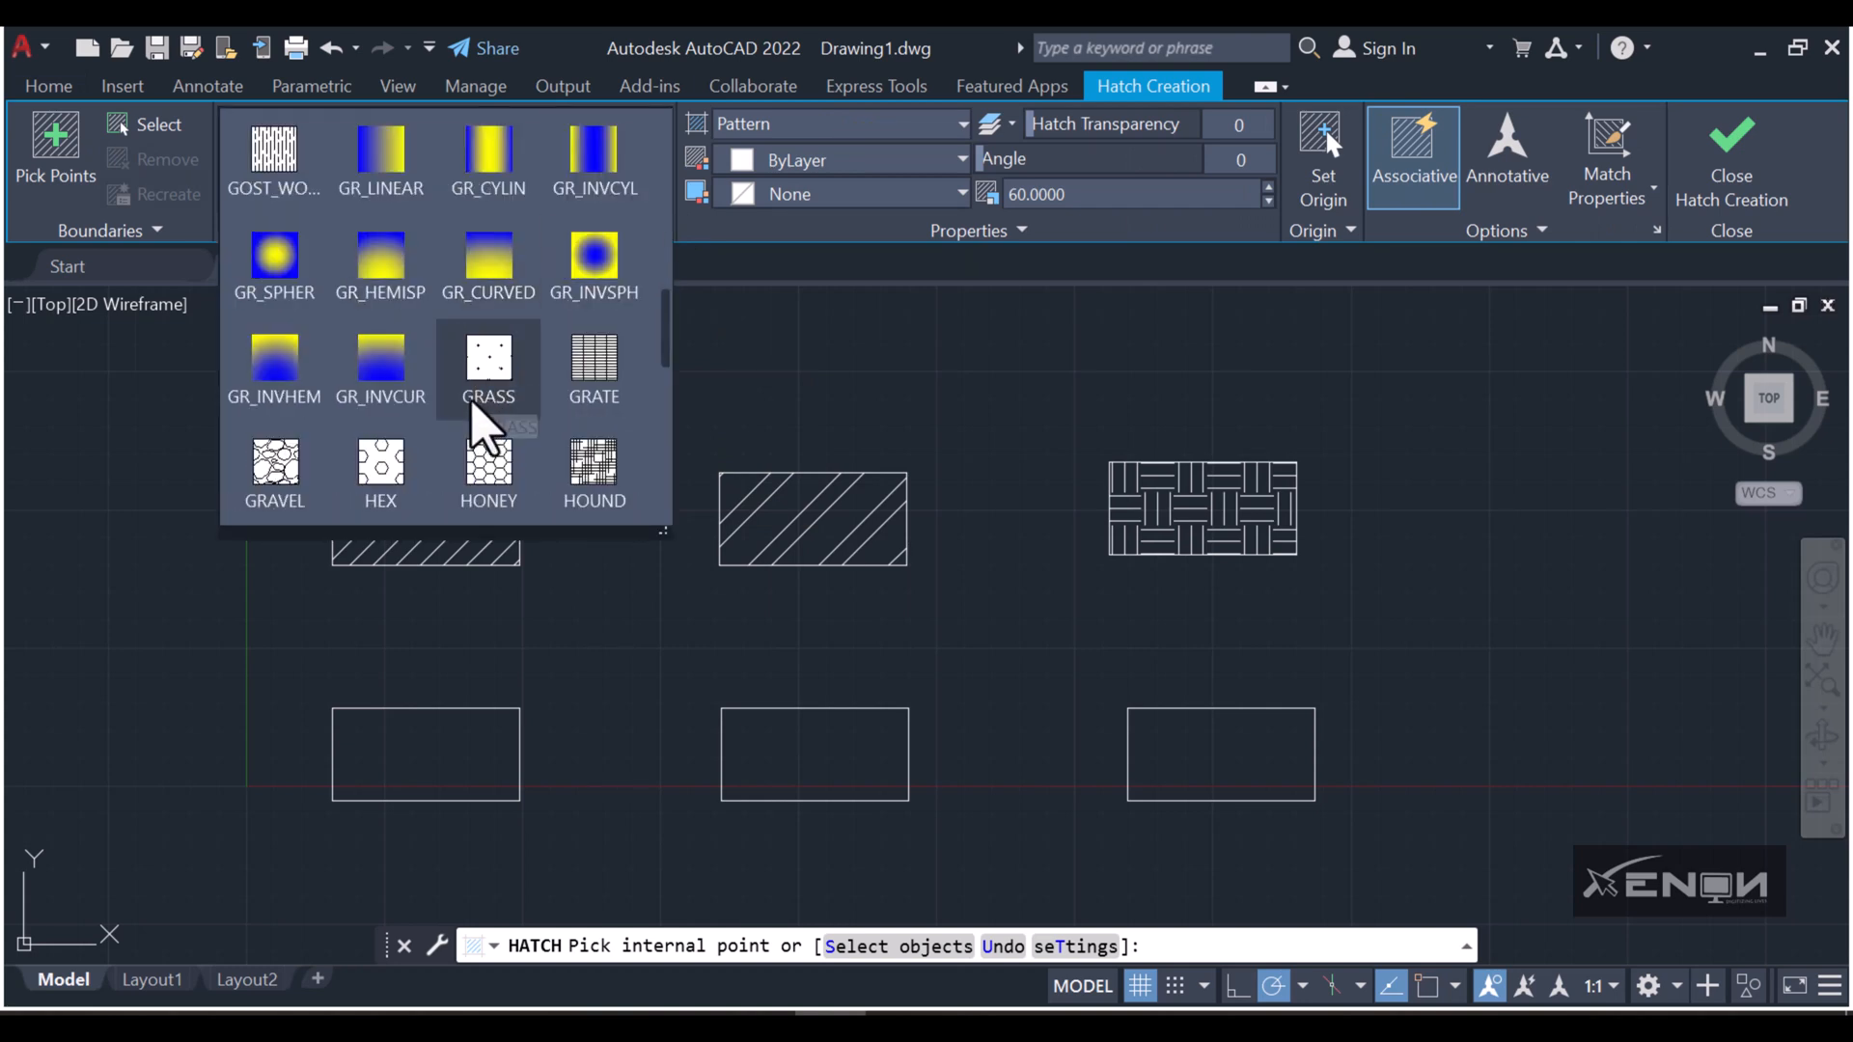
pyautogui.moveTo(272, 473)
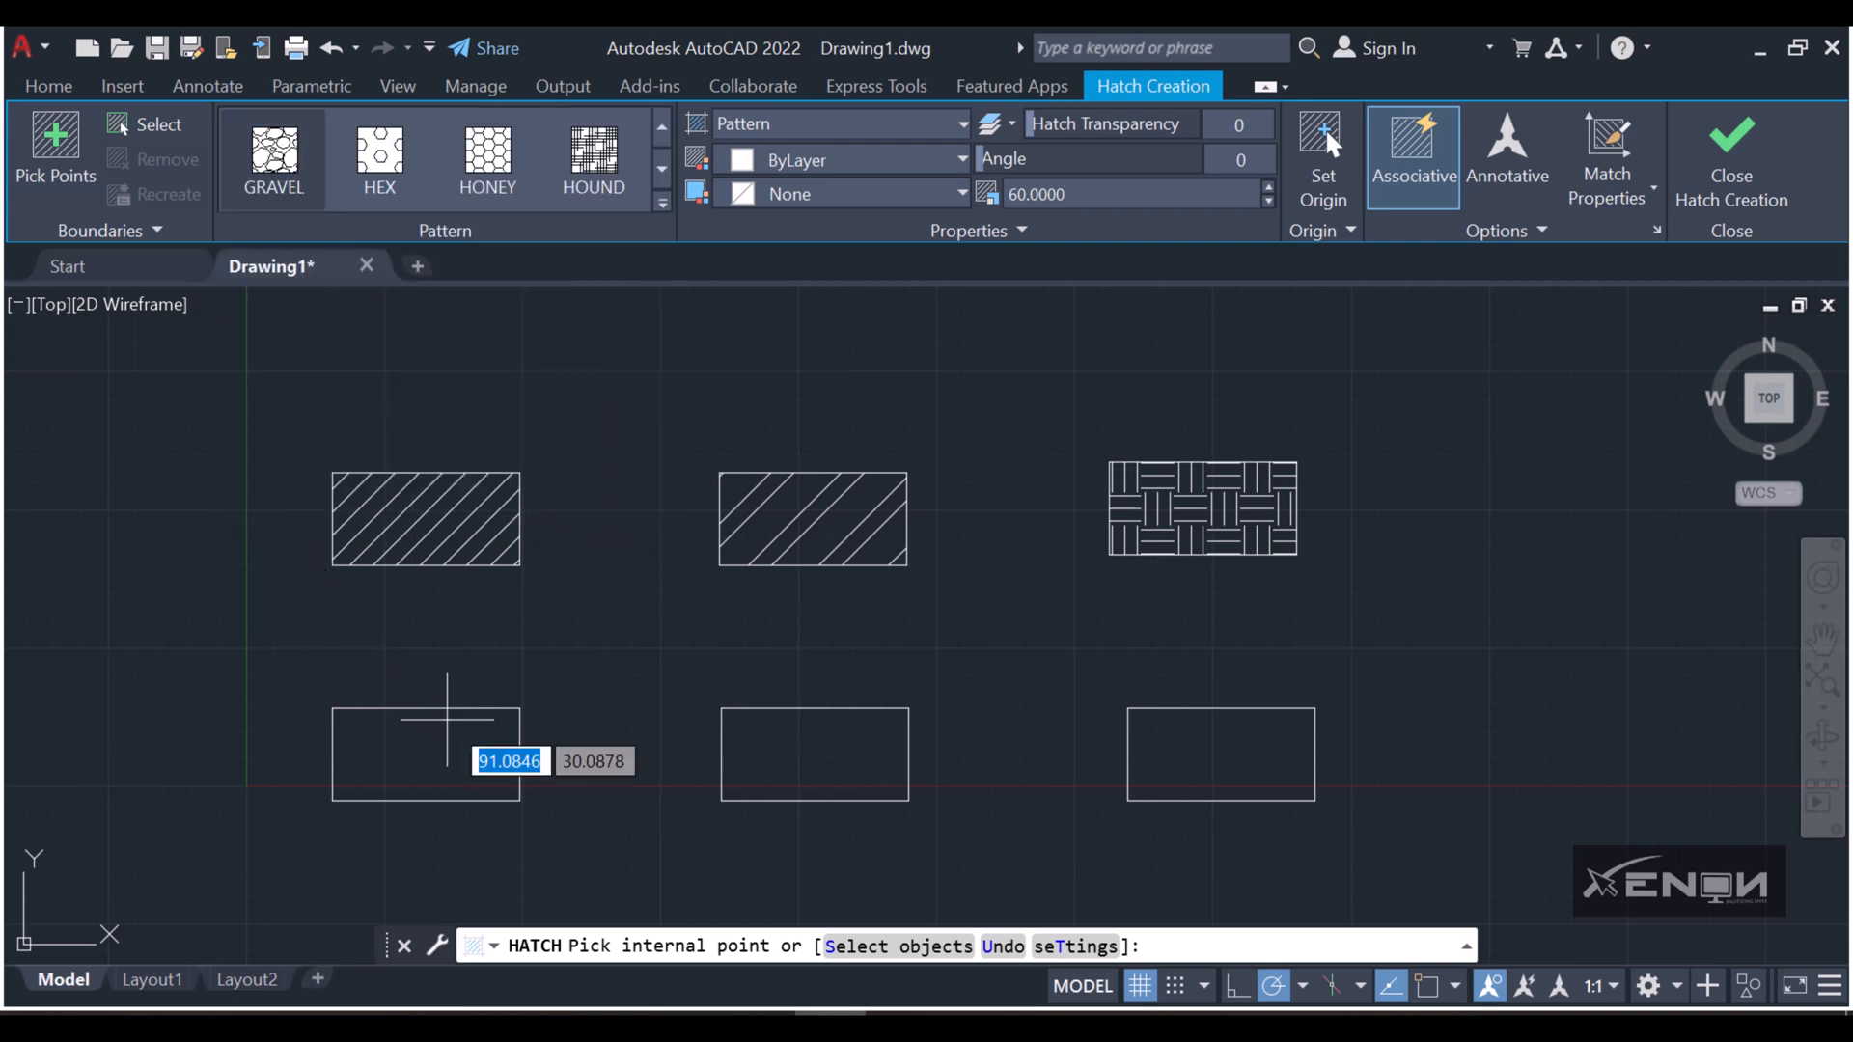
pyautogui.click(425, 755)
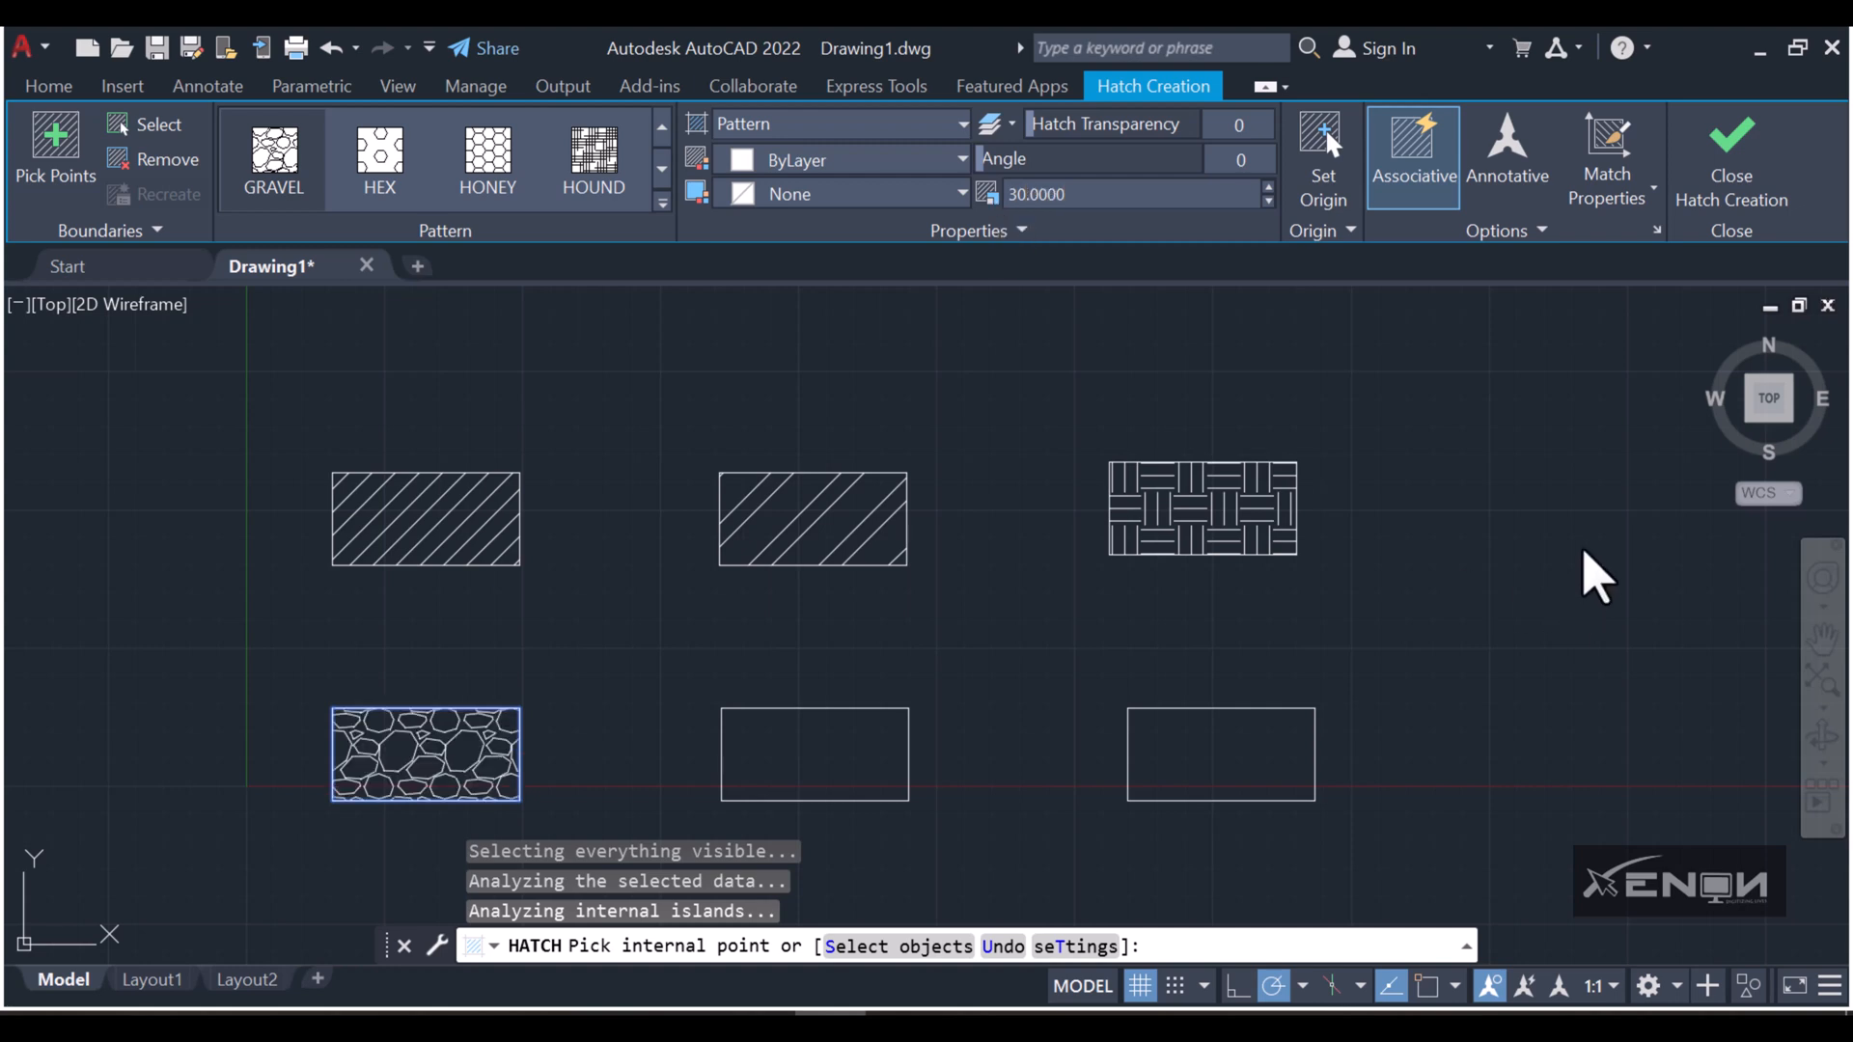
pyautogui.moveTo(1612, 518)
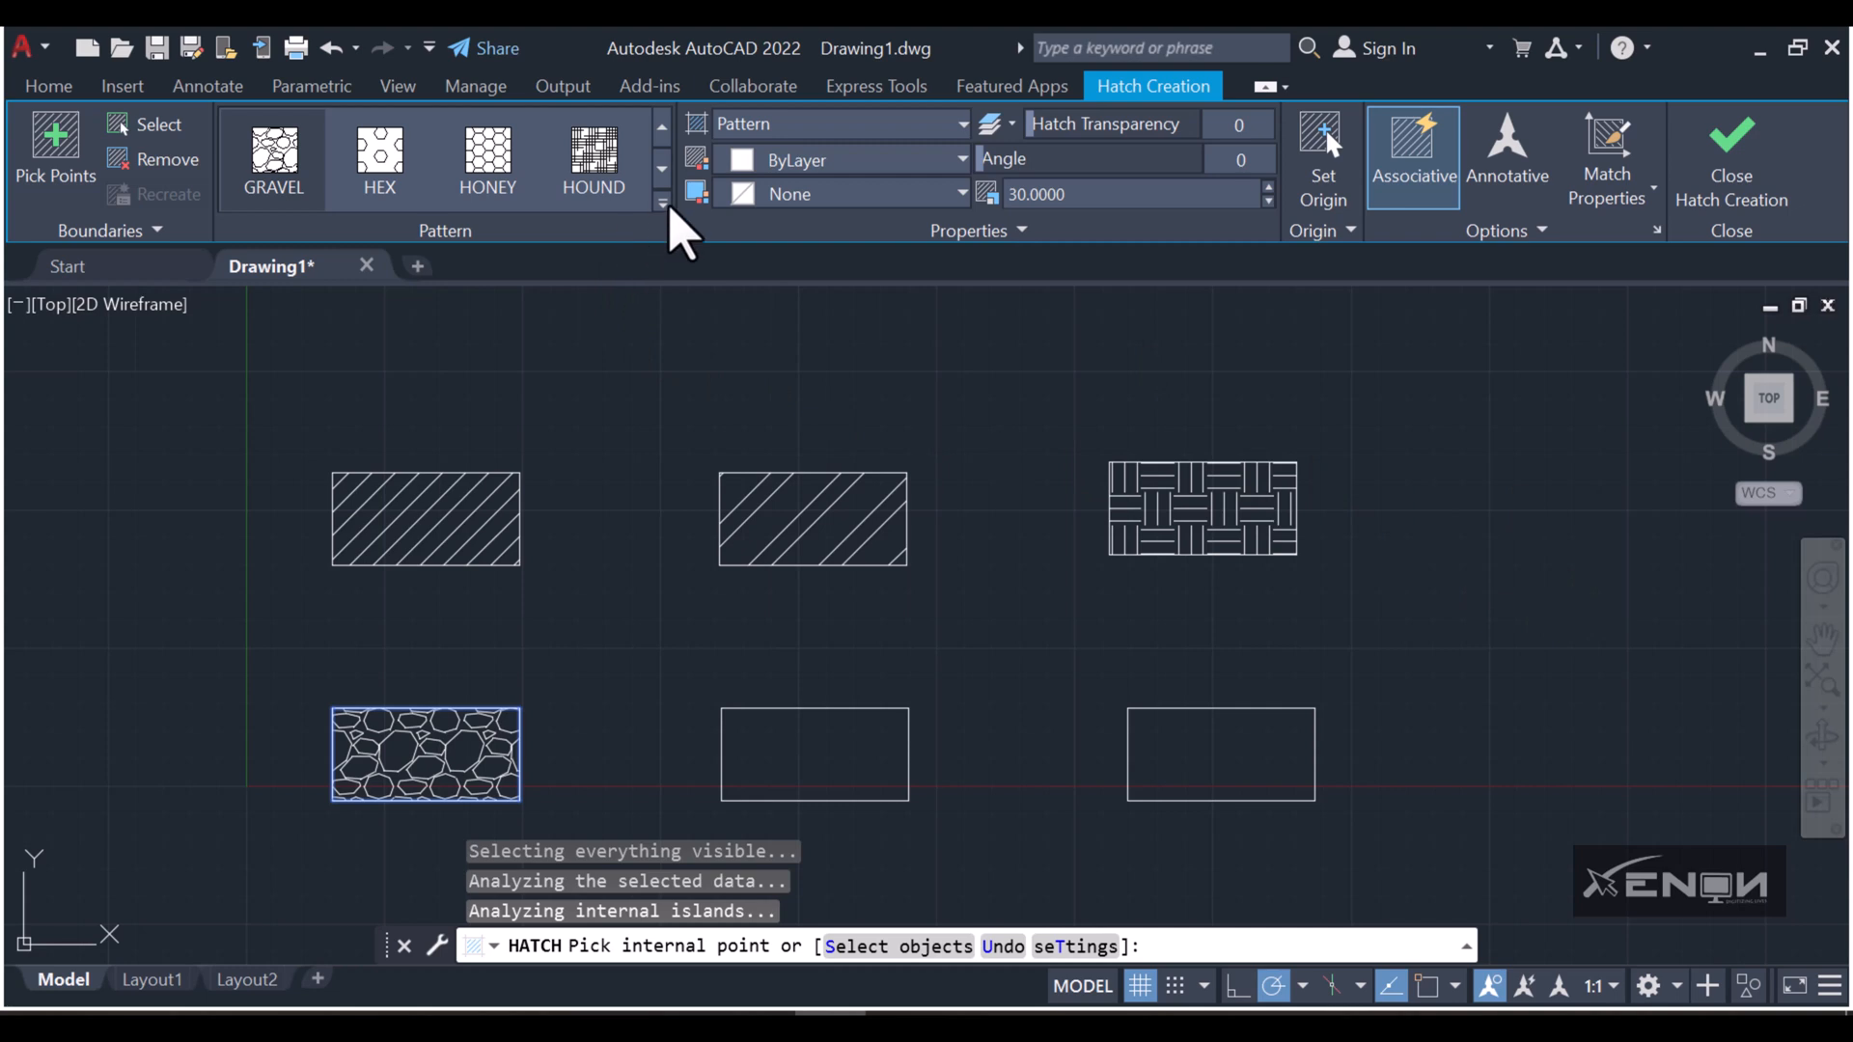
pyautogui.click(662, 203)
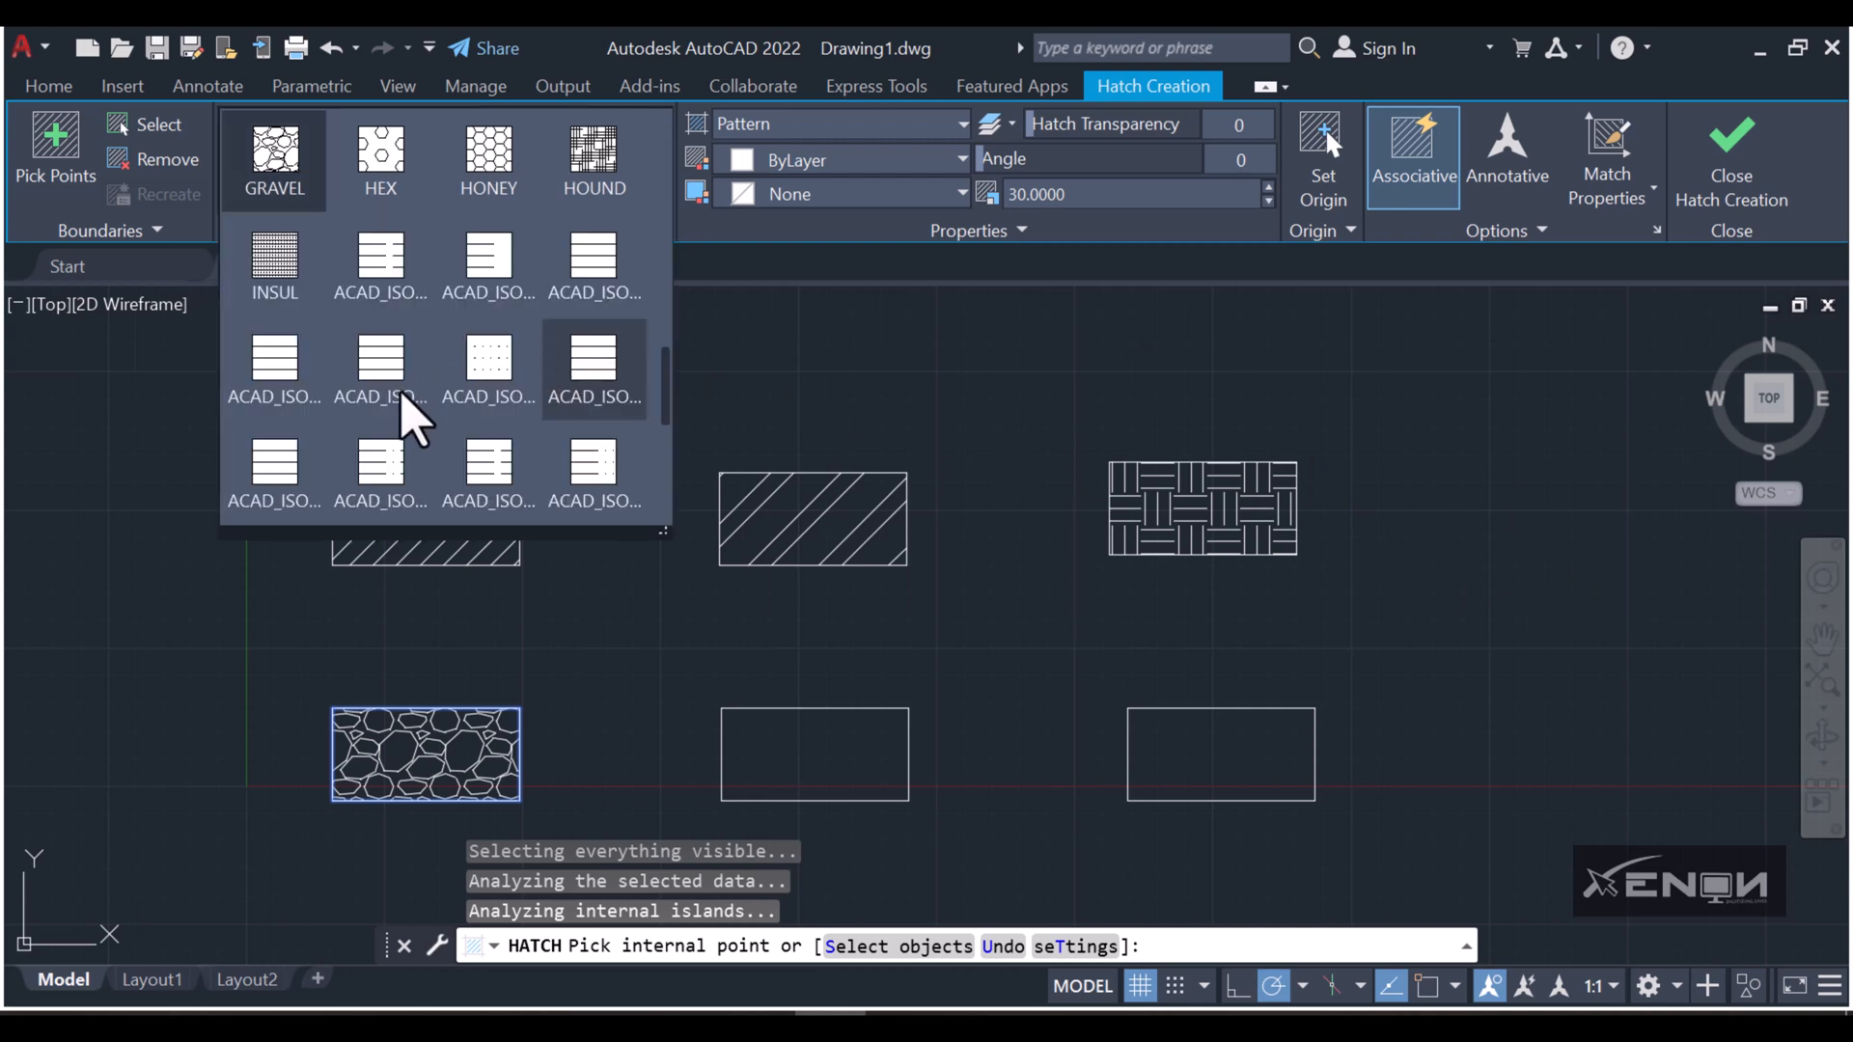
pyautogui.scroll(-3)
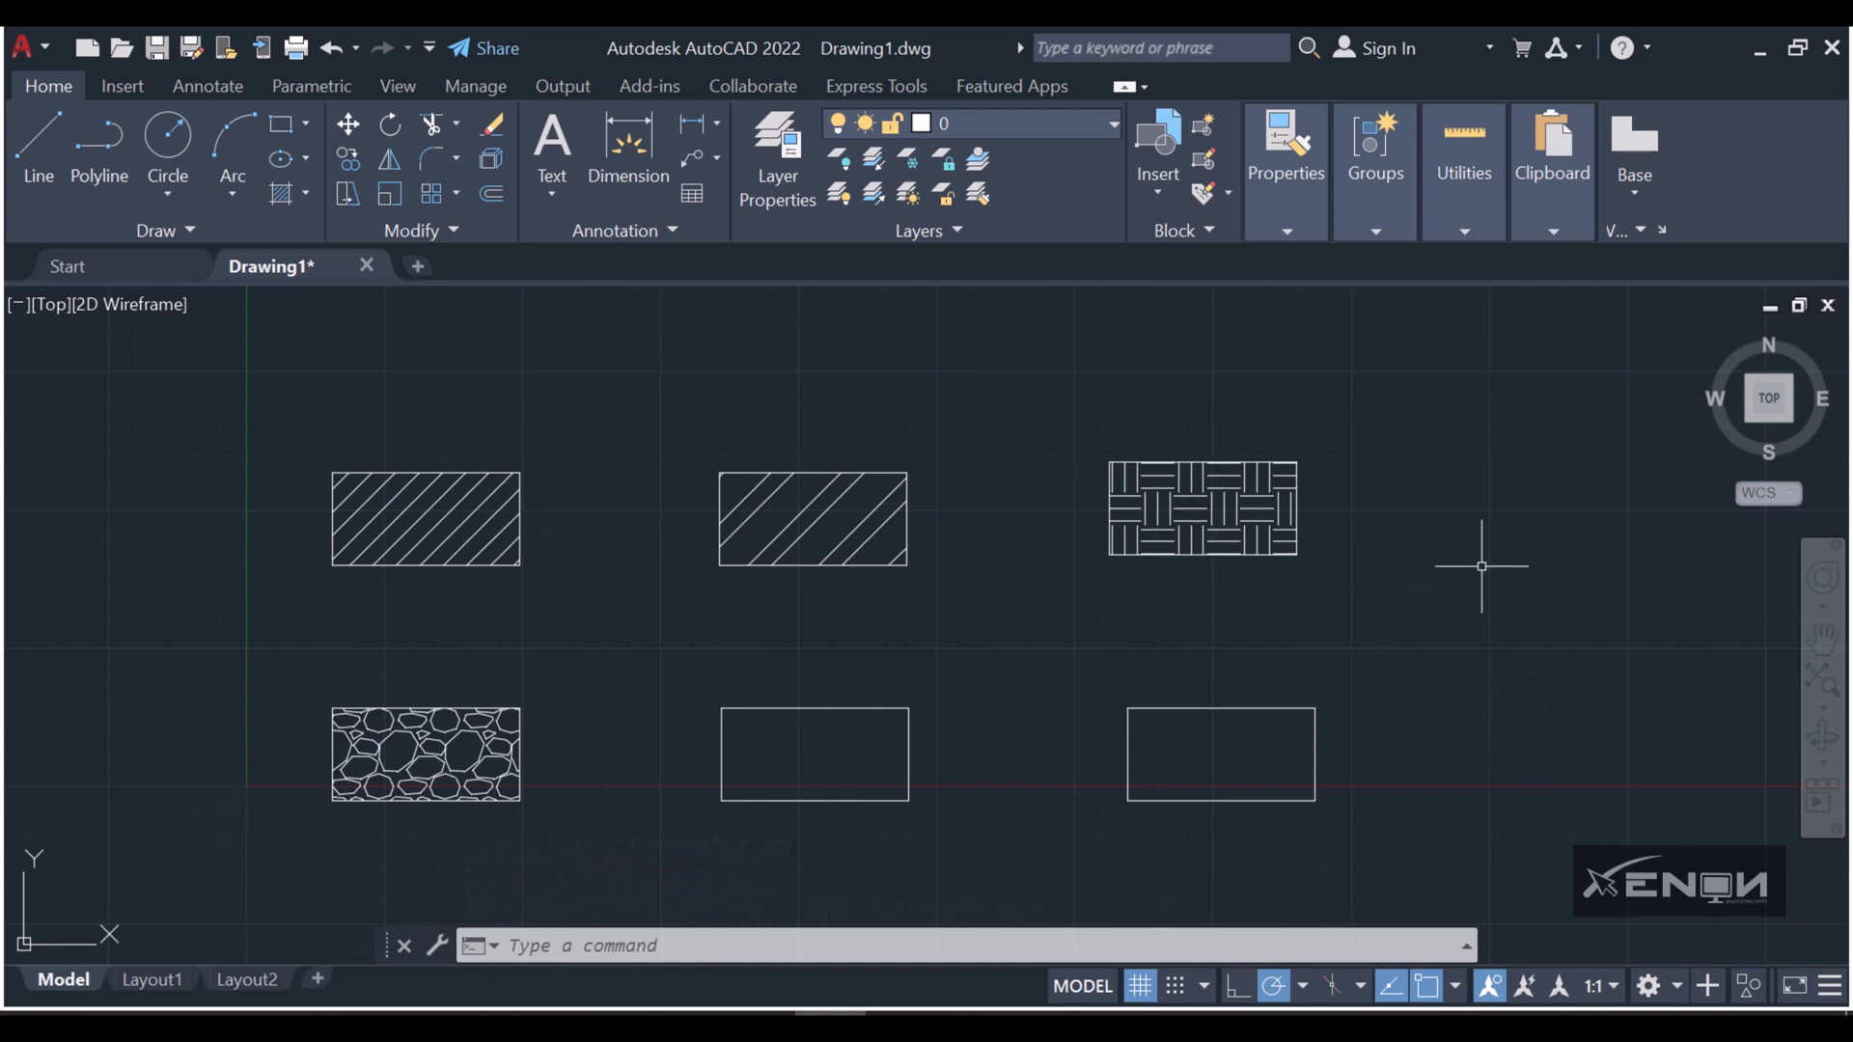
pyautogui.moveTo(579, 538)
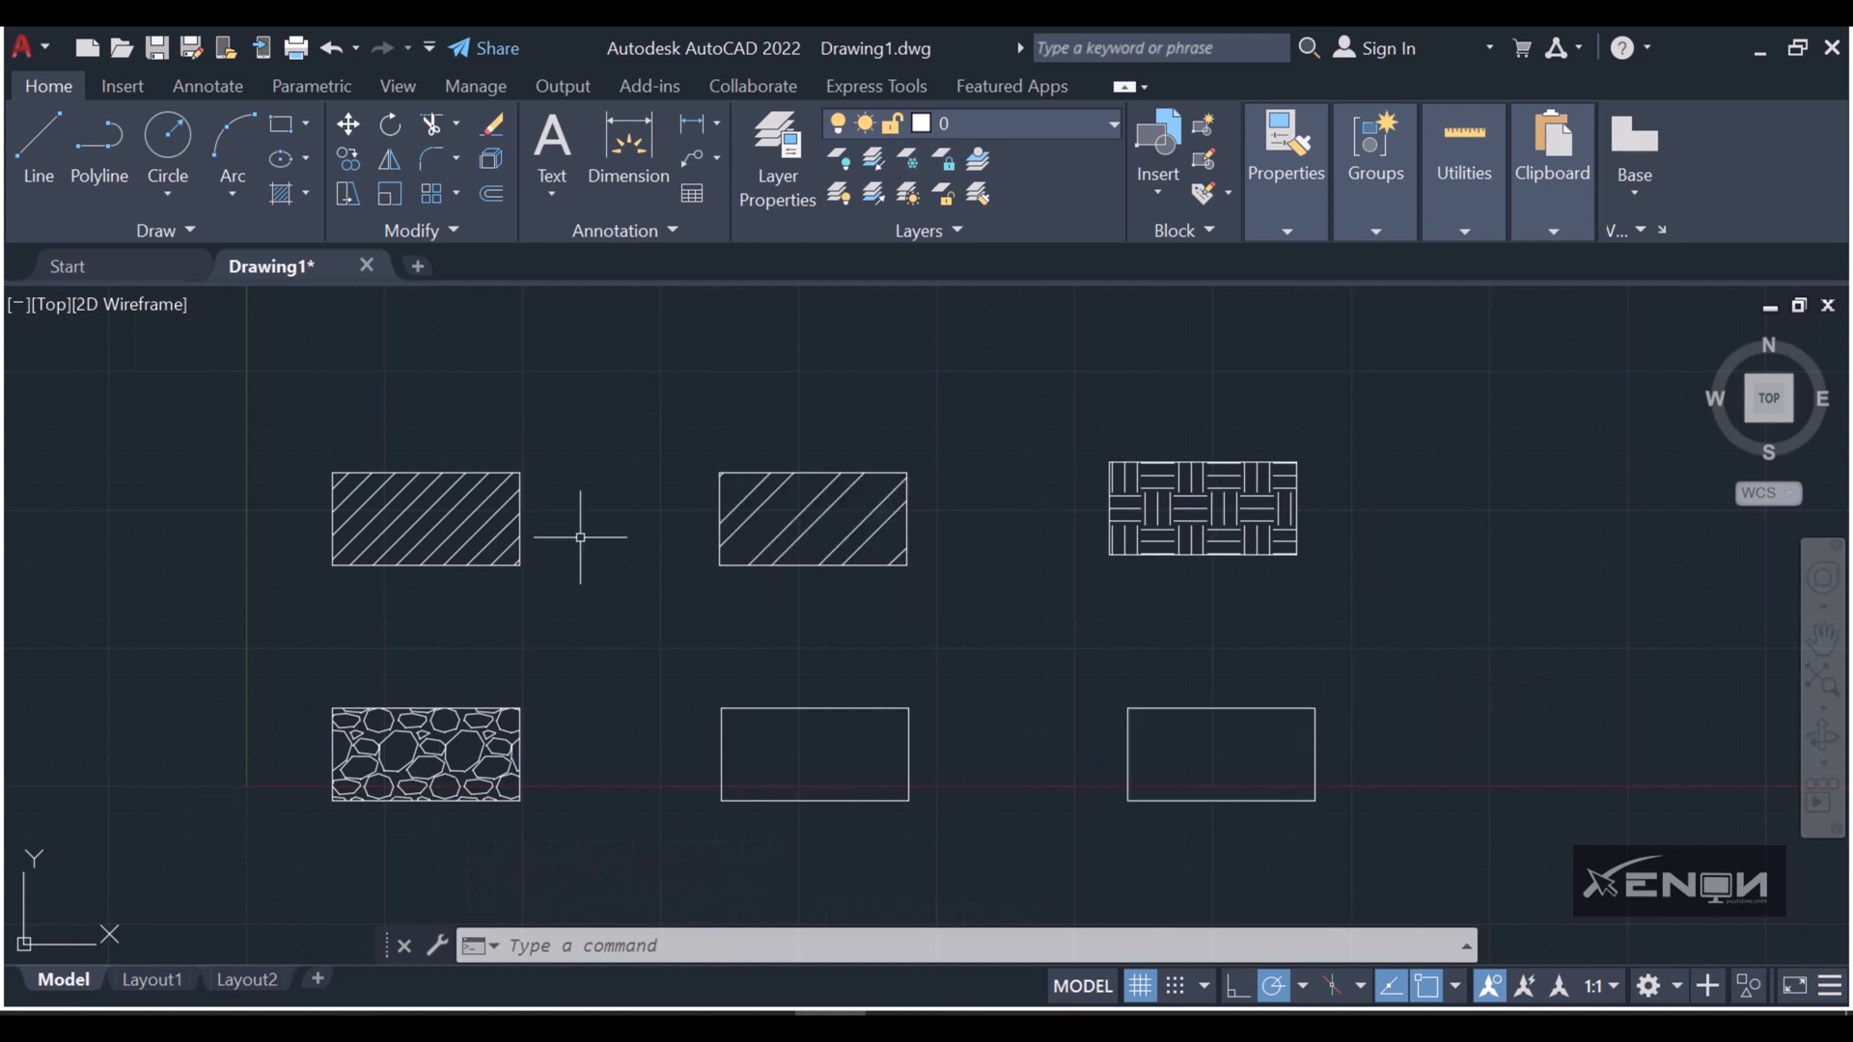
pyautogui.moveTo(116, 378)
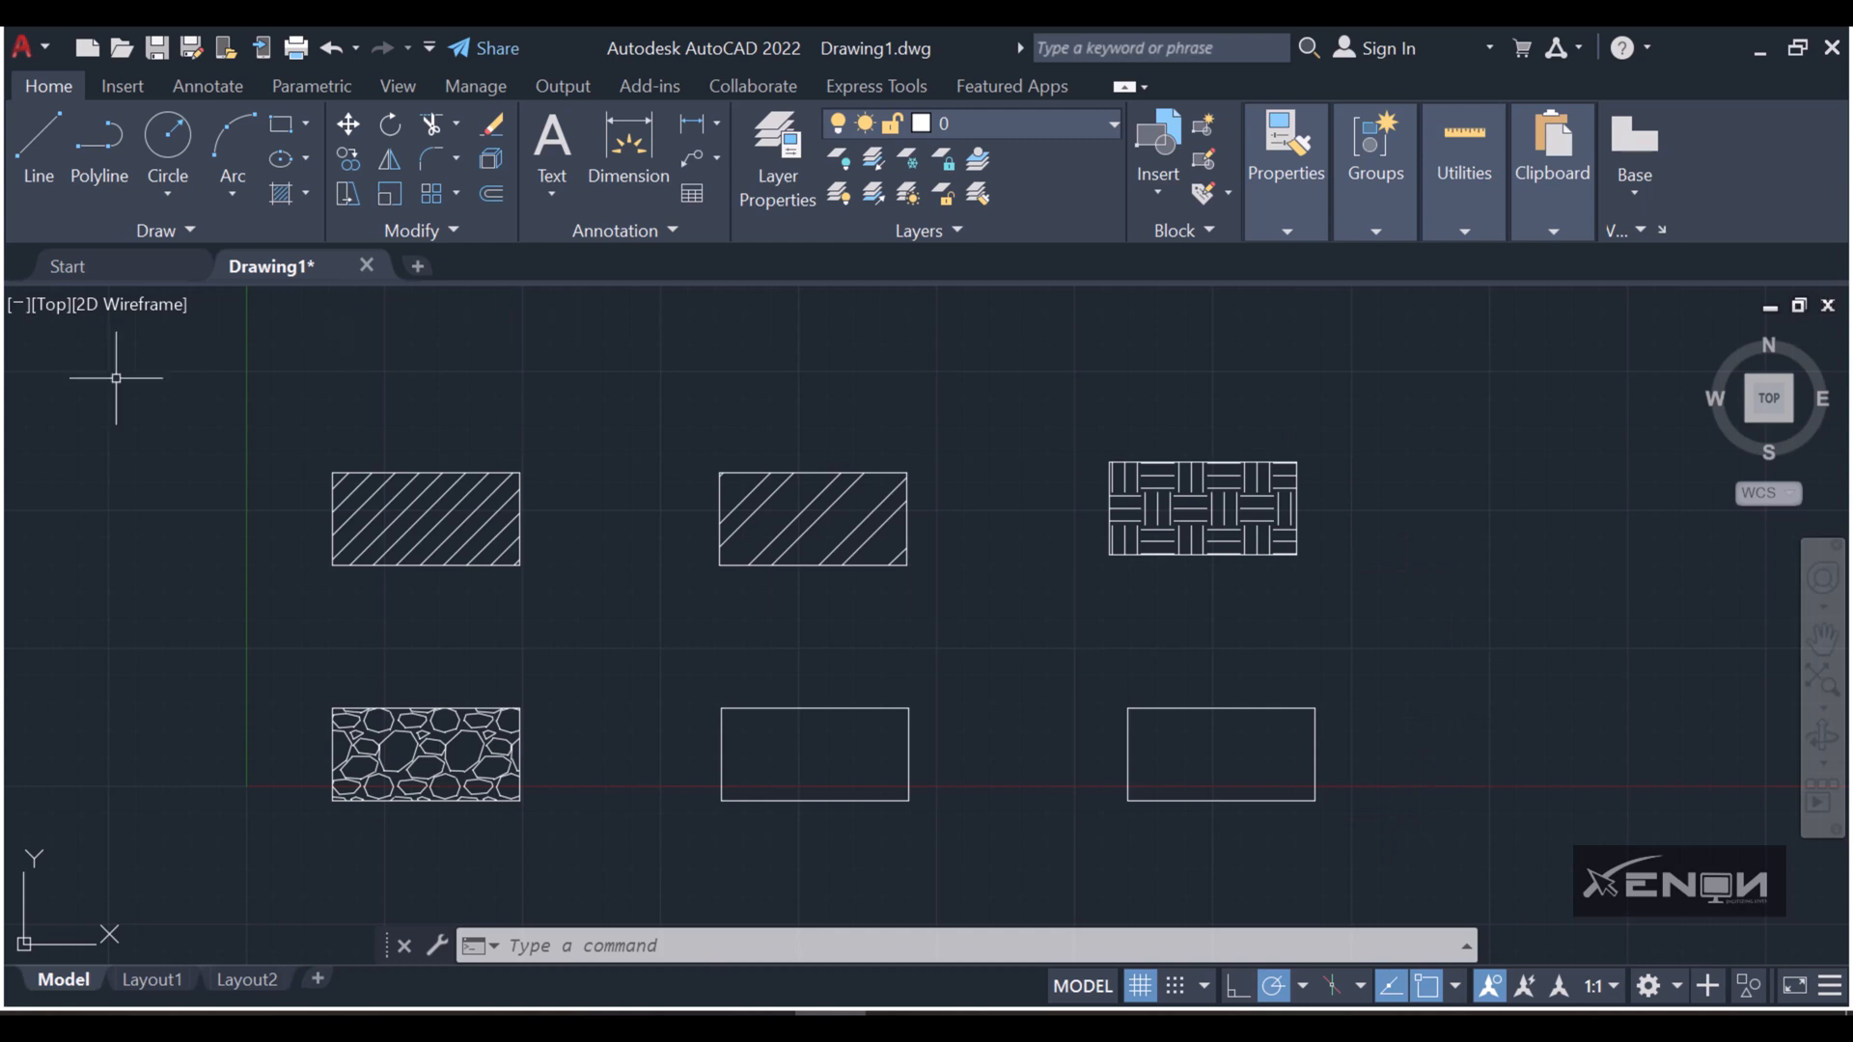
pyautogui.moveTo(183, 400)
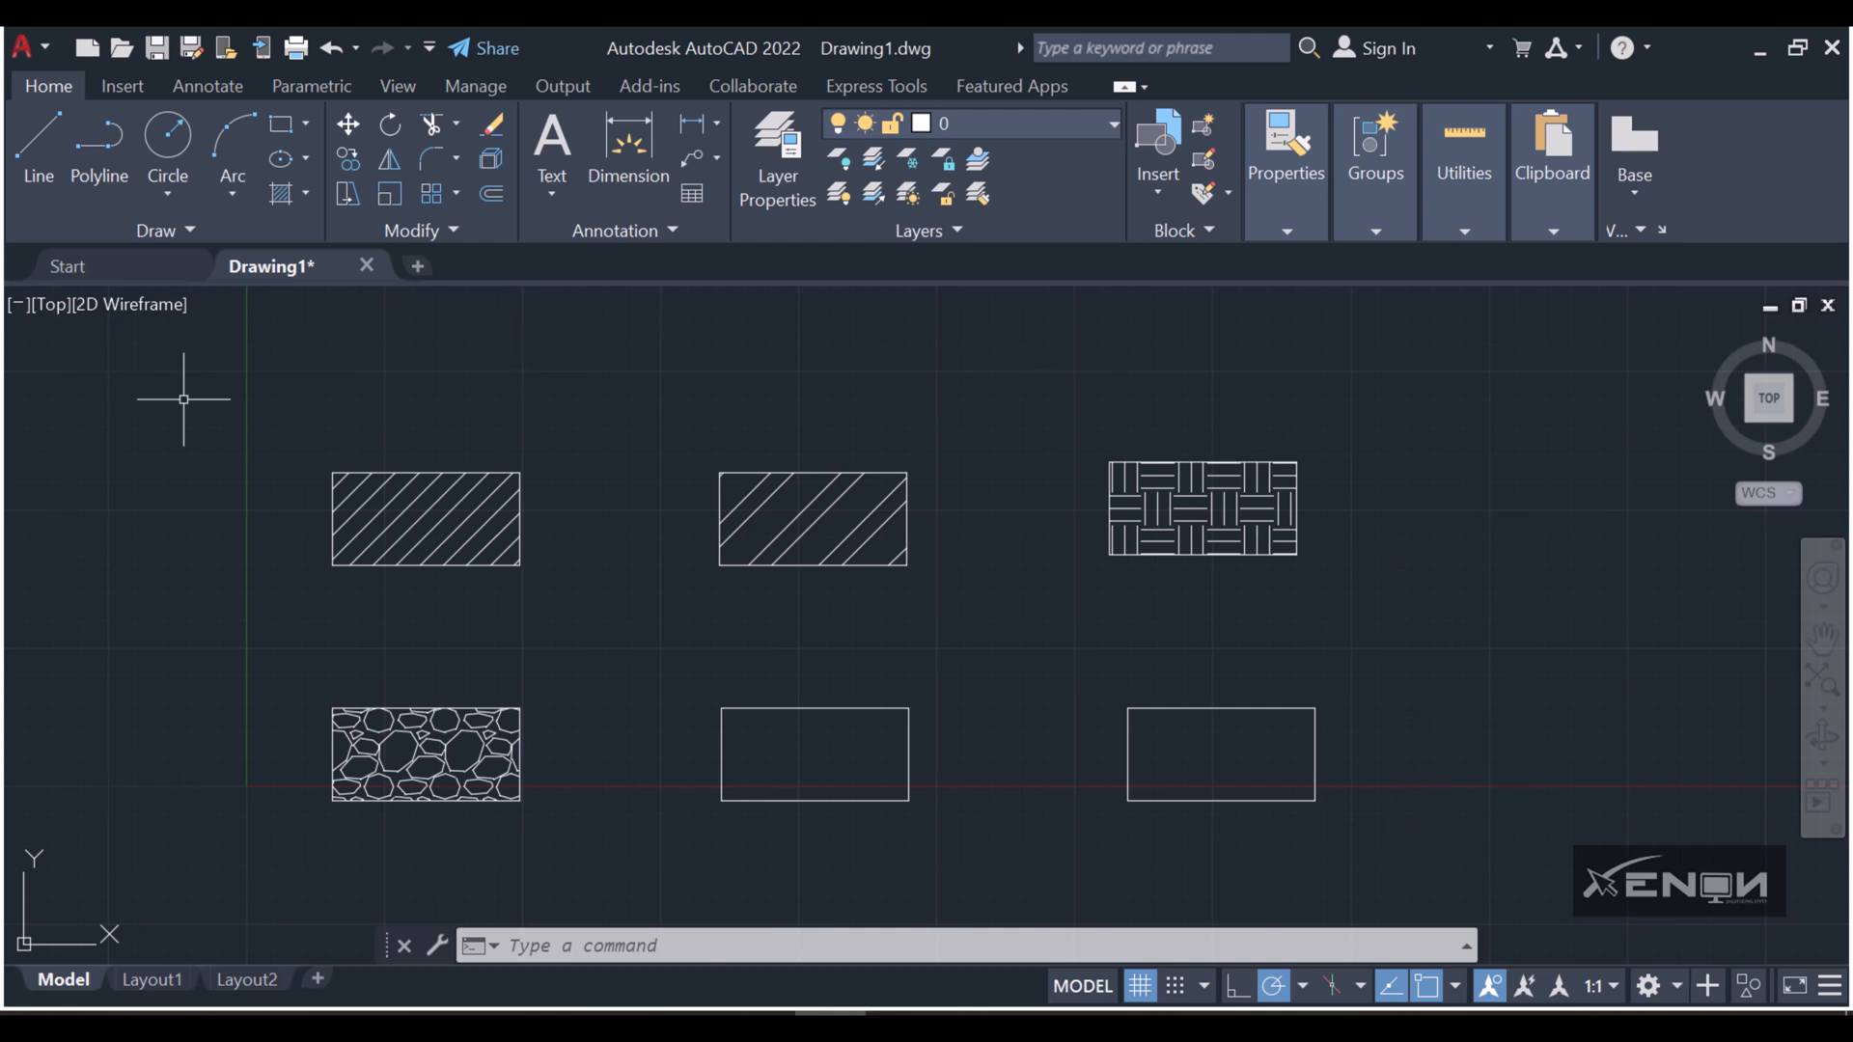
pyautogui.moveTo(1247, 824)
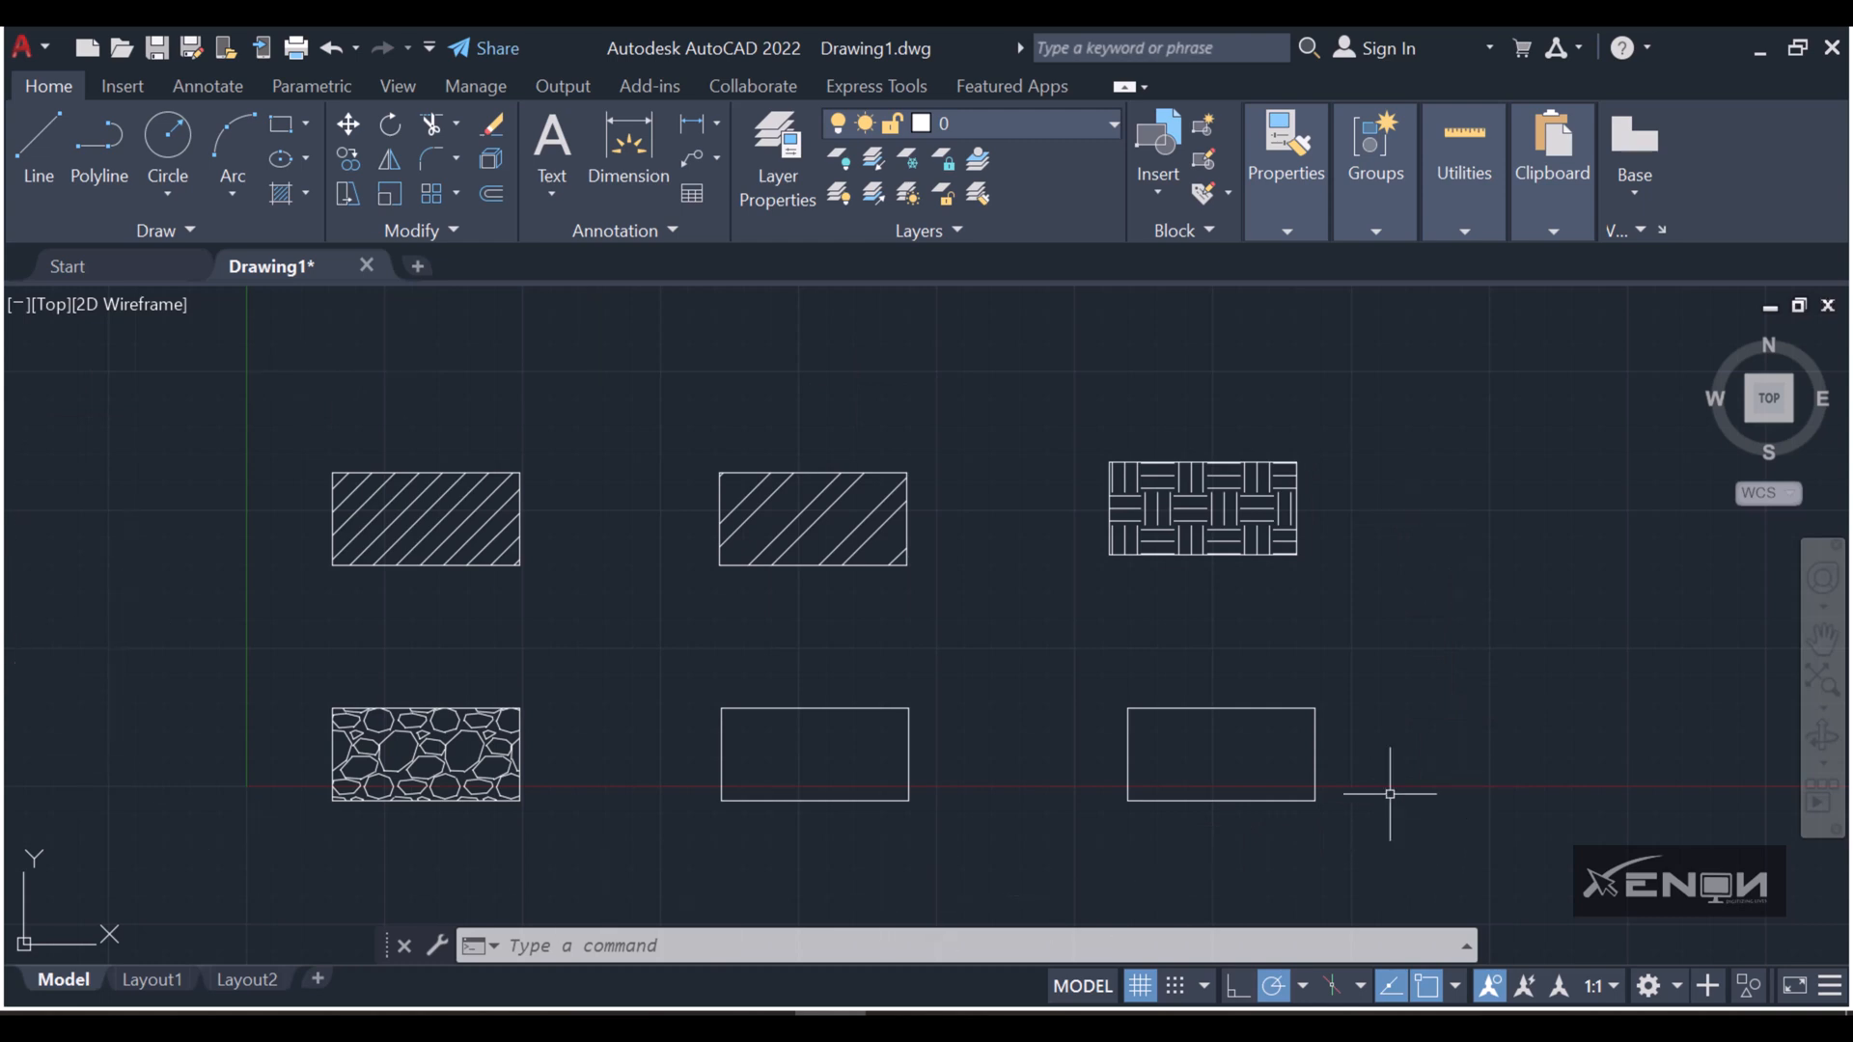
pyautogui.moveTo(1036, 294)
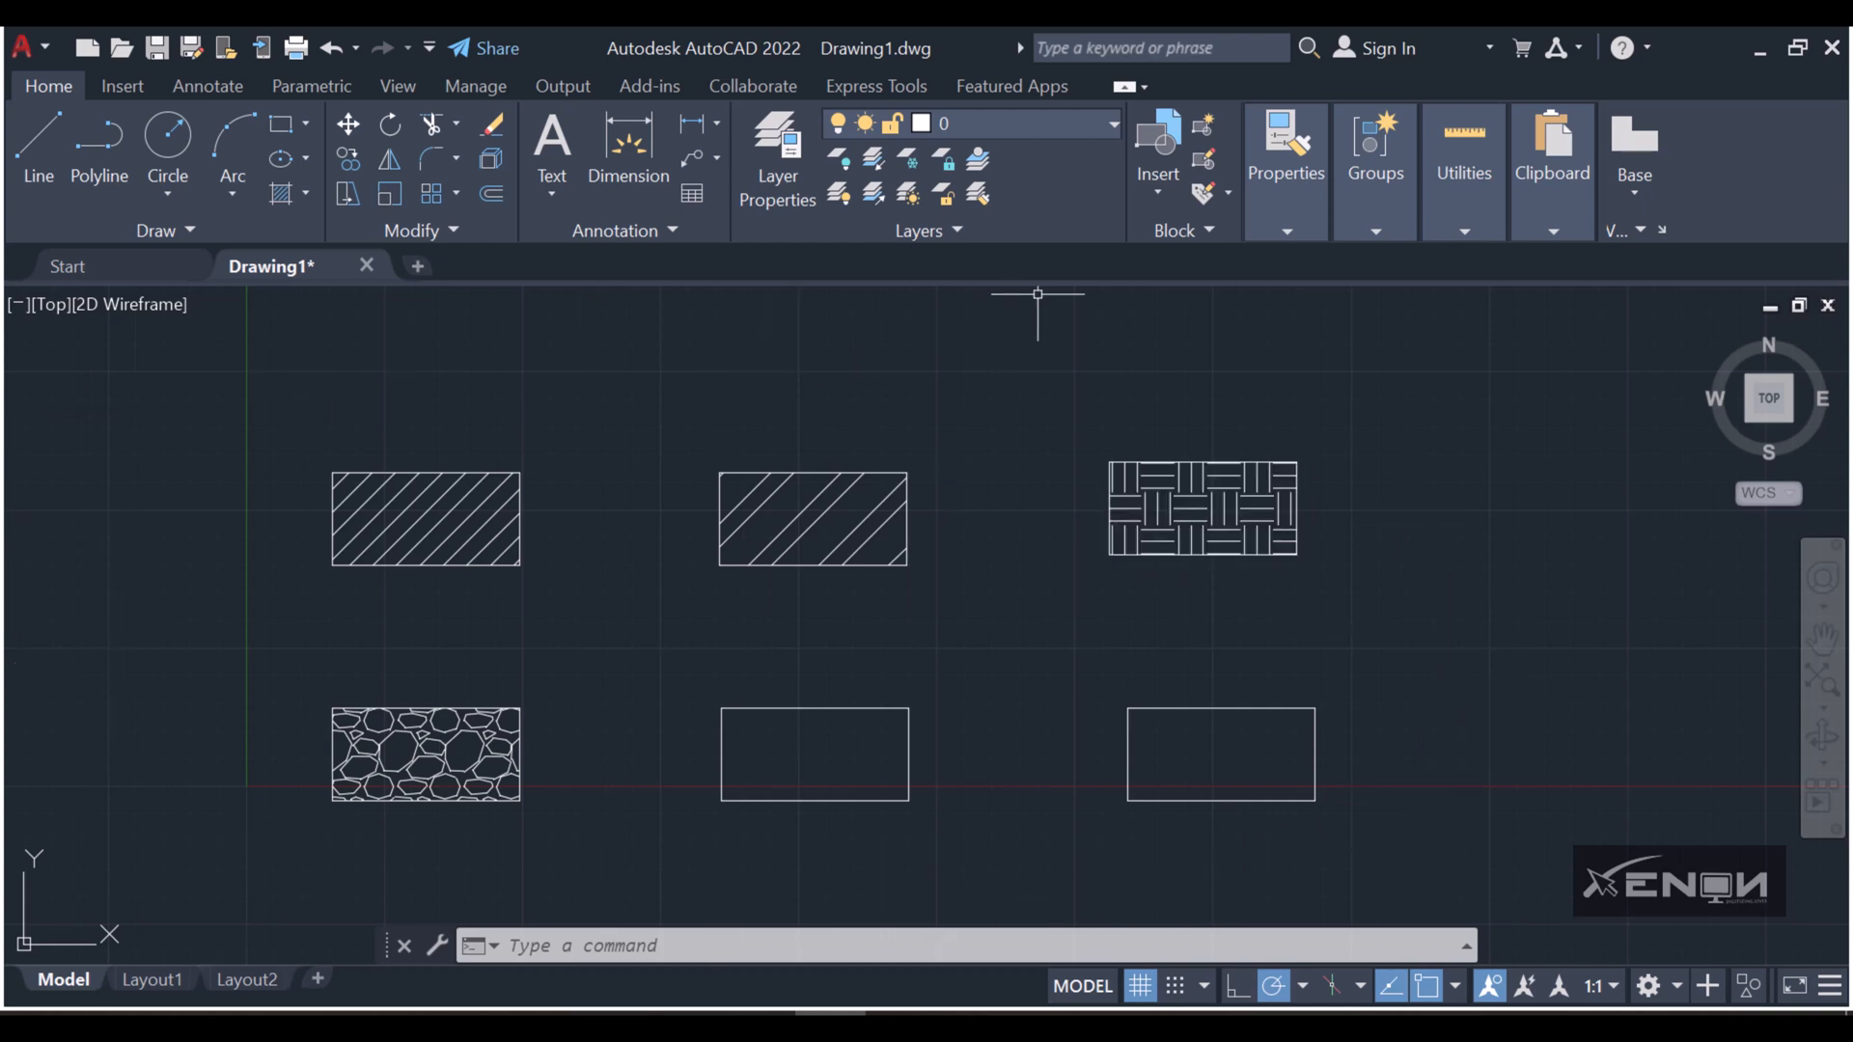